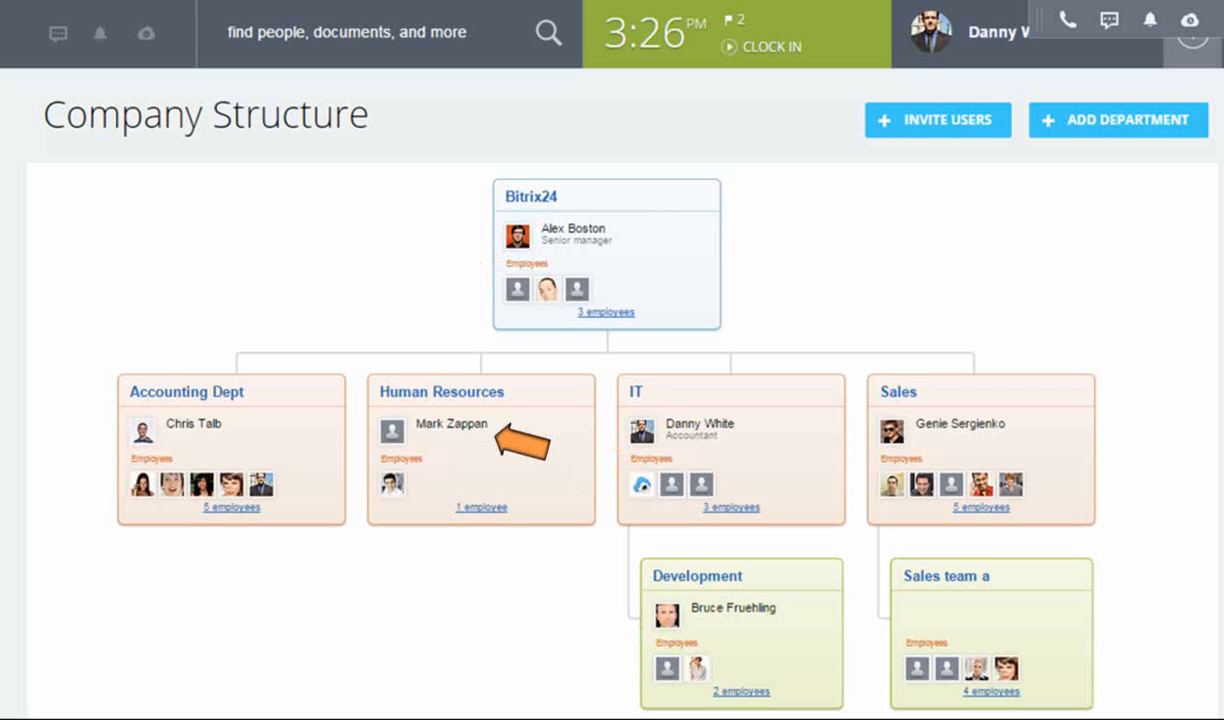
Go to Company > Lists and show the Expenses list with its five expense records.
{"action": "left_click", "coordinate": [52, 708]}
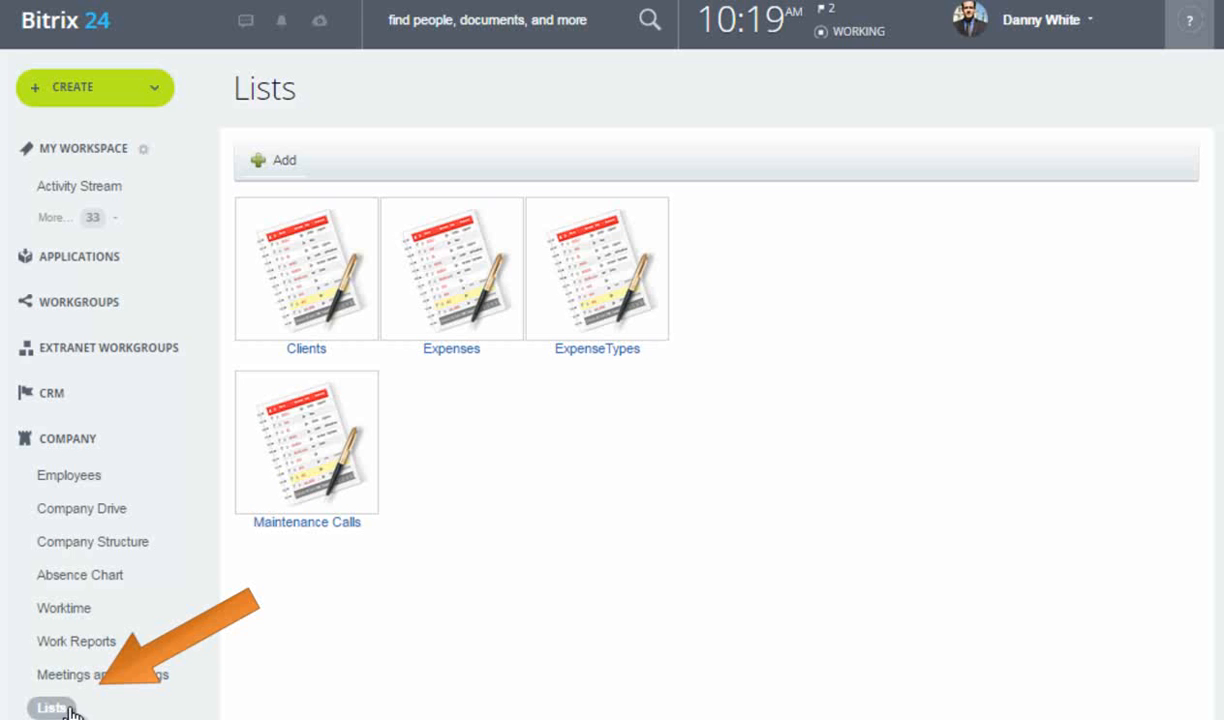
{"action": "mouse_move", "coordinate": [500, 434]}
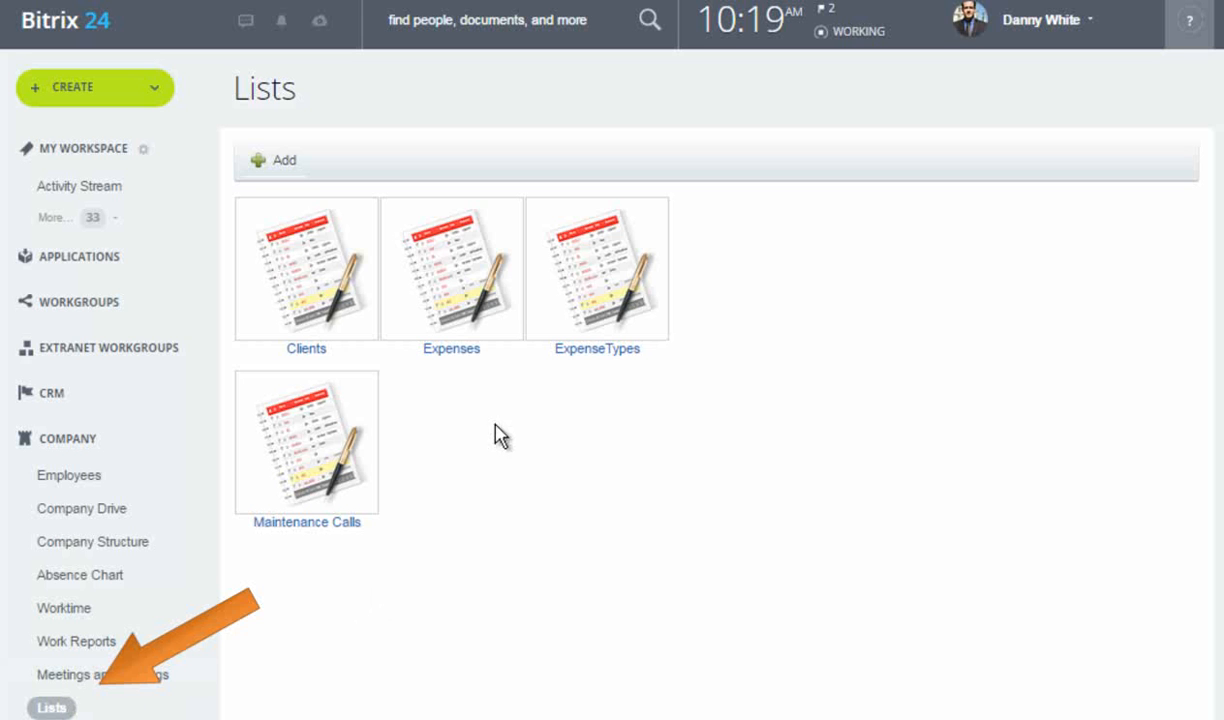
{"action": "mouse_move", "coordinate": [452, 276]}
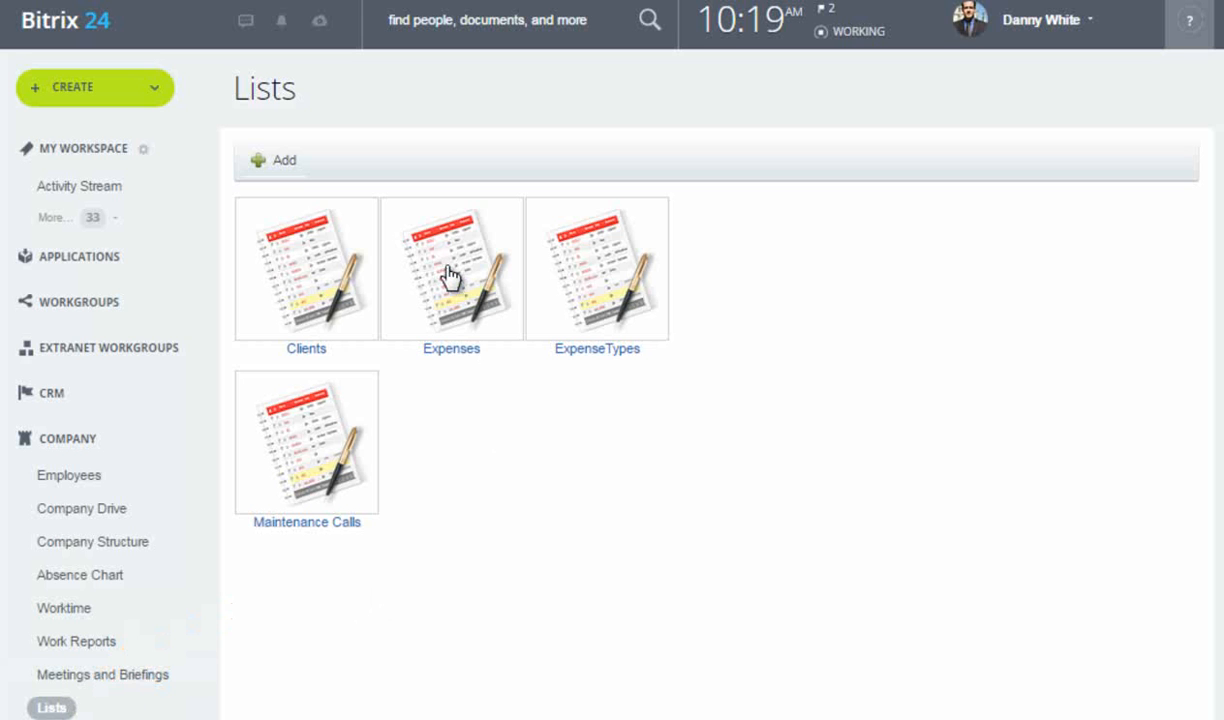
{"action": "left_click", "coordinate": [452, 268]}
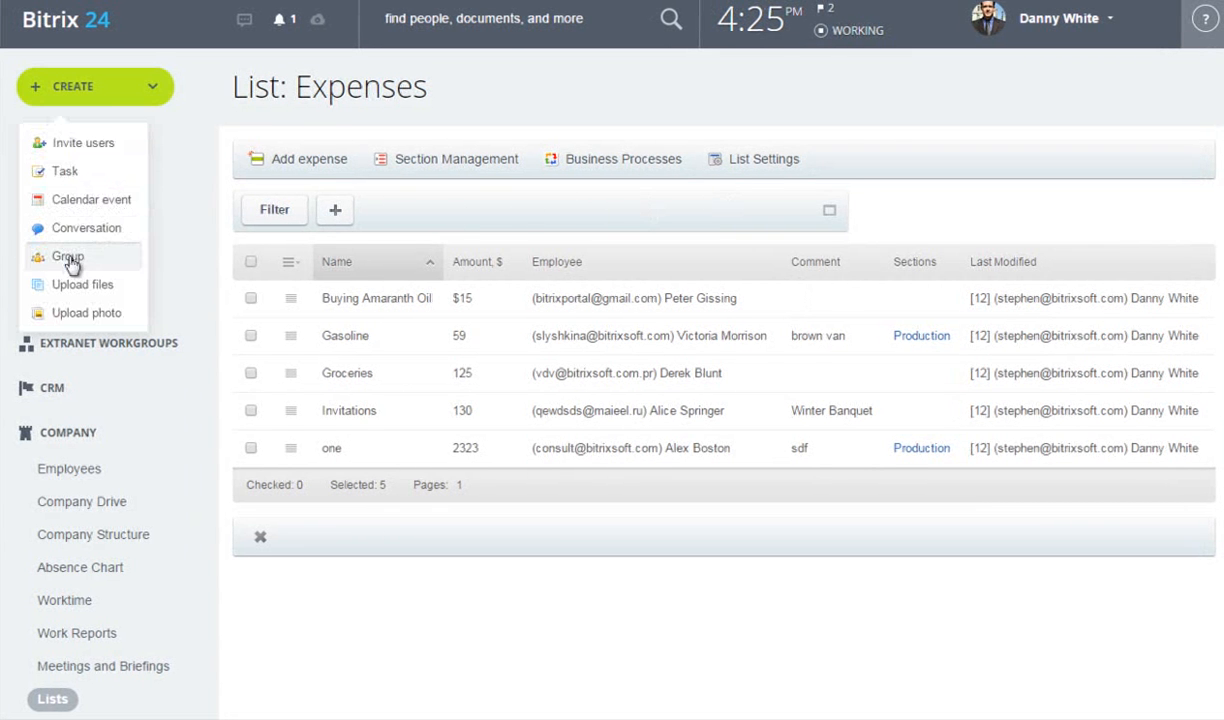
Start a new workgroup named Human Resources, described as All HR interactions.
{"action": "left_click", "coordinate": [68, 256]}
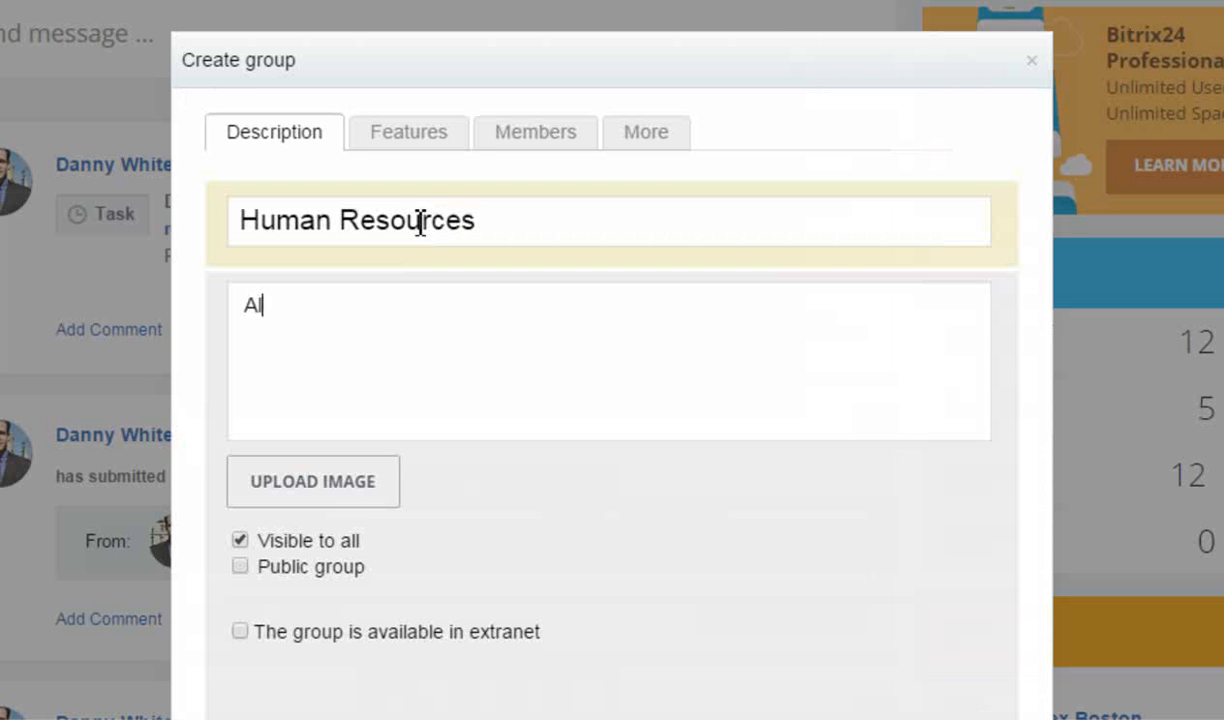
{"action": "type", "text": "l HR interactions"}
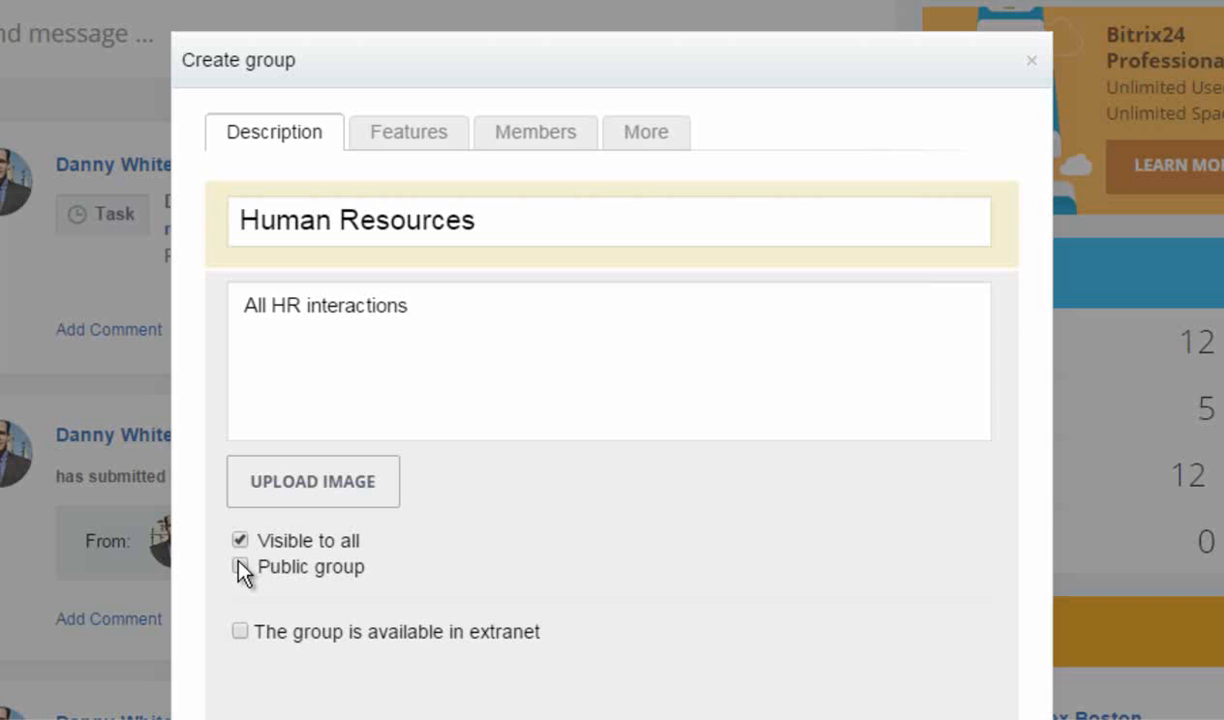
{"action": "left_click", "coordinate": [536, 132]}
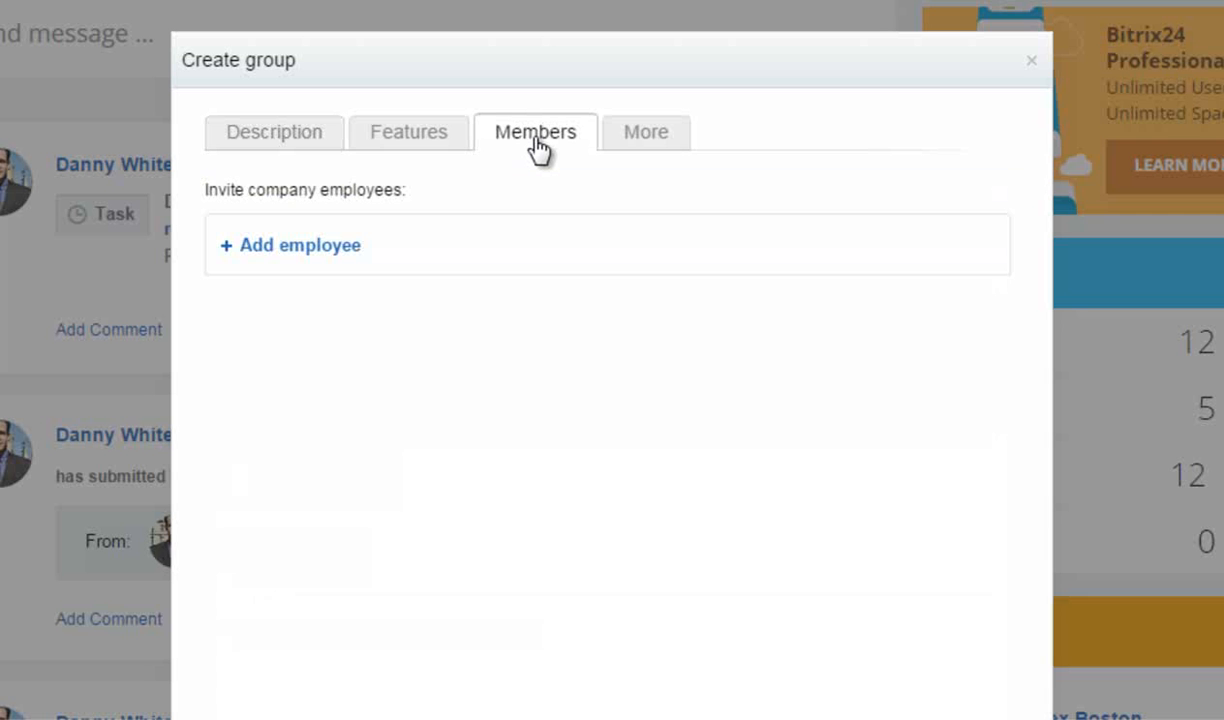
{"action": "left_click", "coordinate": [300, 244]}
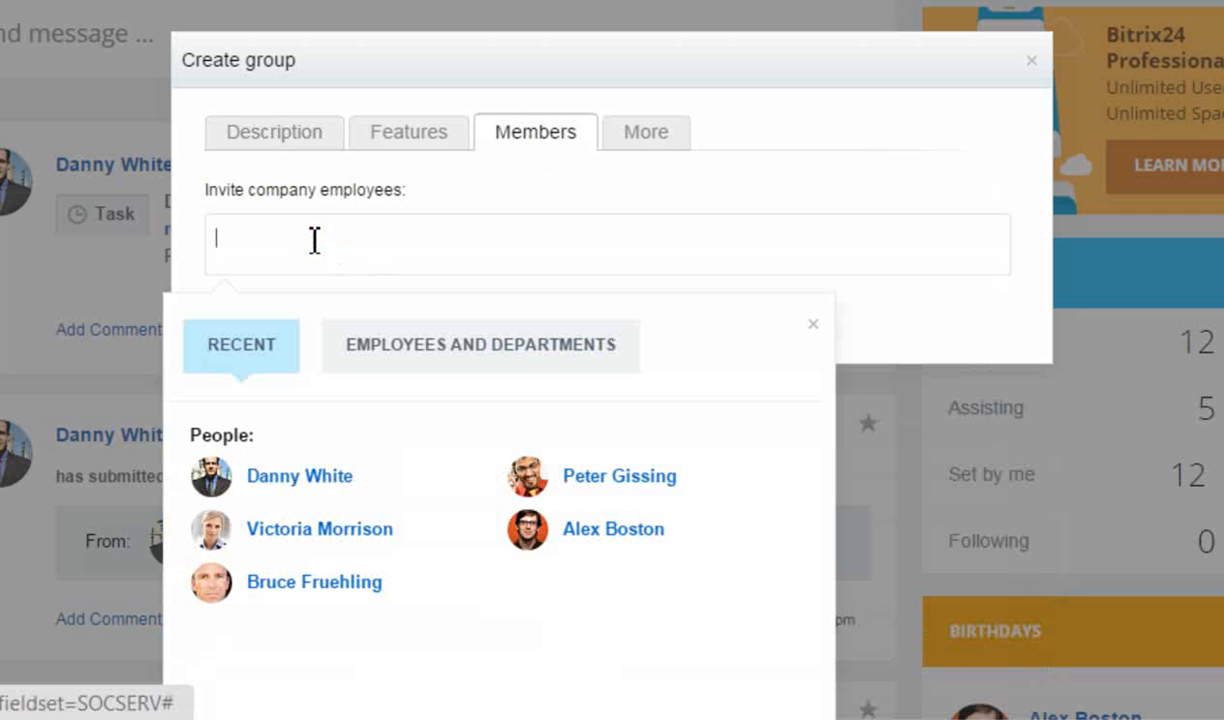
{"action": "left_click", "coordinate": [480, 344]}
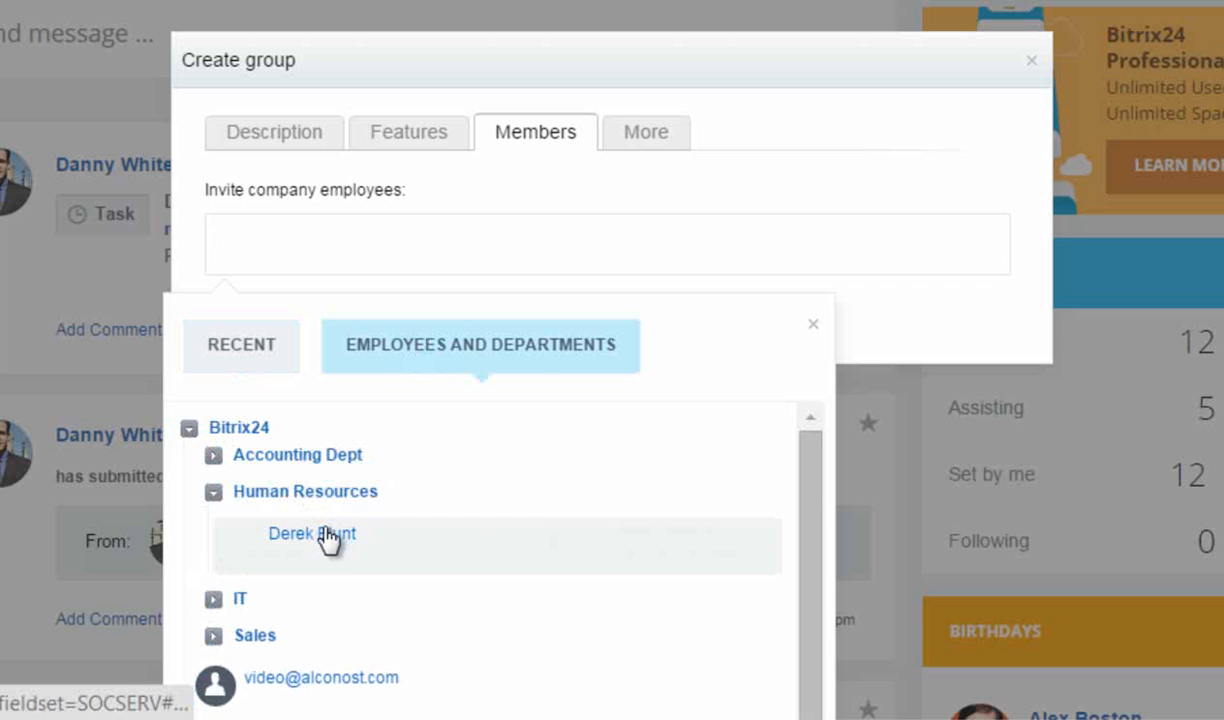
{"action": "left_click", "coordinate": [312, 532]}
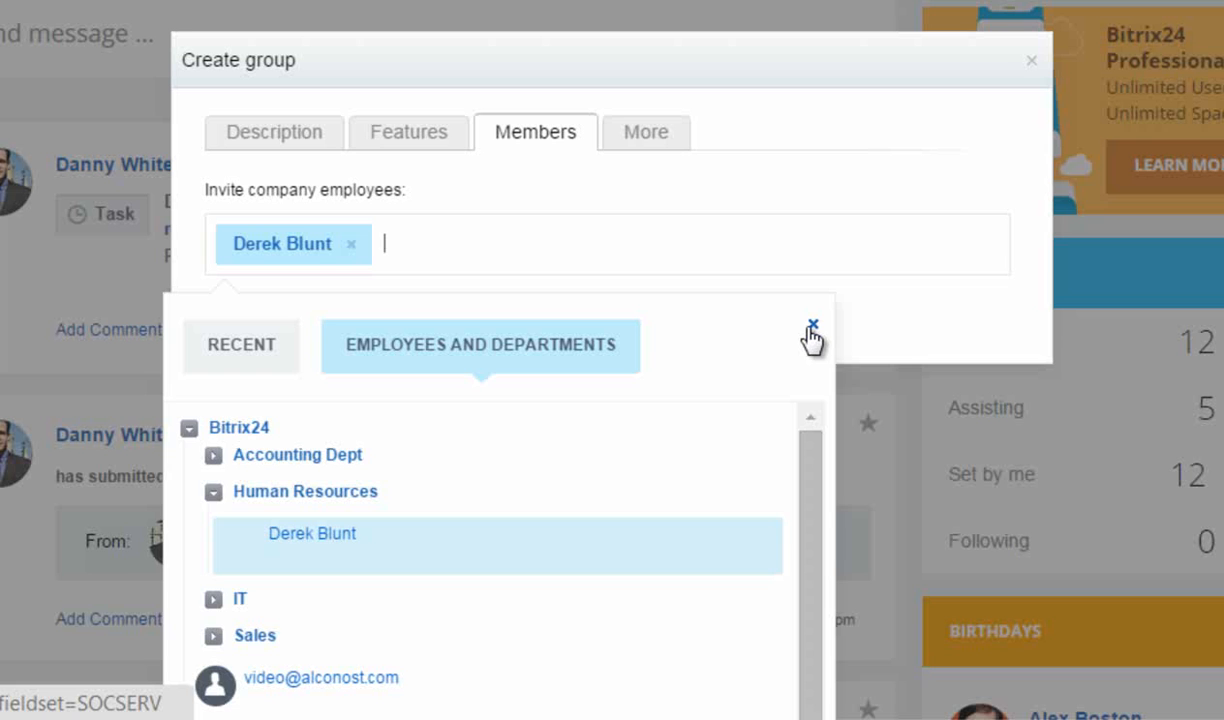
{"action": "left_click", "coordinate": [812, 326]}
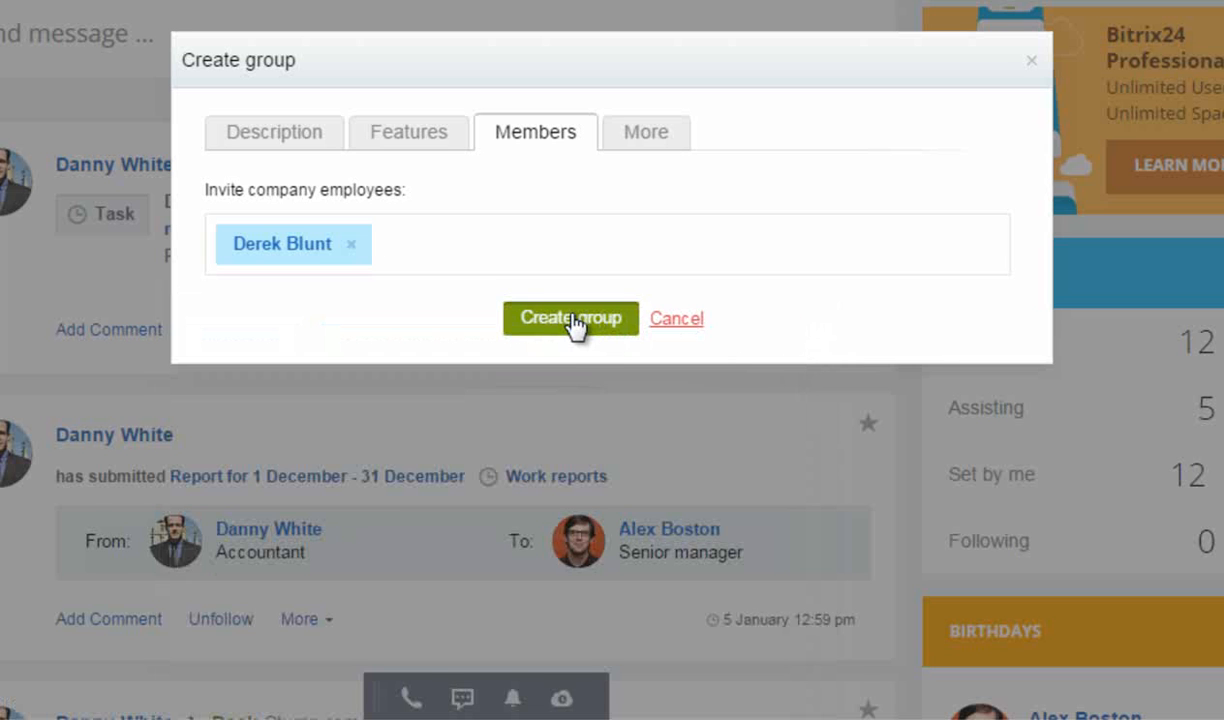
{"action": "left_click", "coordinate": [570, 318]}
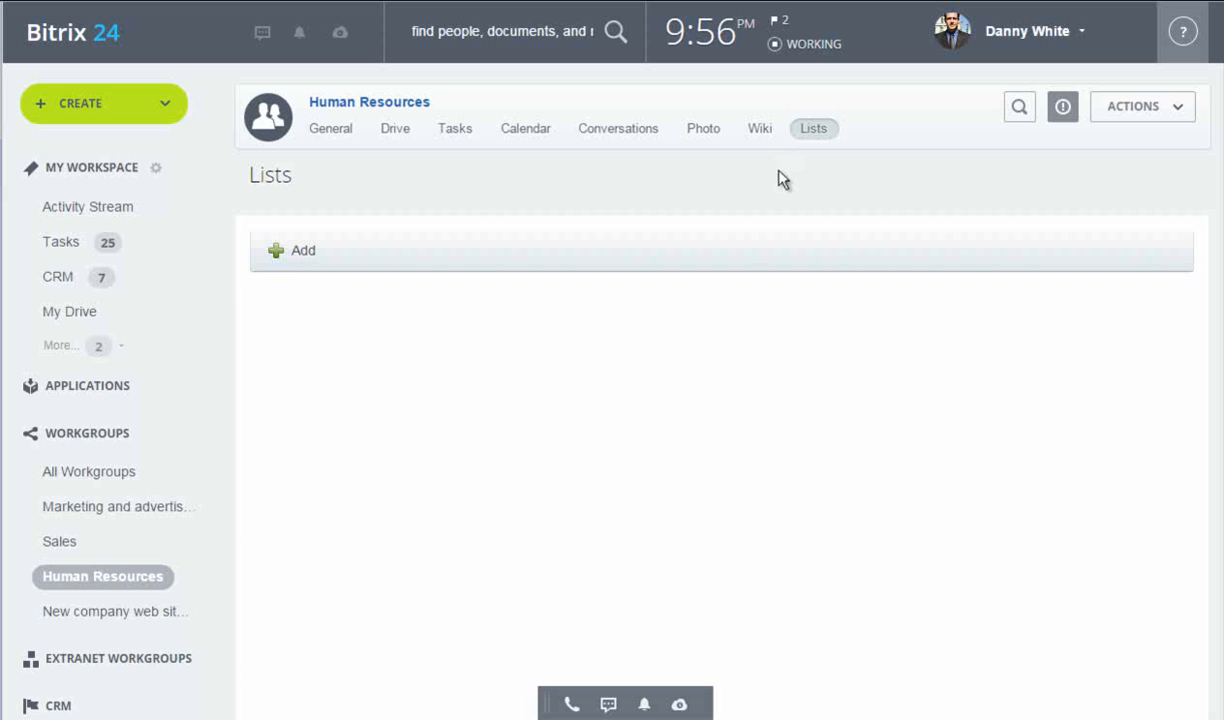
{"action": "mouse_move", "coordinate": [302, 252]}
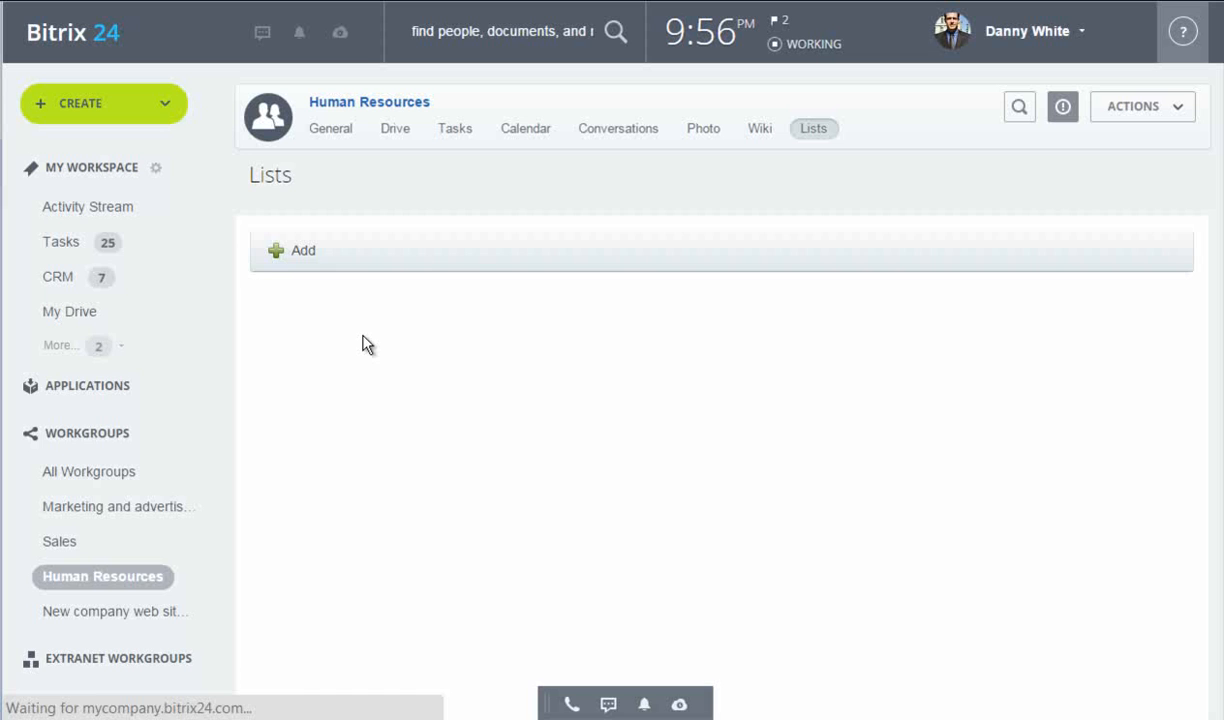
Add a new list named Leave Requests in the group and review its element titles.
{"action": "left_click", "coordinate": [302, 250]}
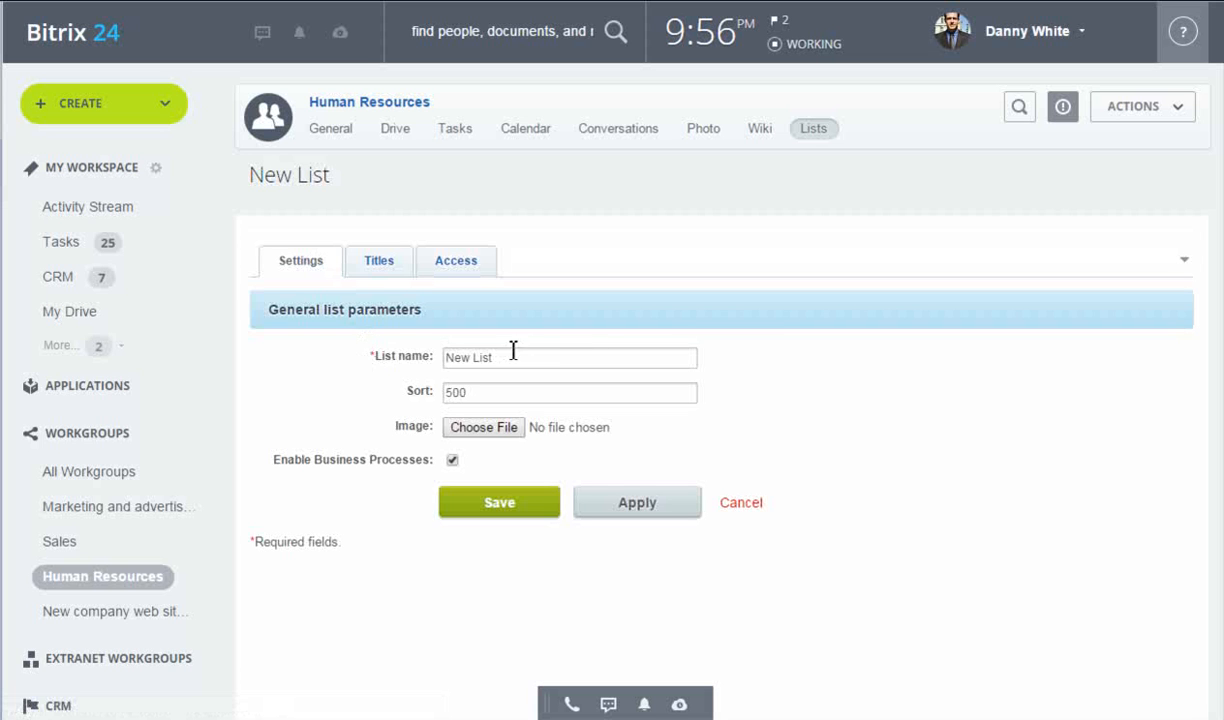
{"action": "type", "text": "Leave Re"}
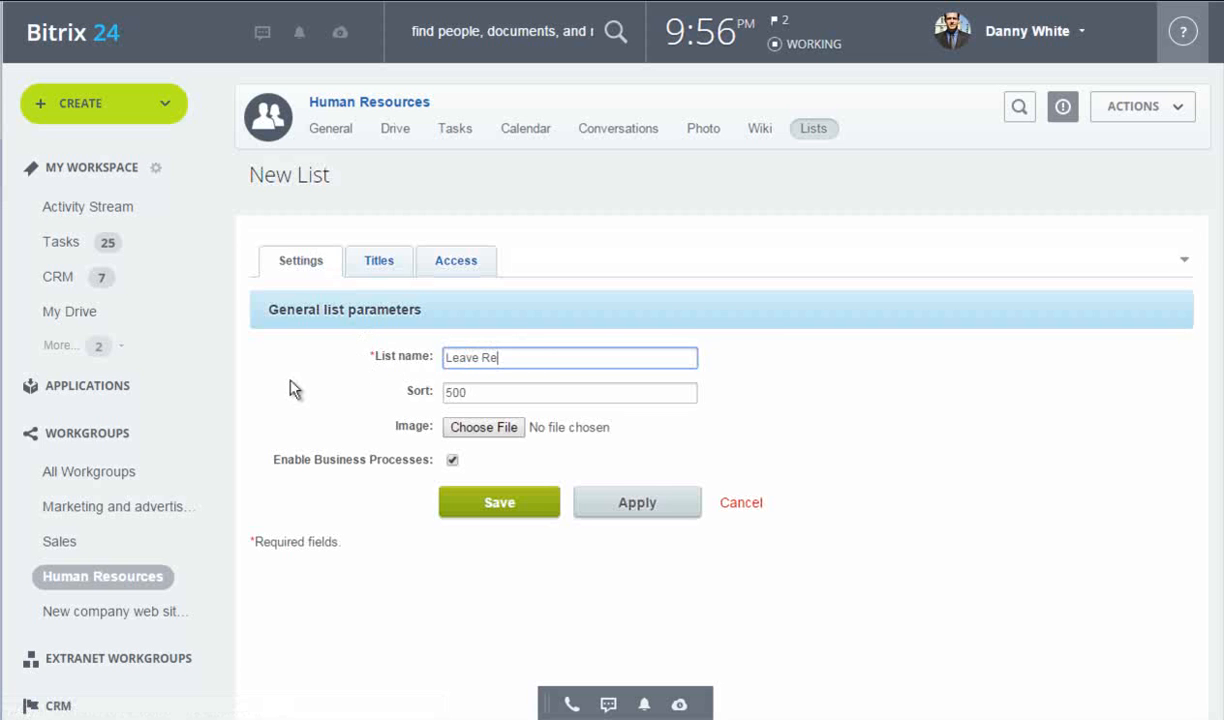
{"action": "type", "text": "quests"}
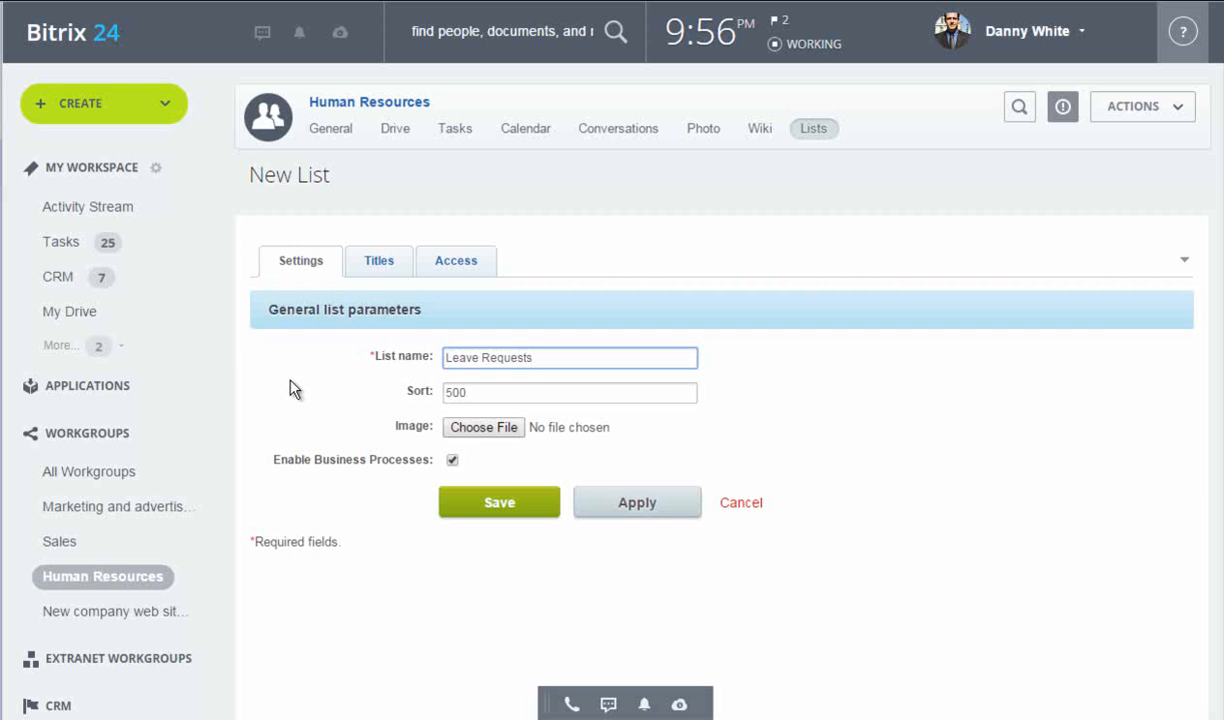
{"action": "left_click", "coordinate": [378, 260]}
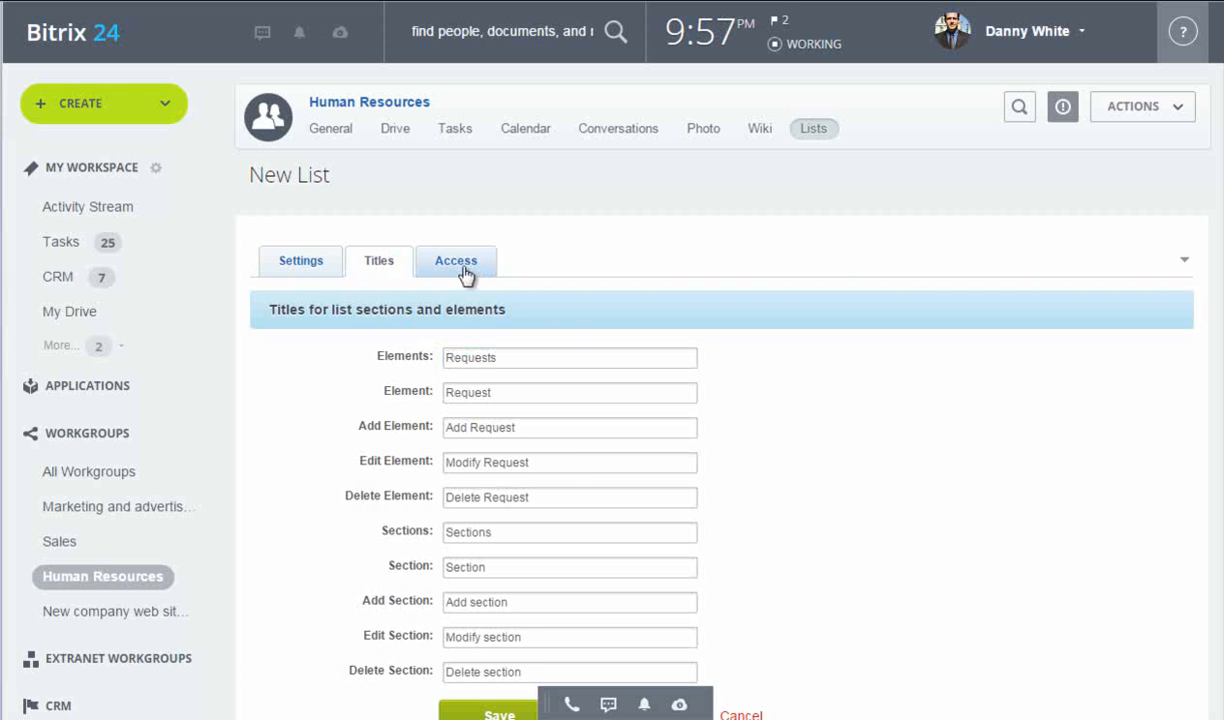
Set access so moderators can edit and members can add, then save the list.
{"action": "left_click", "coordinate": [456, 260]}
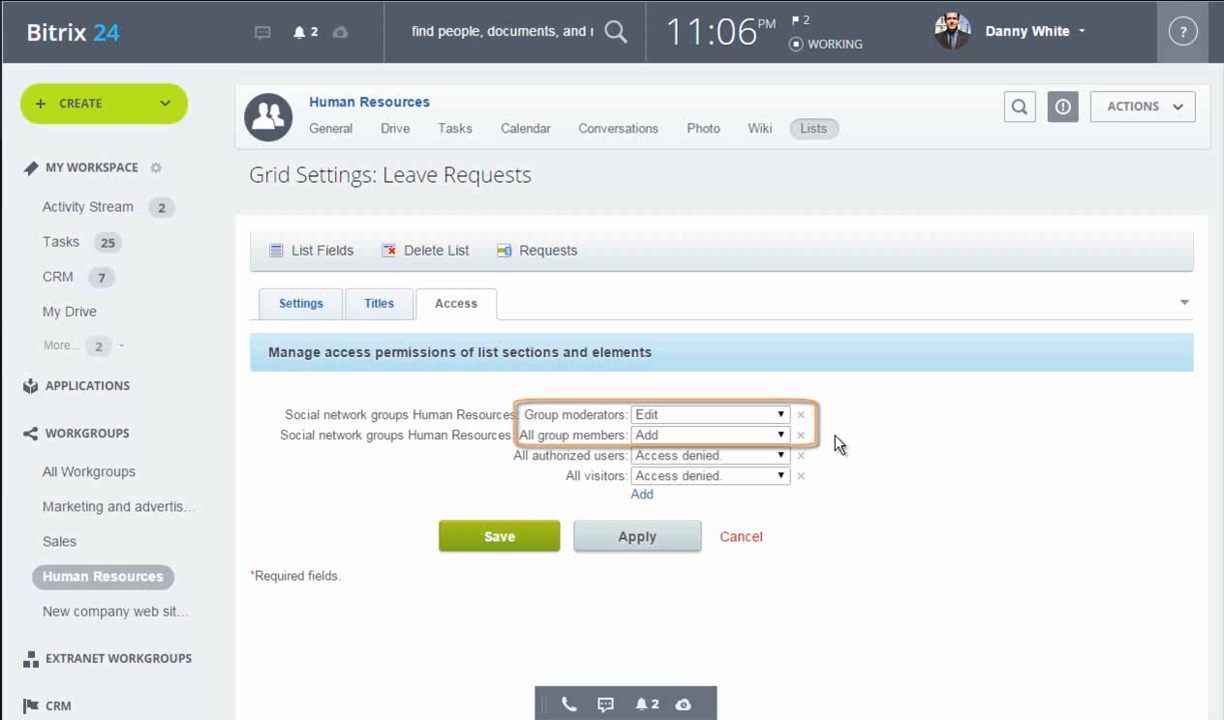
{"action": "mouse_move", "coordinate": [540, 520]}
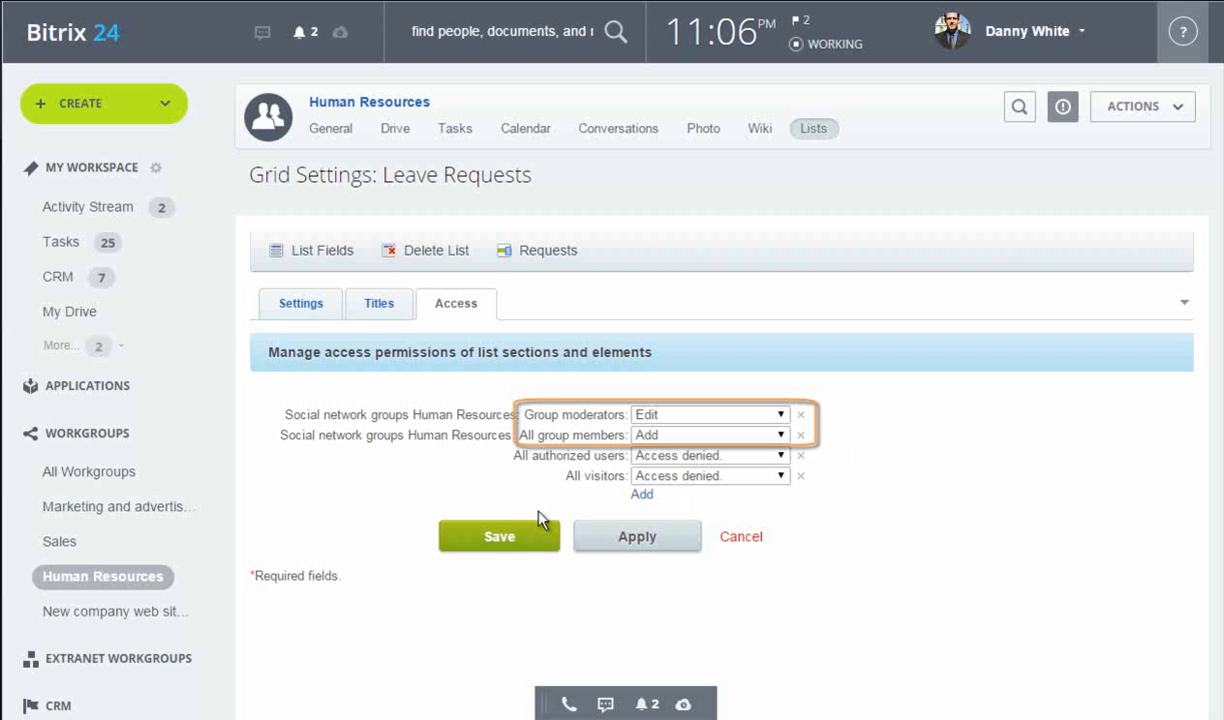
{"action": "mouse_move", "coordinate": [500, 536]}
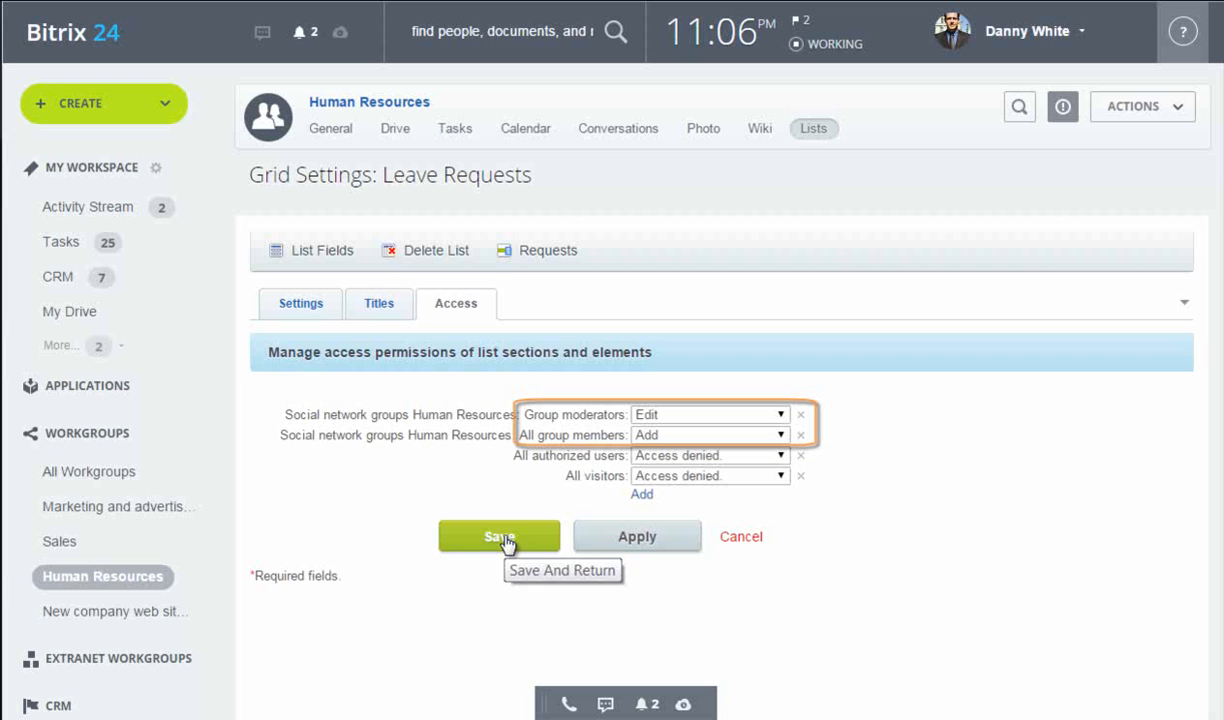
{"action": "left_click", "coordinate": [500, 536]}
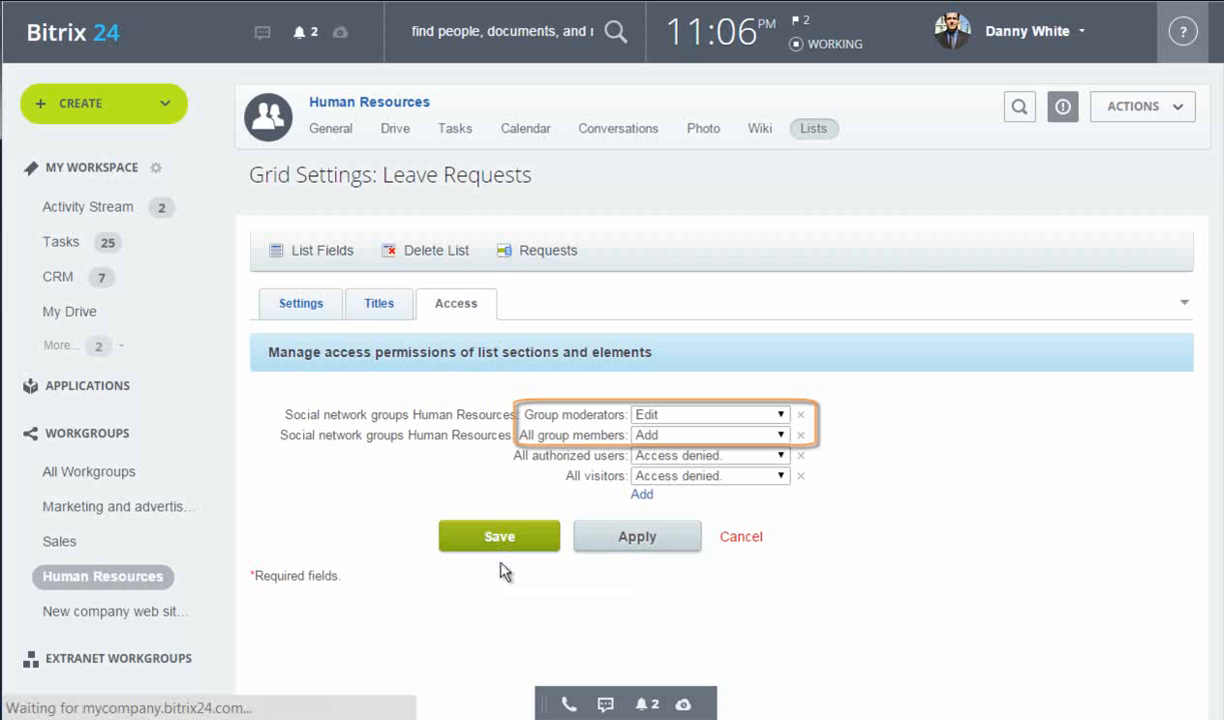
{"action": "left_click", "coordinate": [498, 536]}
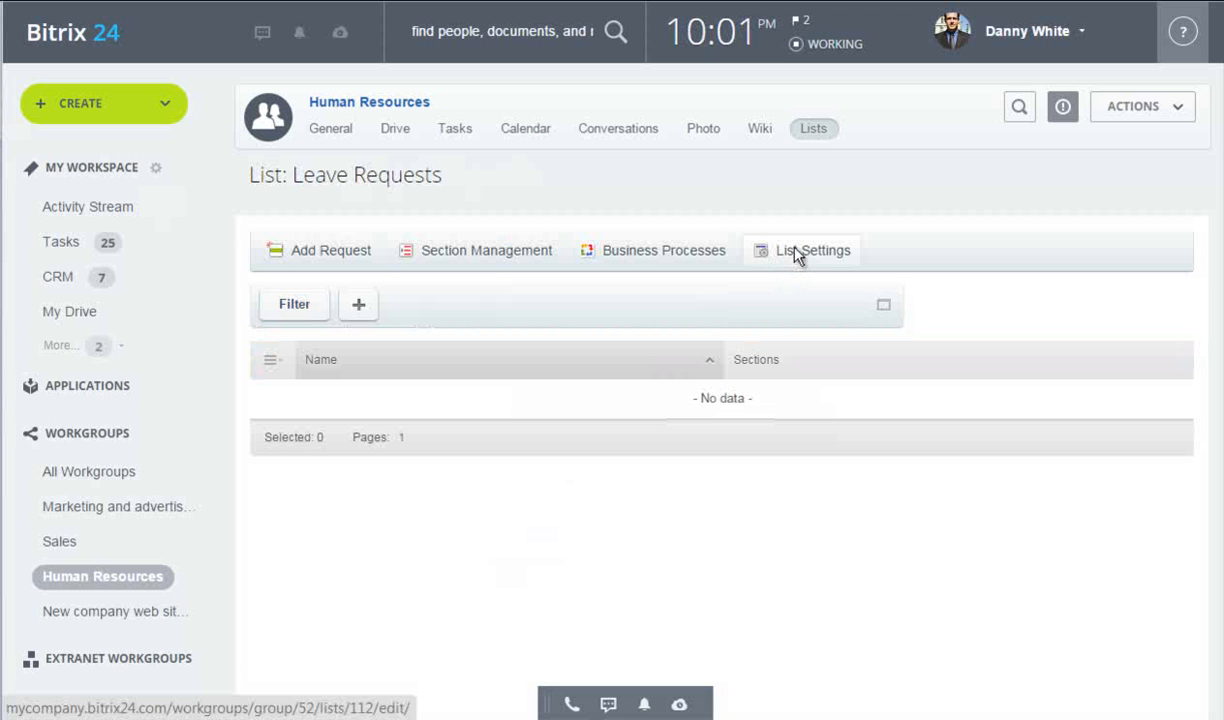
In the list's field settings, add a new field named Leave Type.
{"action": "left_click", "coordinate": [812, 250]}
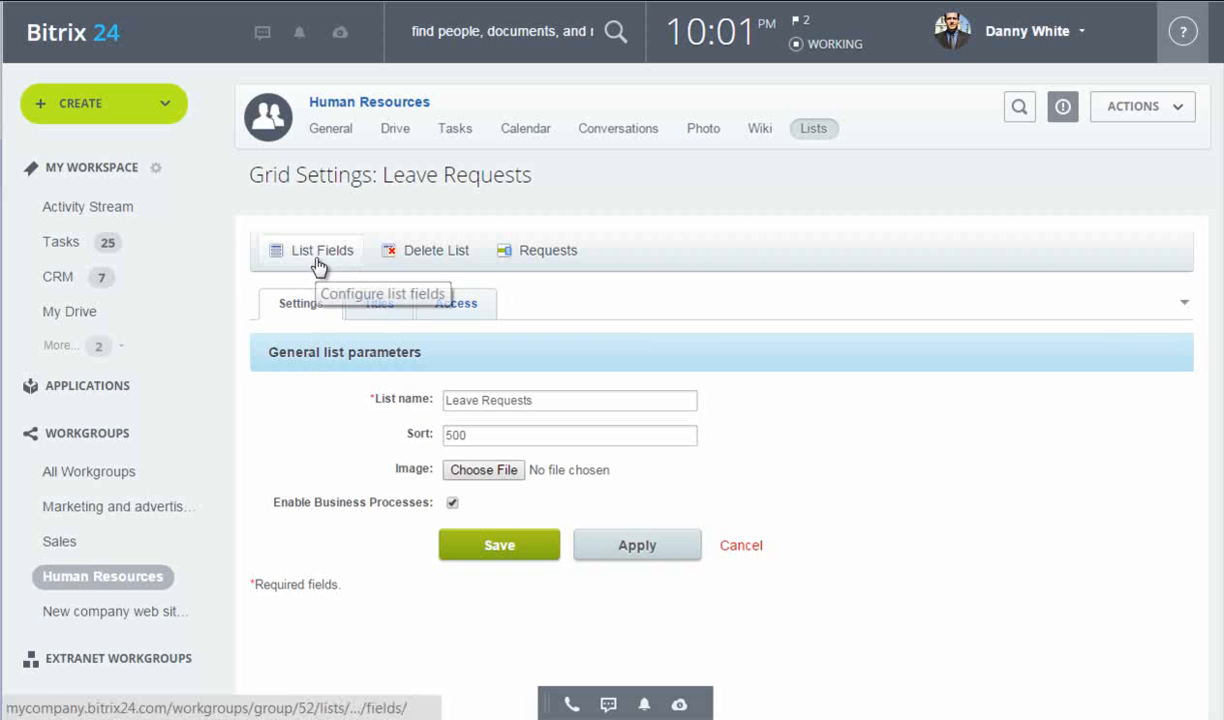
{"action": "left_click", "coordinate": [320, 250]}
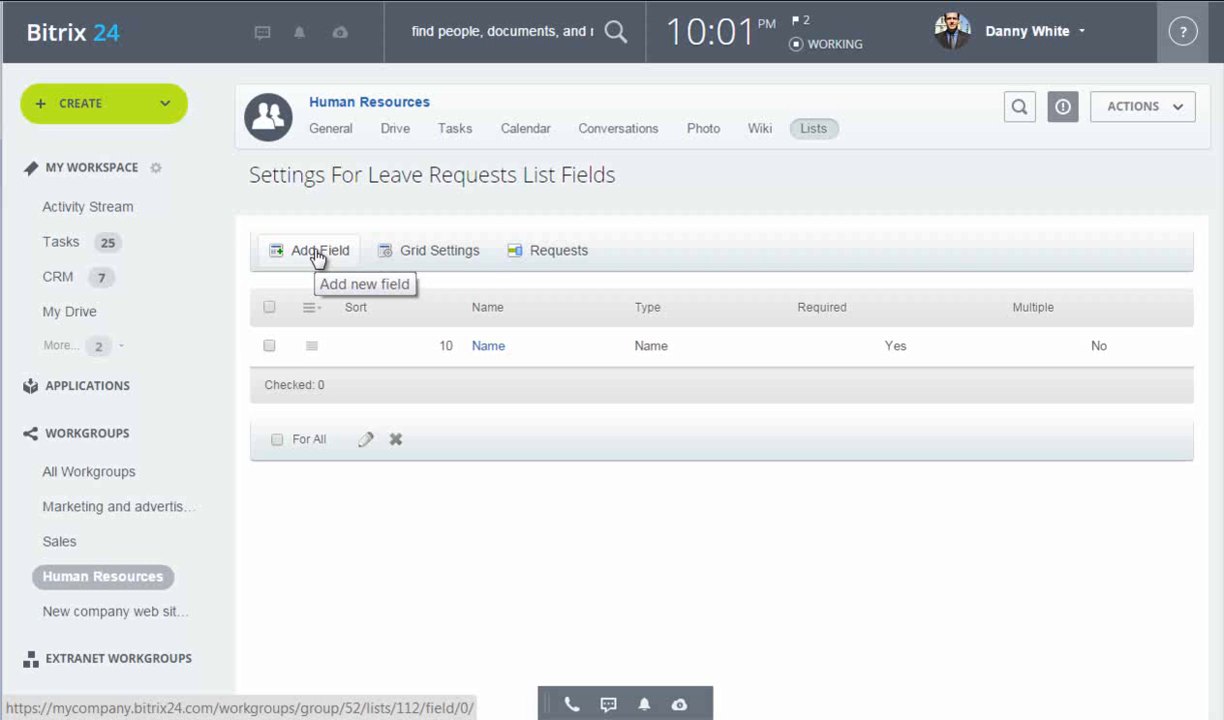
{"action": "left_click", "coordinate": [320, 250]}
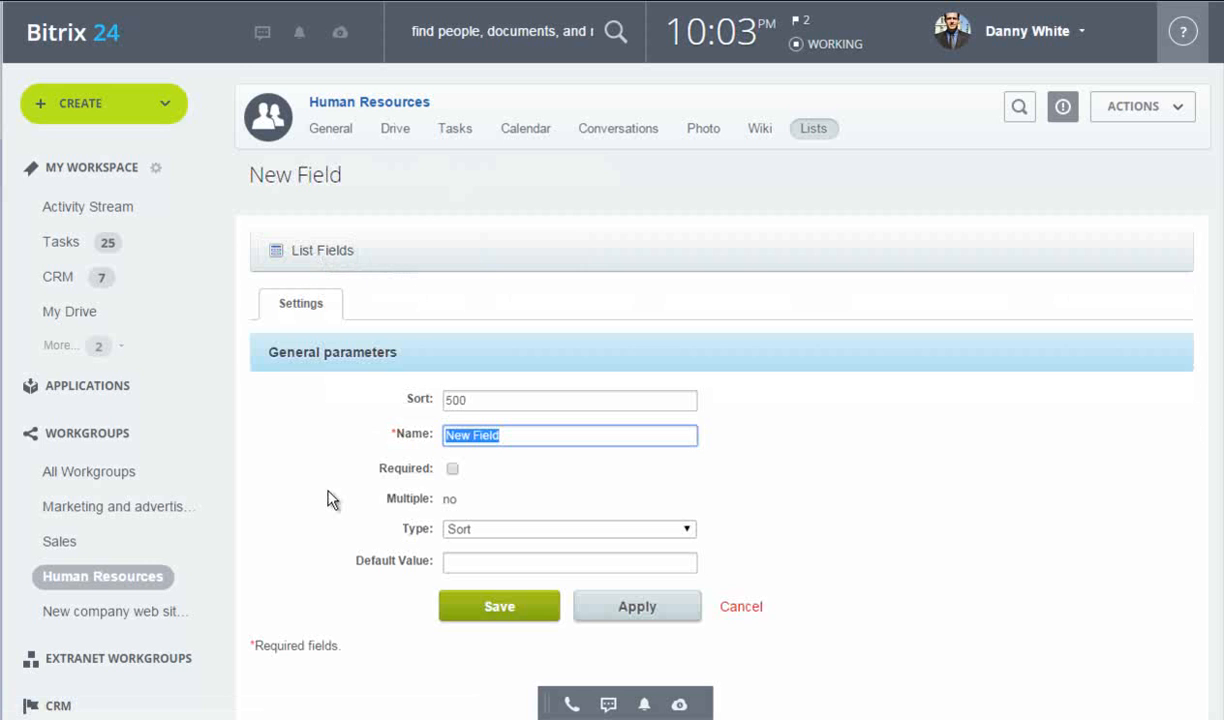
{"action": "type", "text": "Leave Type"}
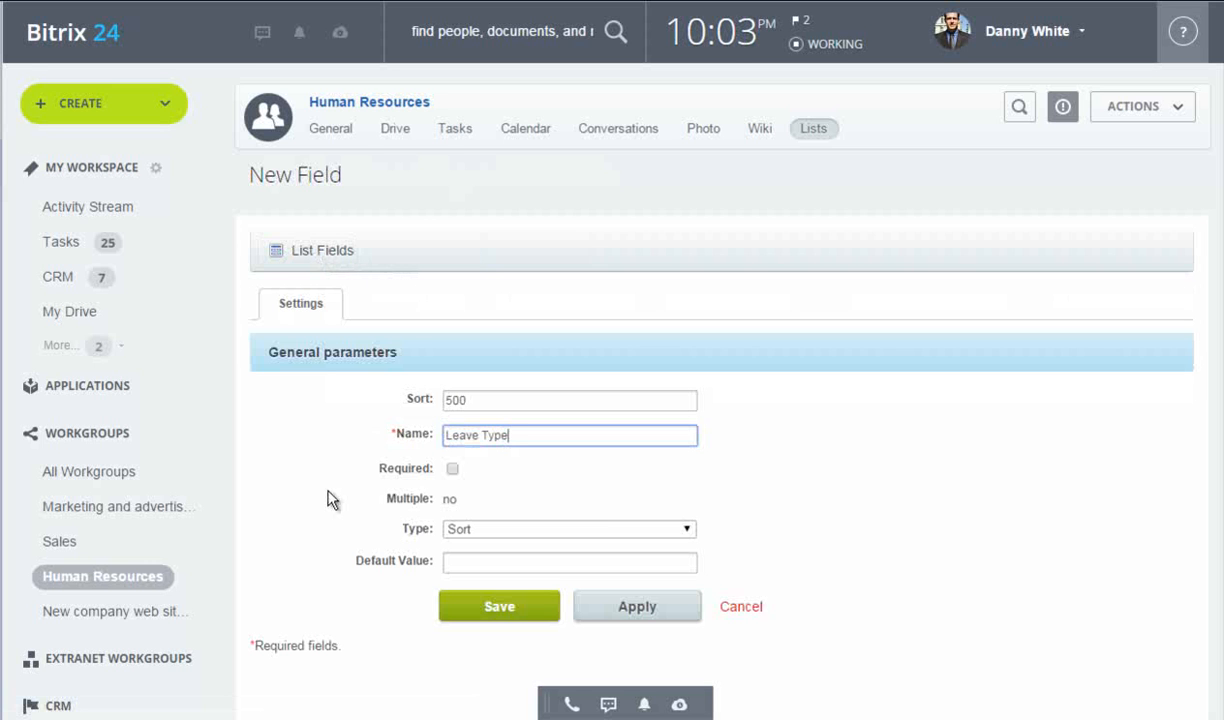
Make Leave Type a required List field with seven leave options, default Business trip, and save it.
{"action": "left_click", "coordinate": [568, 528]}
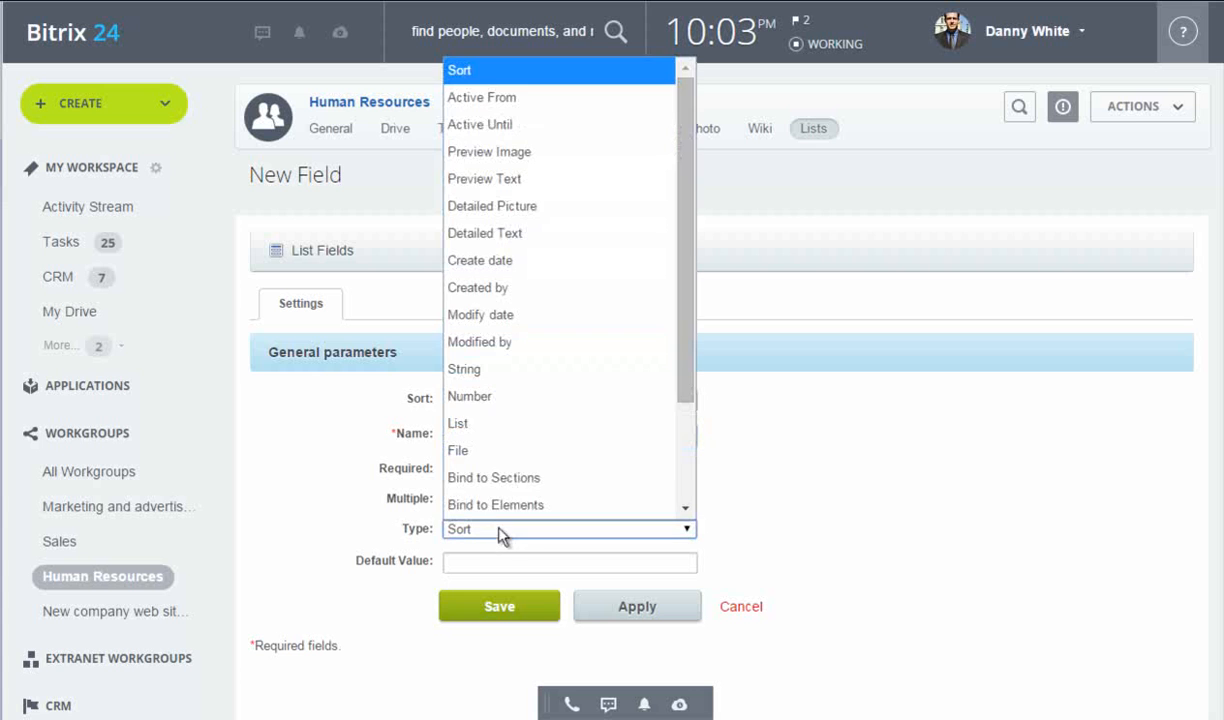
{"action": "left_click", "coordinate": [456, 424]}
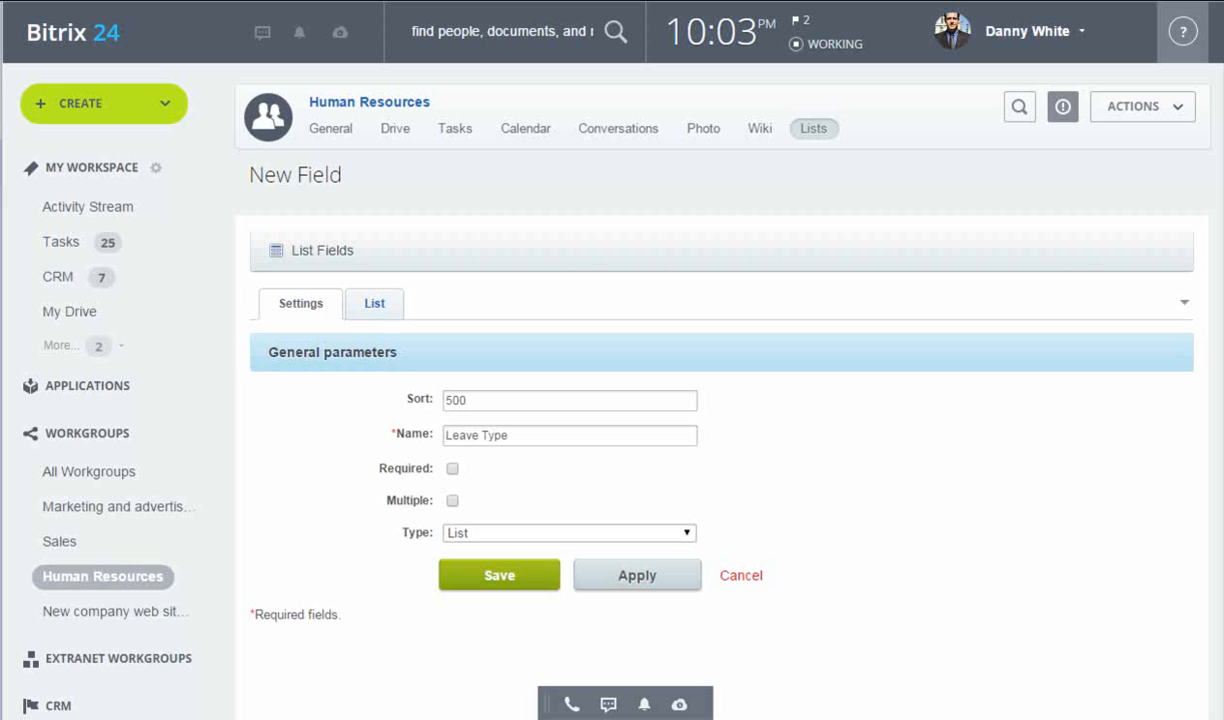
{"action": "left_click", "coordinate": [452, 468]}
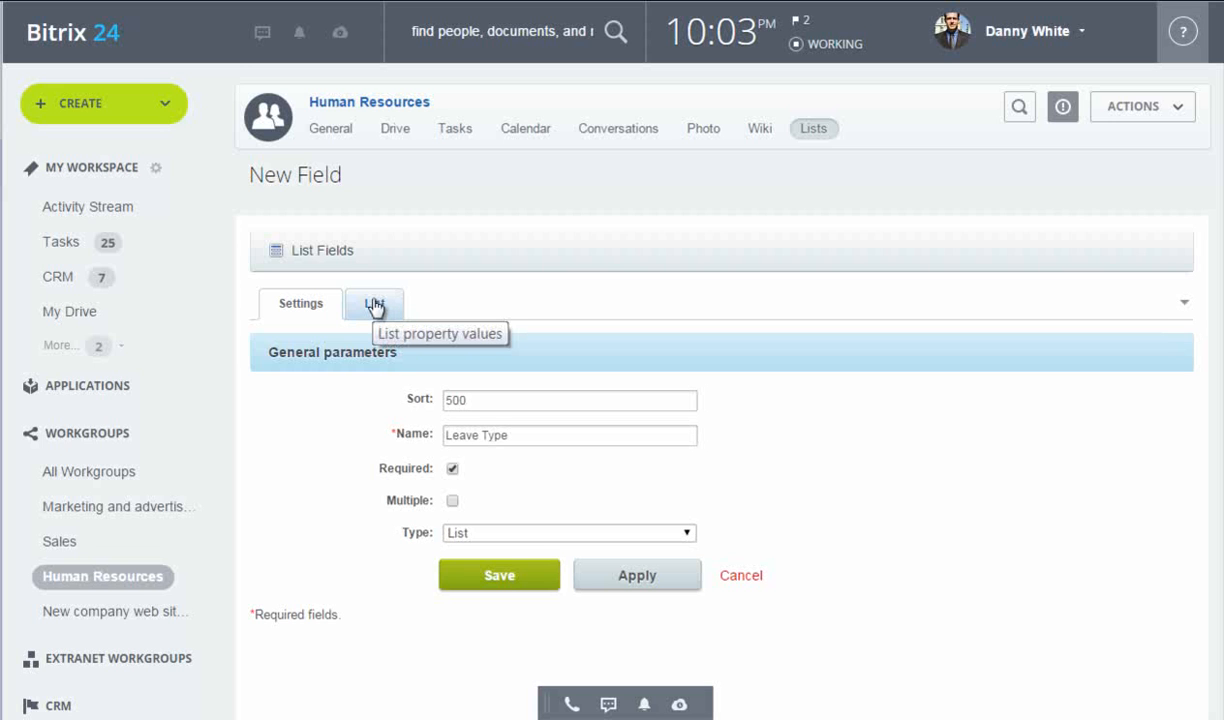
{"action": "left_click", "coordinate": [374, 304]}
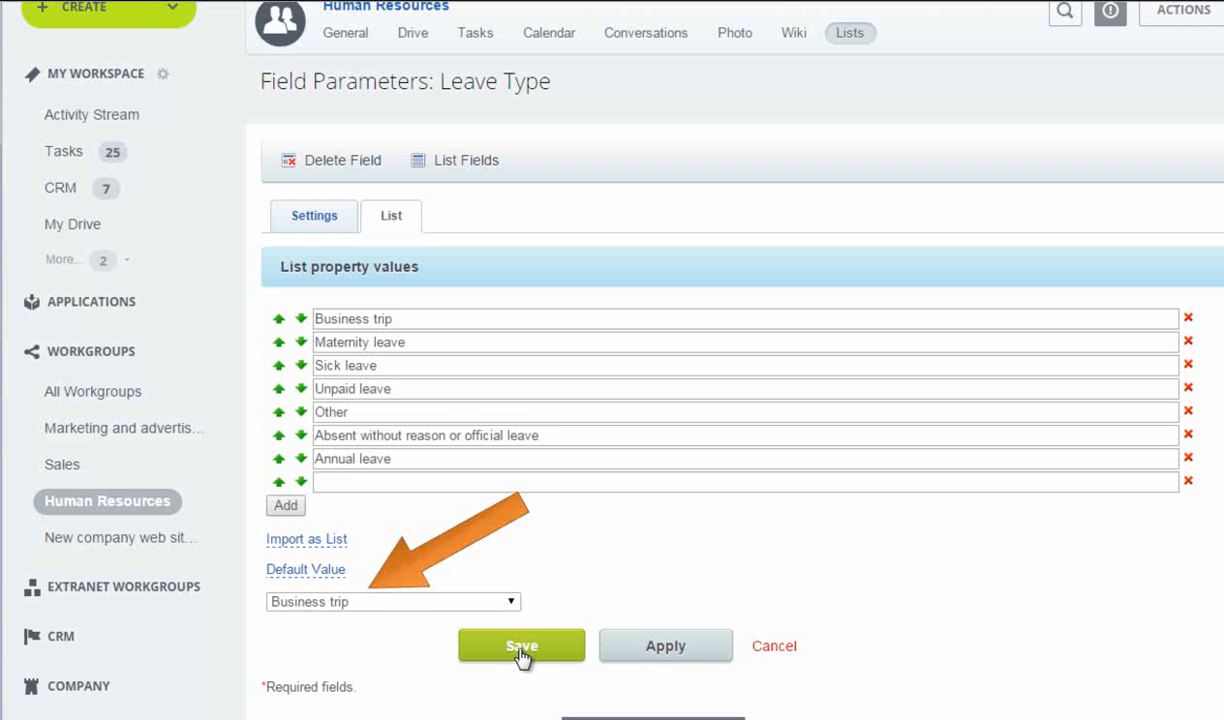
{"action": "left_click", "coordinate": [520, 644]}
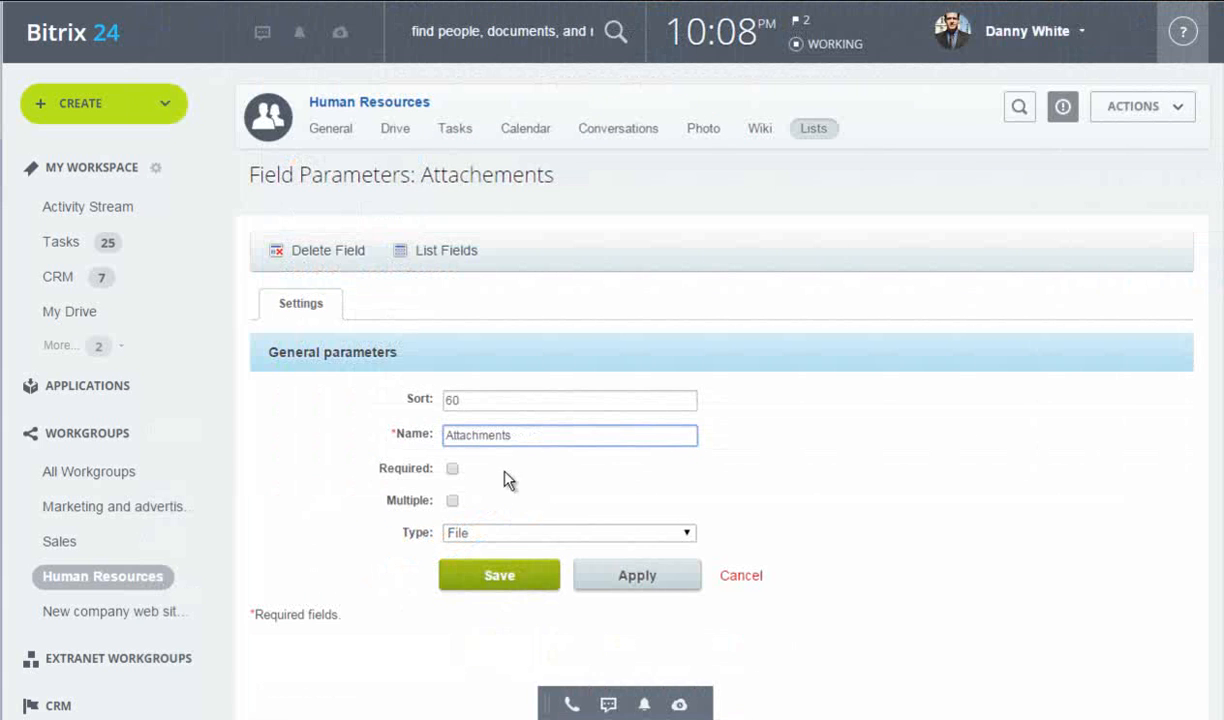
Allow the Attachments field to hold multiple files and save it.
{"action": "left_click", "coordinate": [568, 532]}
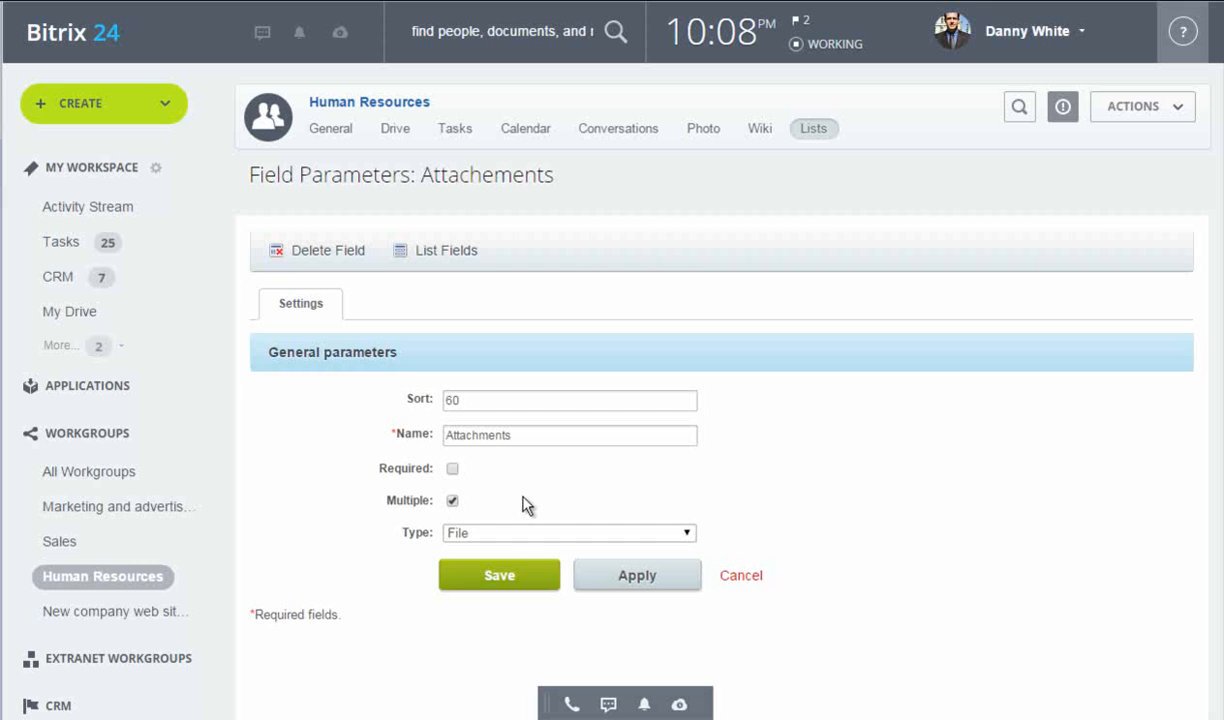
{"action": "mouse_move", "coordinate": [524, 574]}
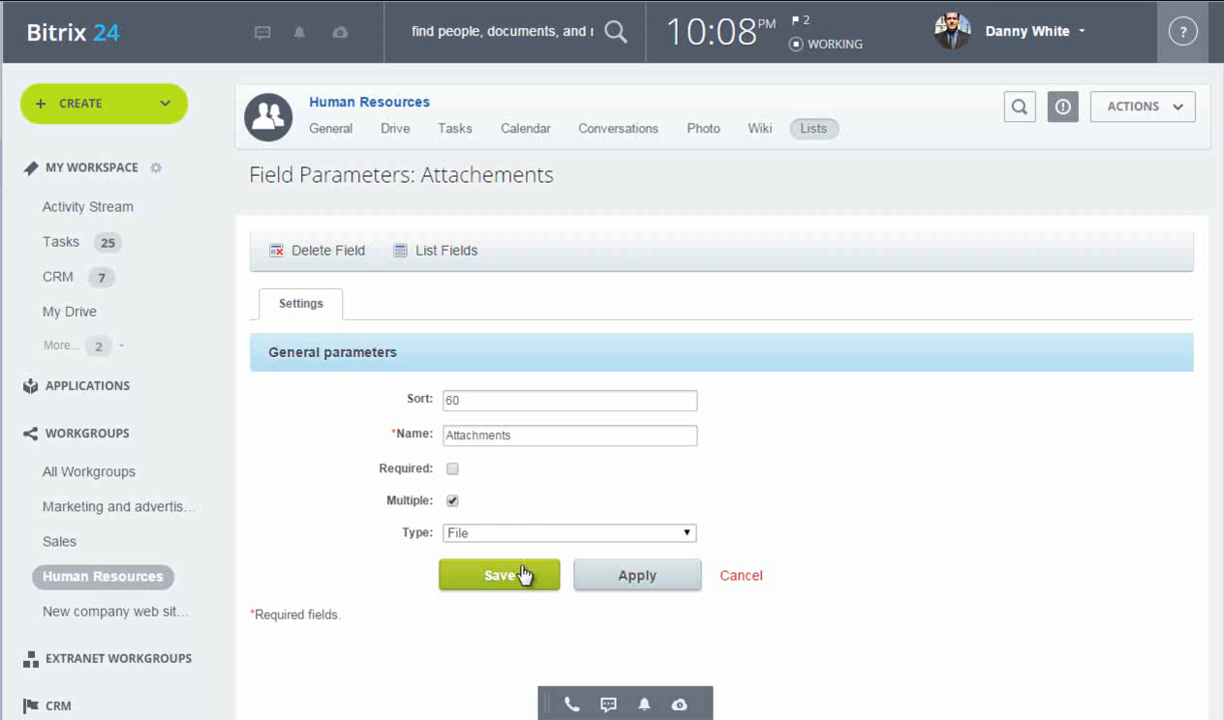
{"action": "left_click", "coordinate": [500, 576]}
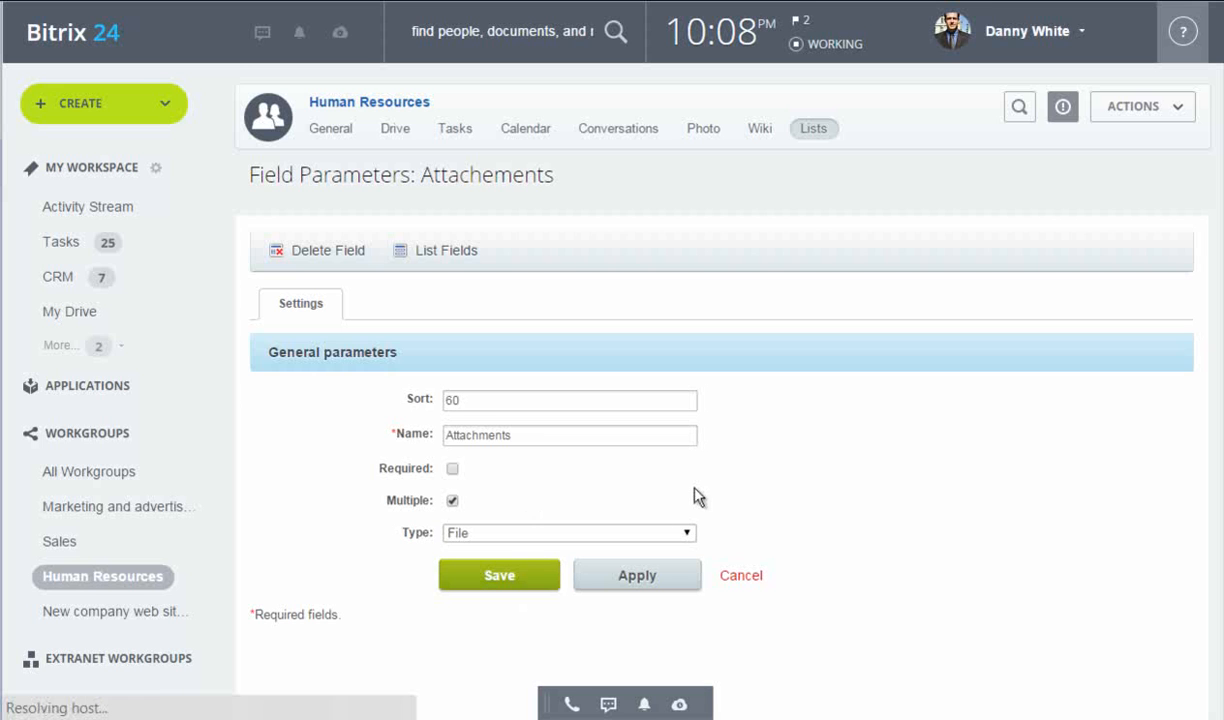
{"action": "mouse_move", "coordinate": [704, 480]}
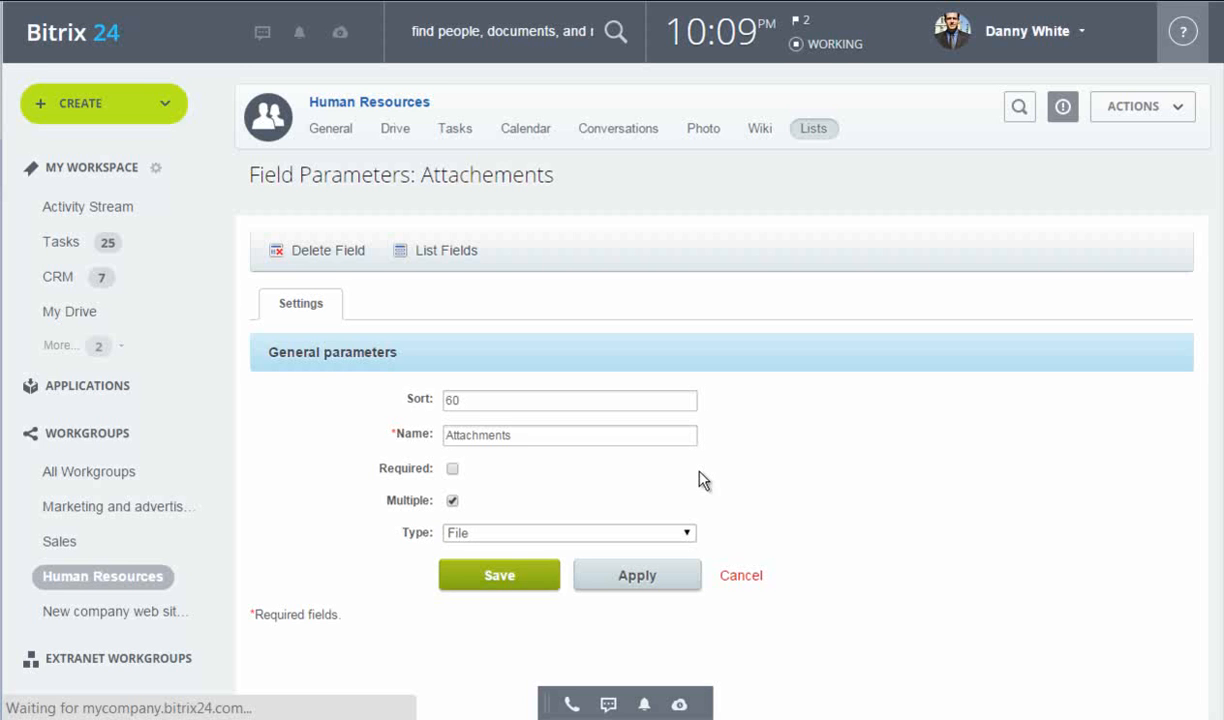
{"action": "left_click", "coordinate": [500, 576]}
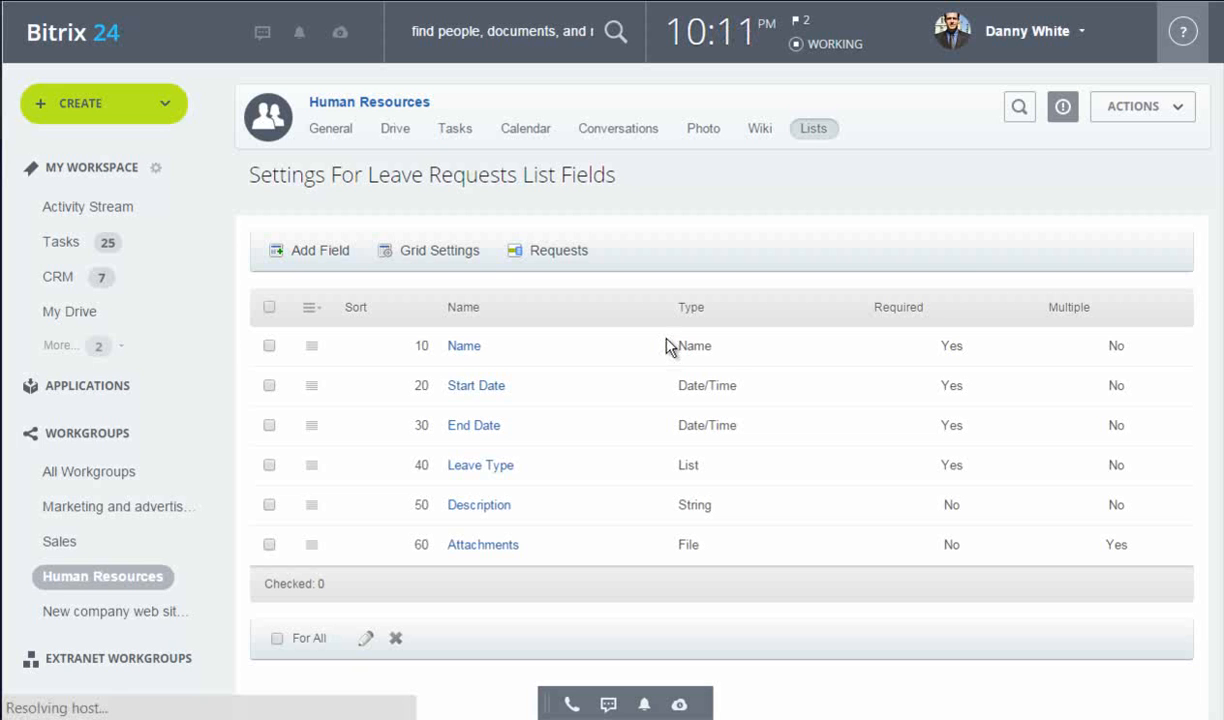
Return to the group's Leave Requests list and show its business process templates.
{"action": "left_click", "coordinate": [812, 128]}
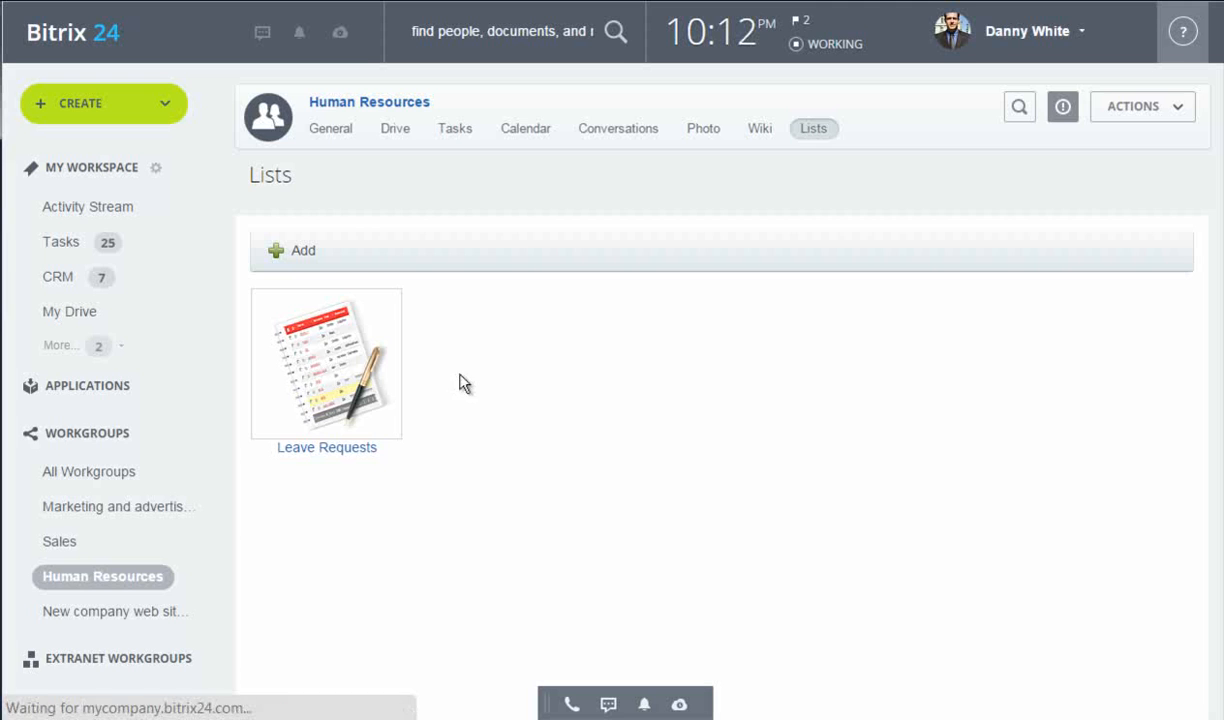
{"action": "left_click", "coordinate": [326, 364]}
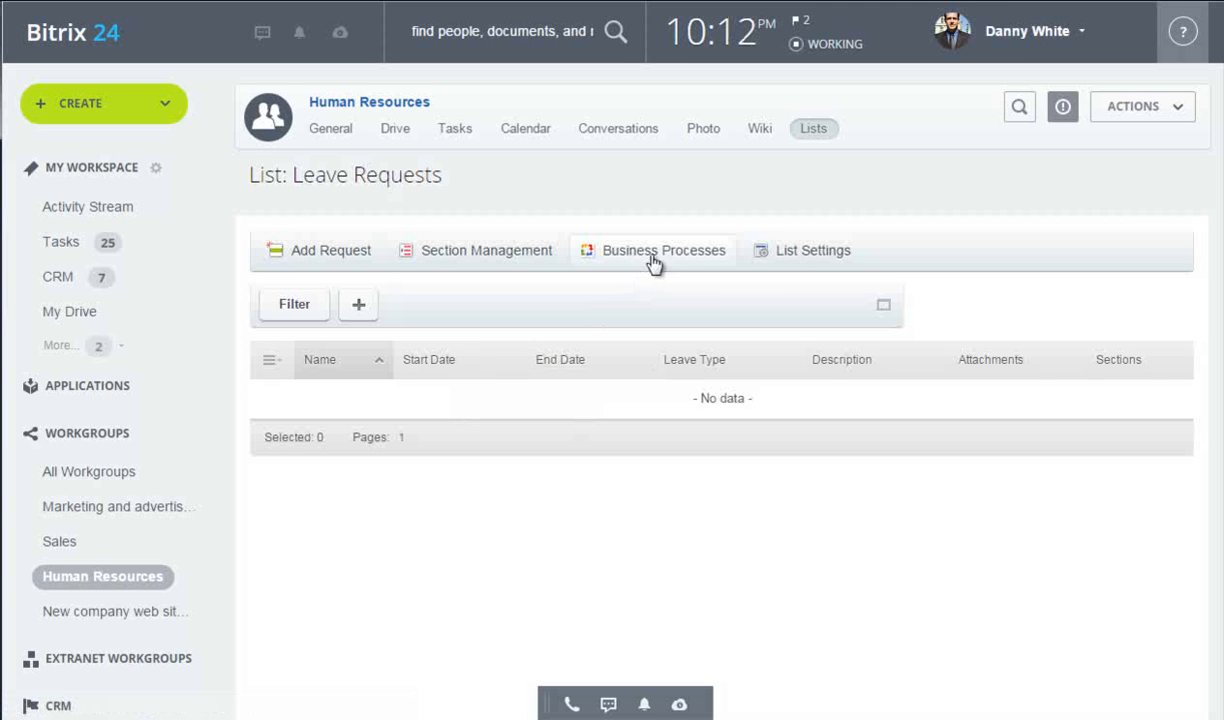
{"action": "left_click", "coordinate": [664, 250]}
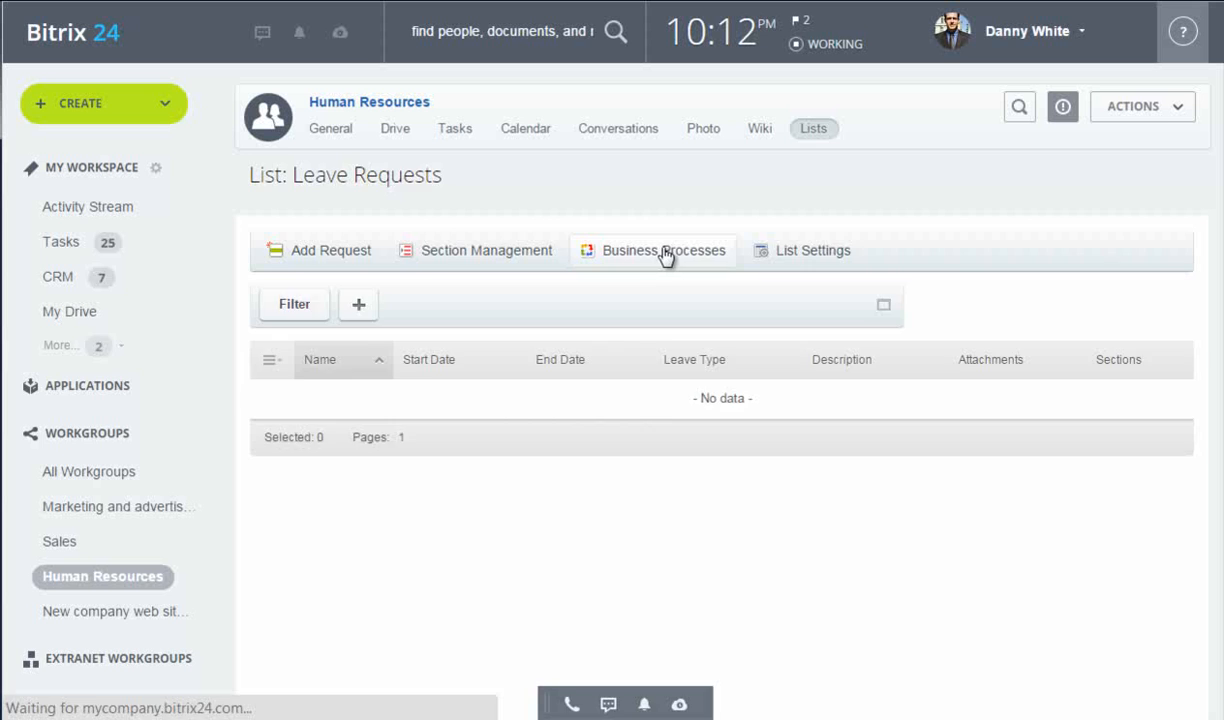
{"action": "left_click", "coordinate": [664, 250]}
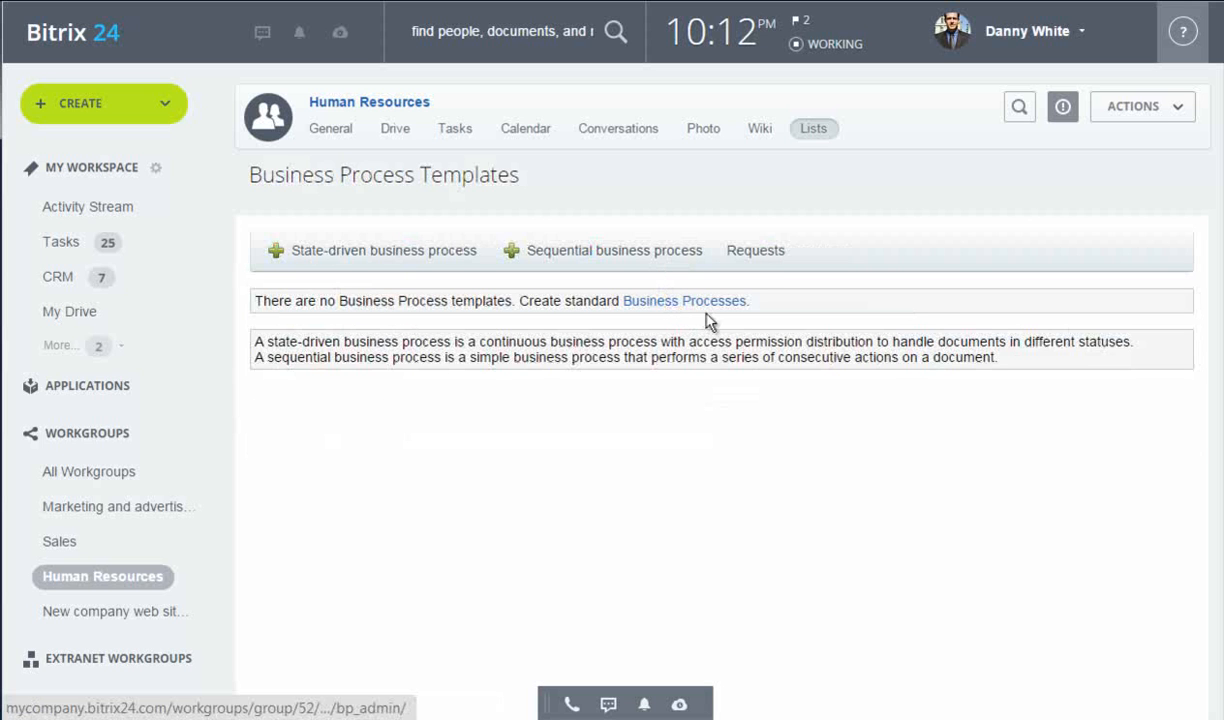
{"action": "mouse_move", "coordinate": [712, 316]}
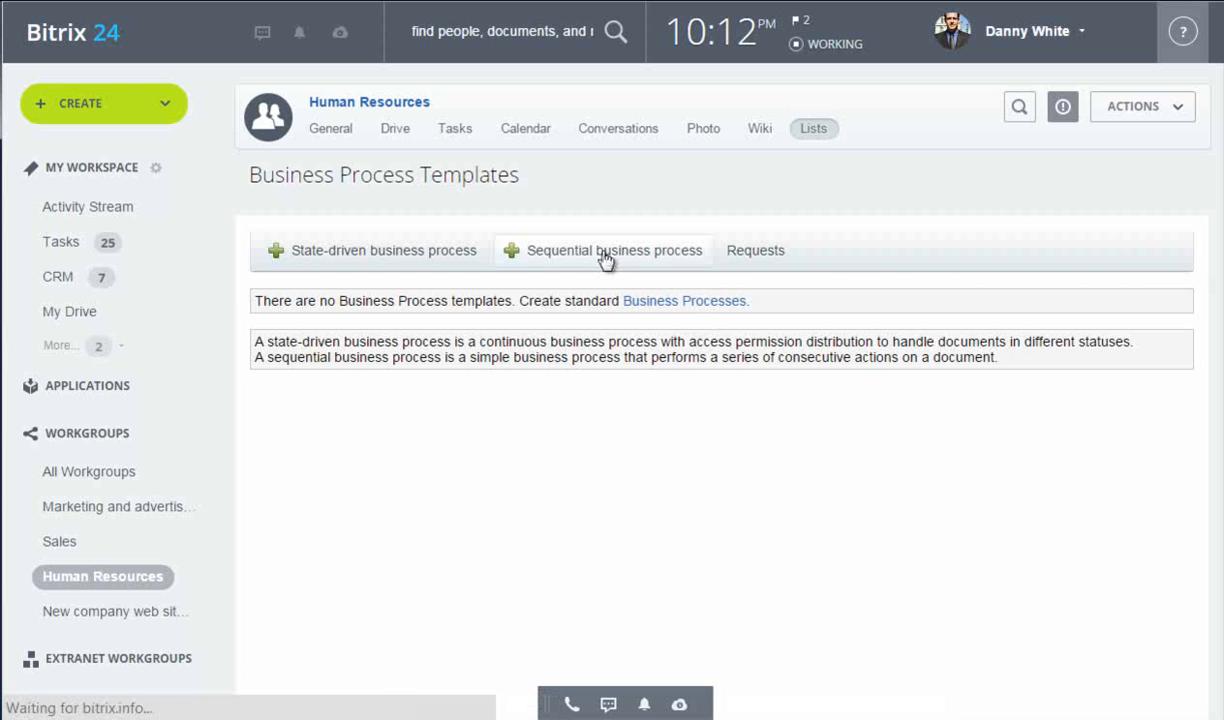
Create a sequential template titled Approve Leave Request, described as approval from boss and HR.
{"action": "left_click", "coordinate": [614, 250]}
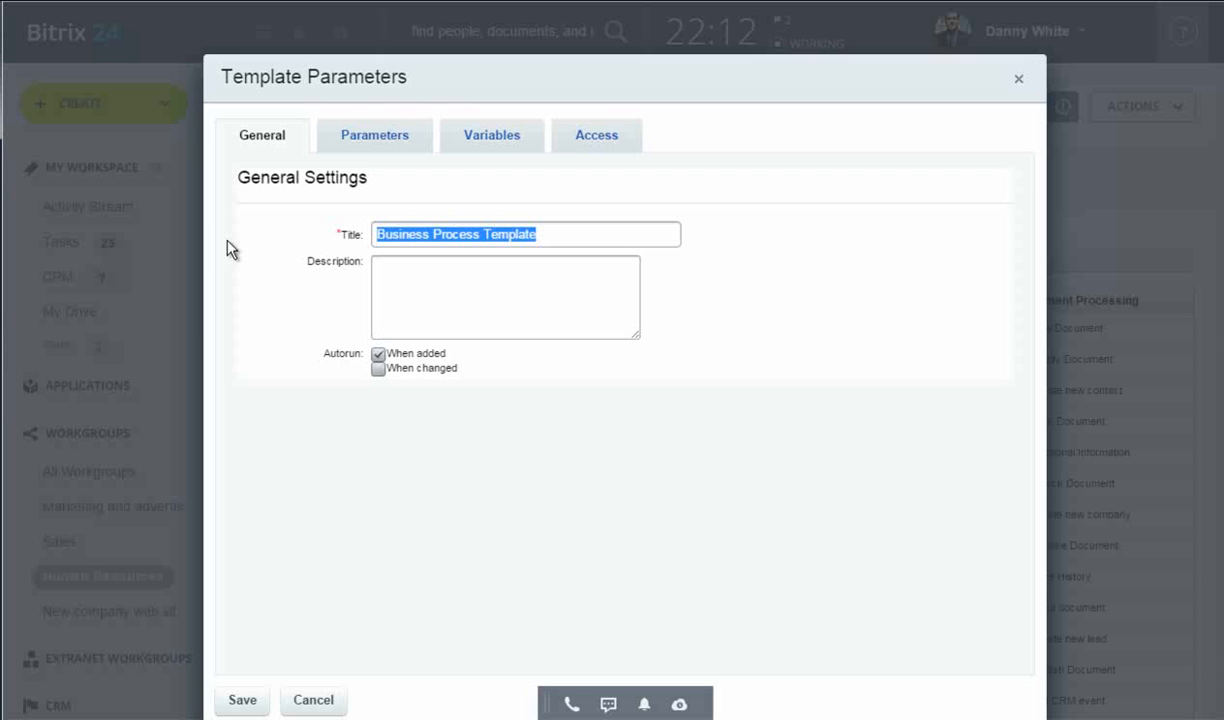
{"action": "type", "text": "App"}
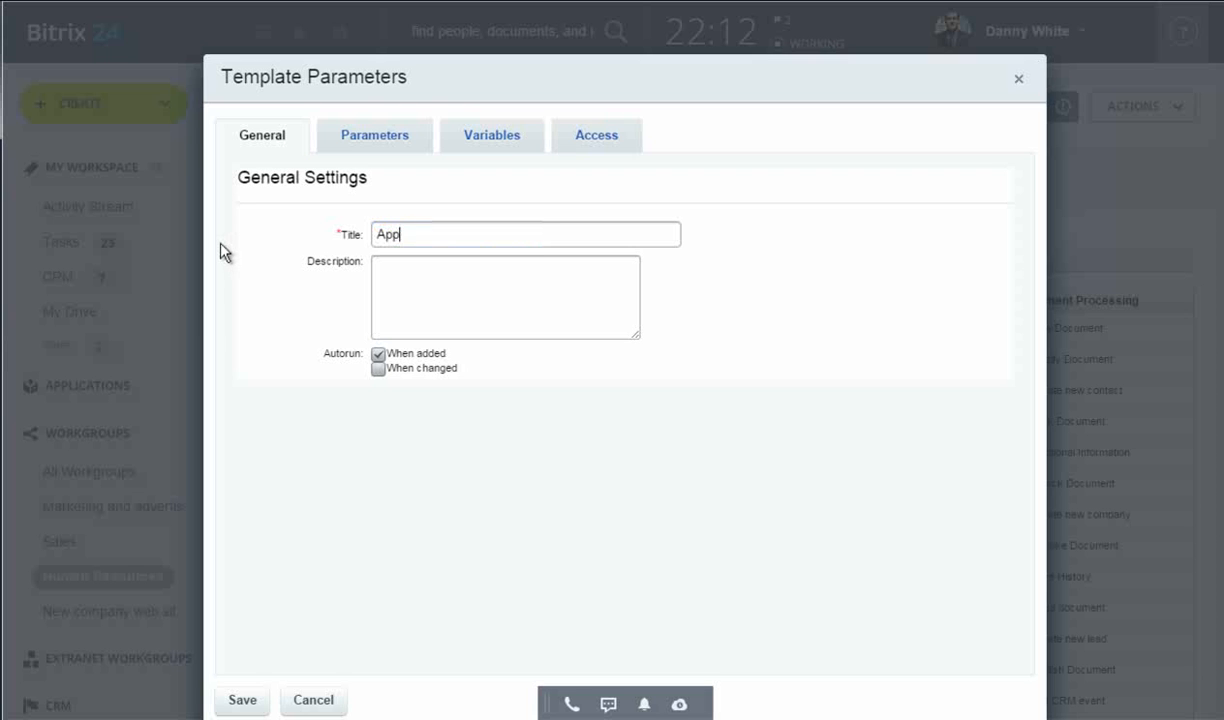
{"action": "type", "text": "rove Leave Request"}
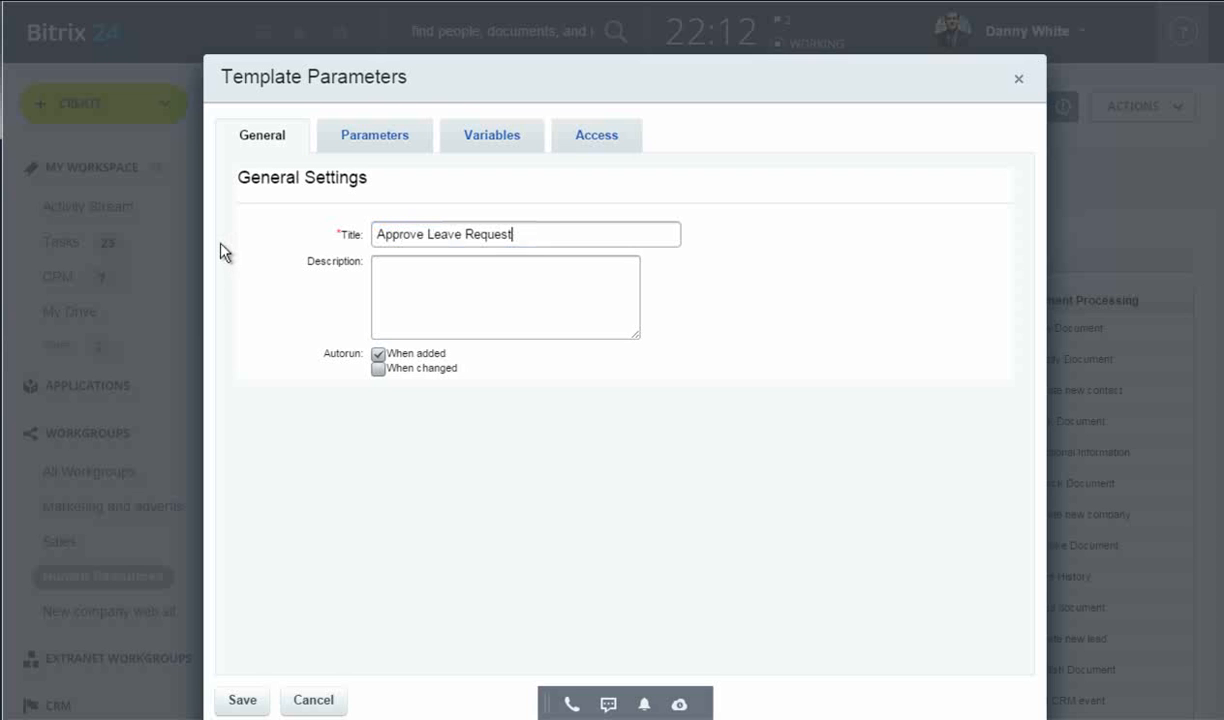
{"action": "type", "text": "Approval from boss and HR"}
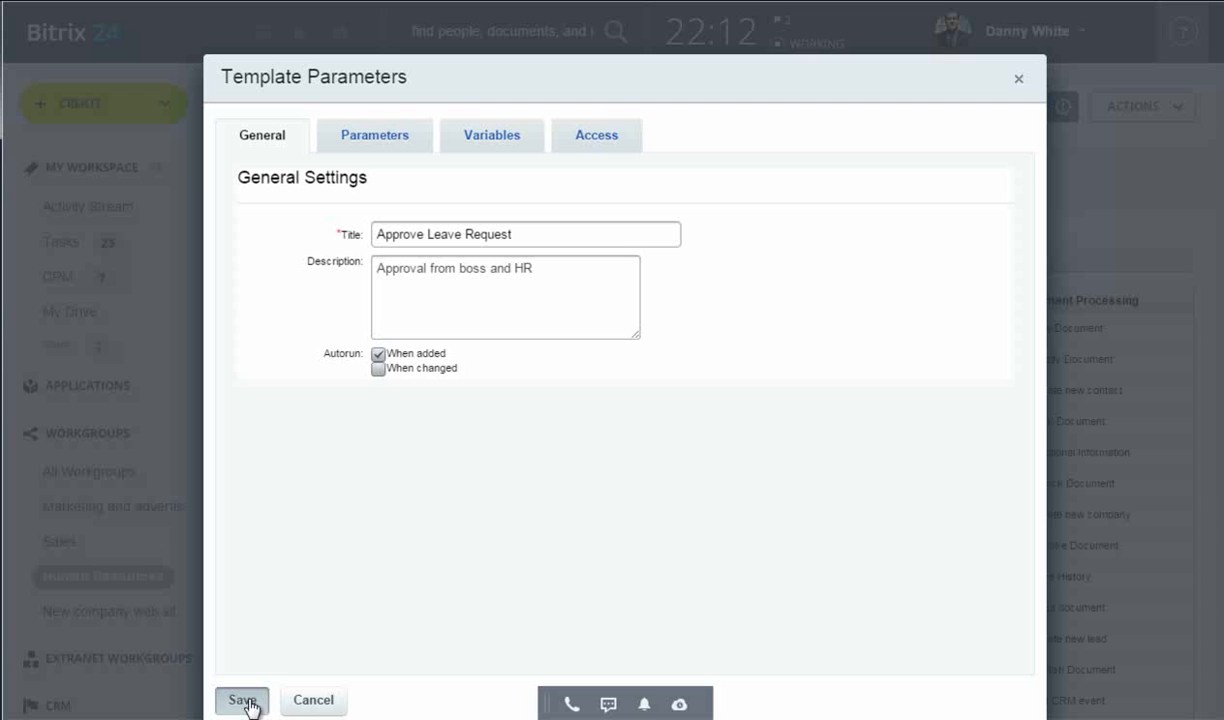
{"action": "mouse_move", "coordinate": [568, 500]}
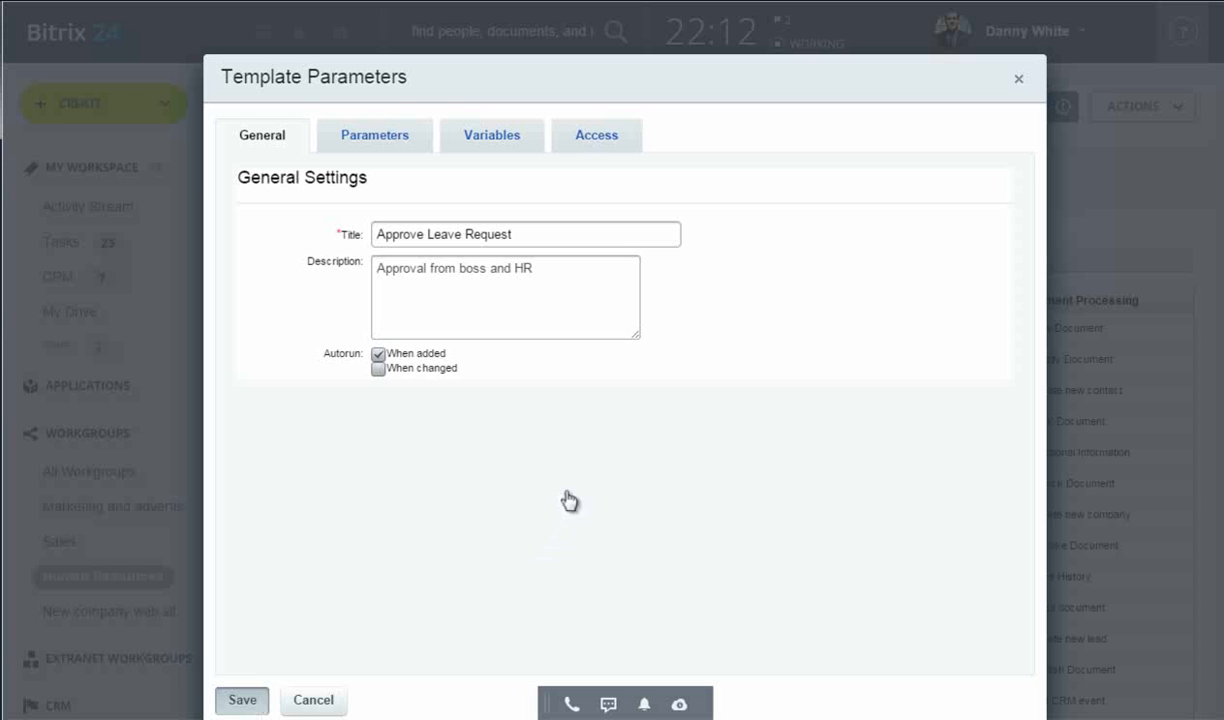
{"action": "left_click", "coordinate": [242, 700]}
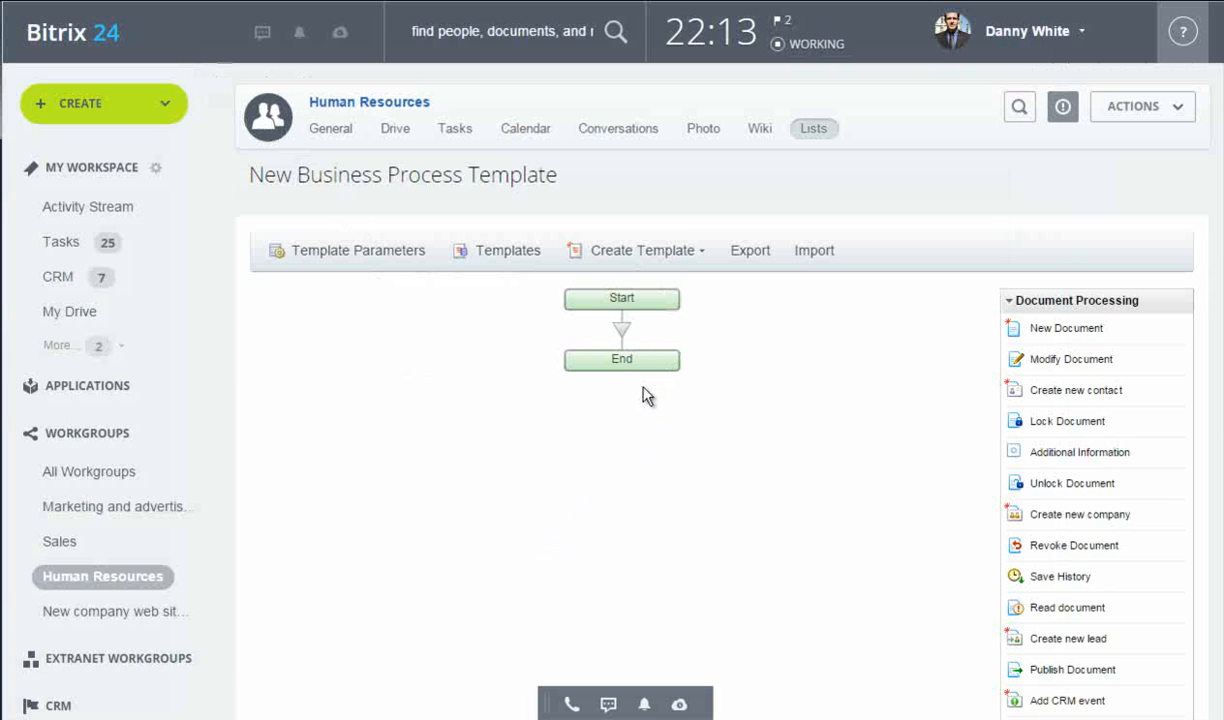
{"action": "mouse_move", "coordinate": [816, 284]}
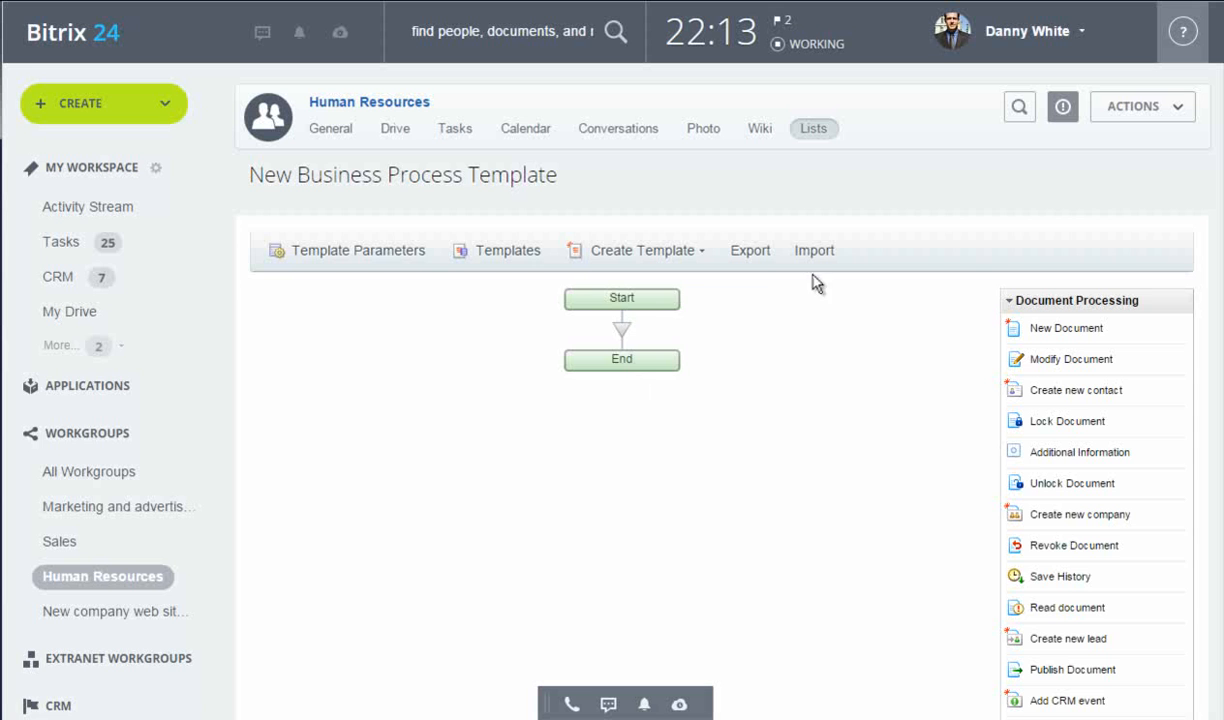
Import bp-2.bpt, confirming it replaces the blank Approve Leave Request template.
{"action": "left_click", "coordinate": [814, 250]}
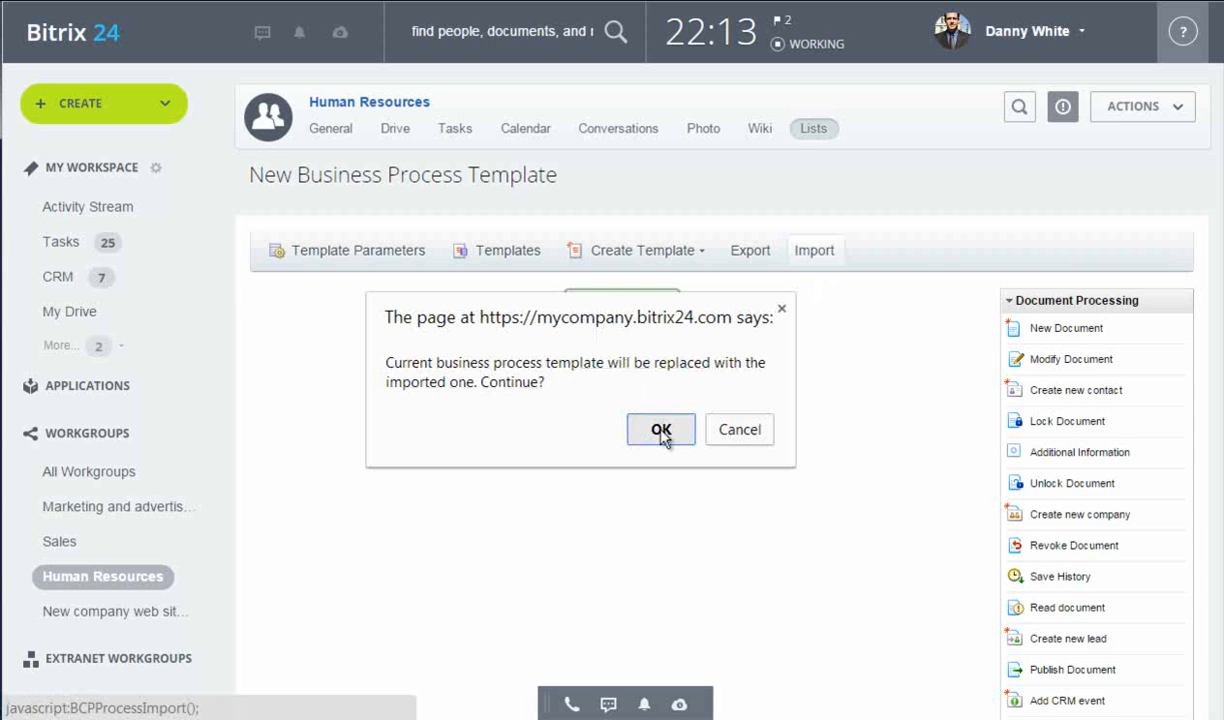
{"action": "left_click", "coordinate": [660, 428]}
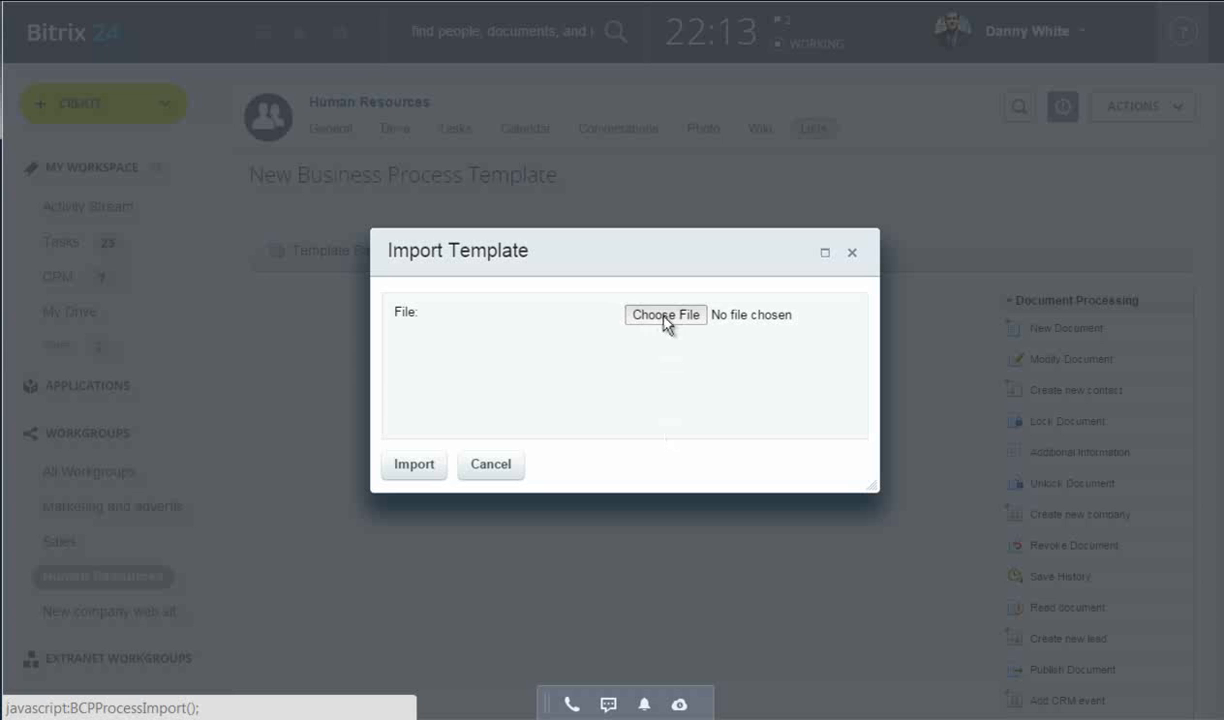
{"action": "left_click", "coordinate": [664, 314]}
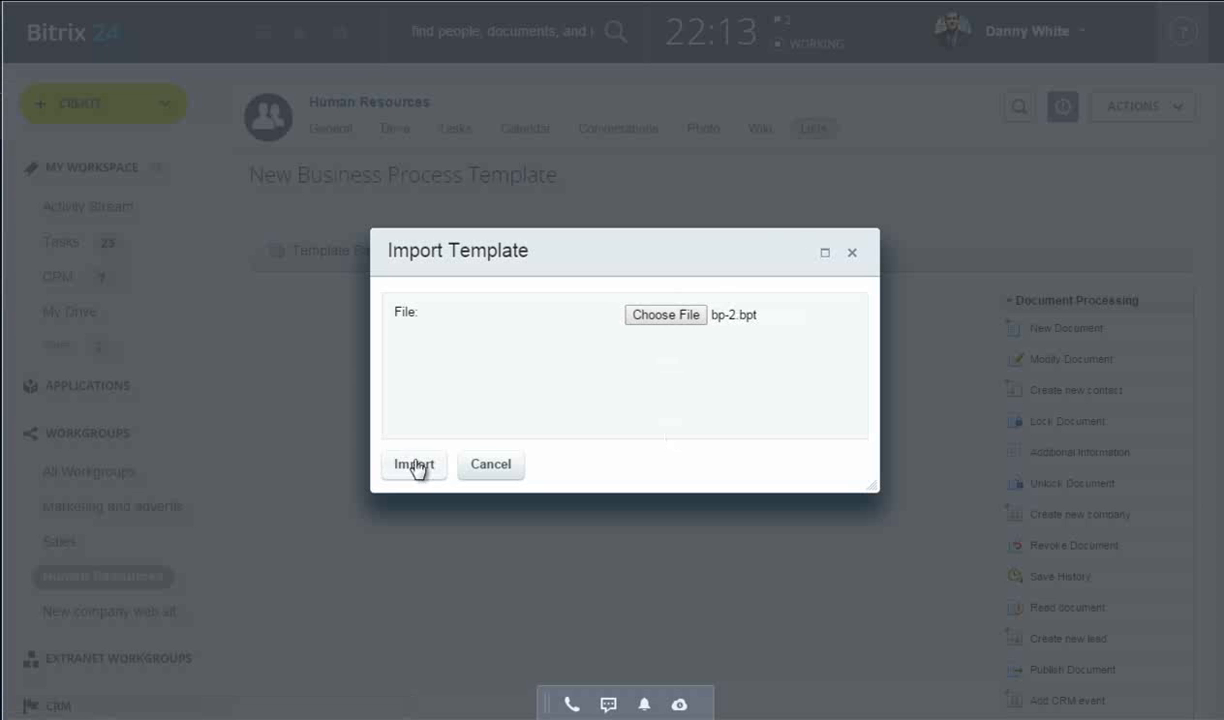
{"action": "mouse_move", "coordinate": [446, 426]}
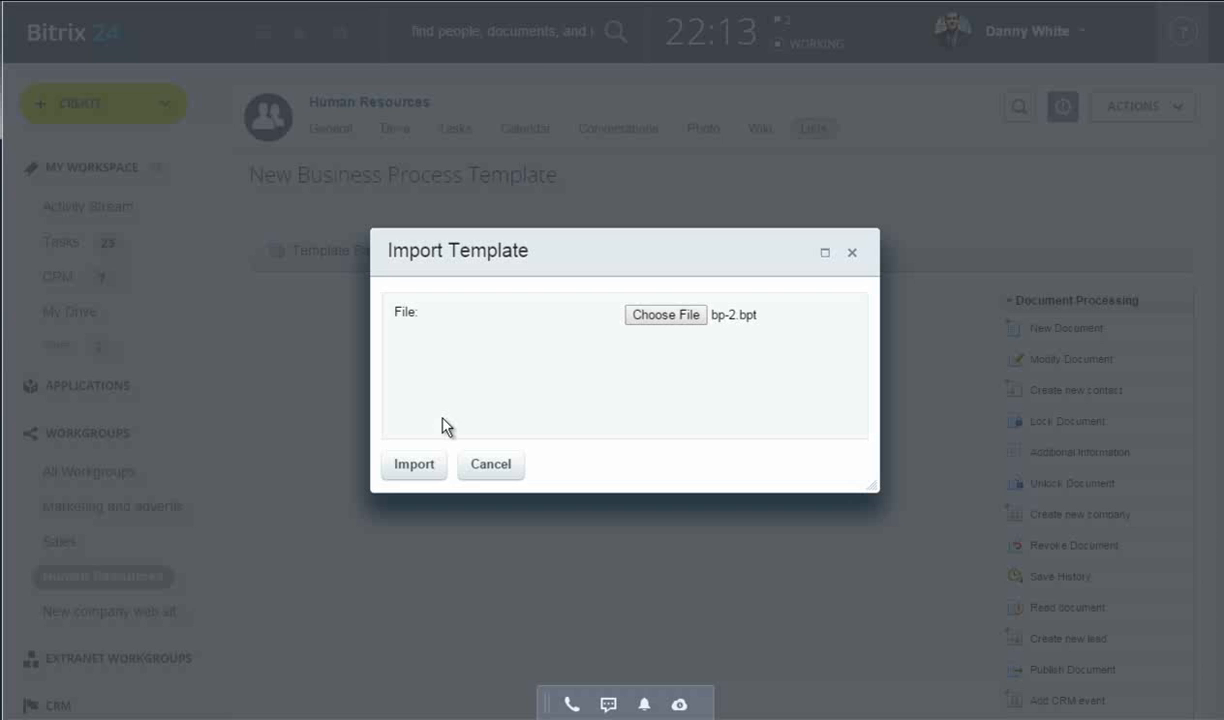
{"action": "left_click", "coordinate": [412, 464]}
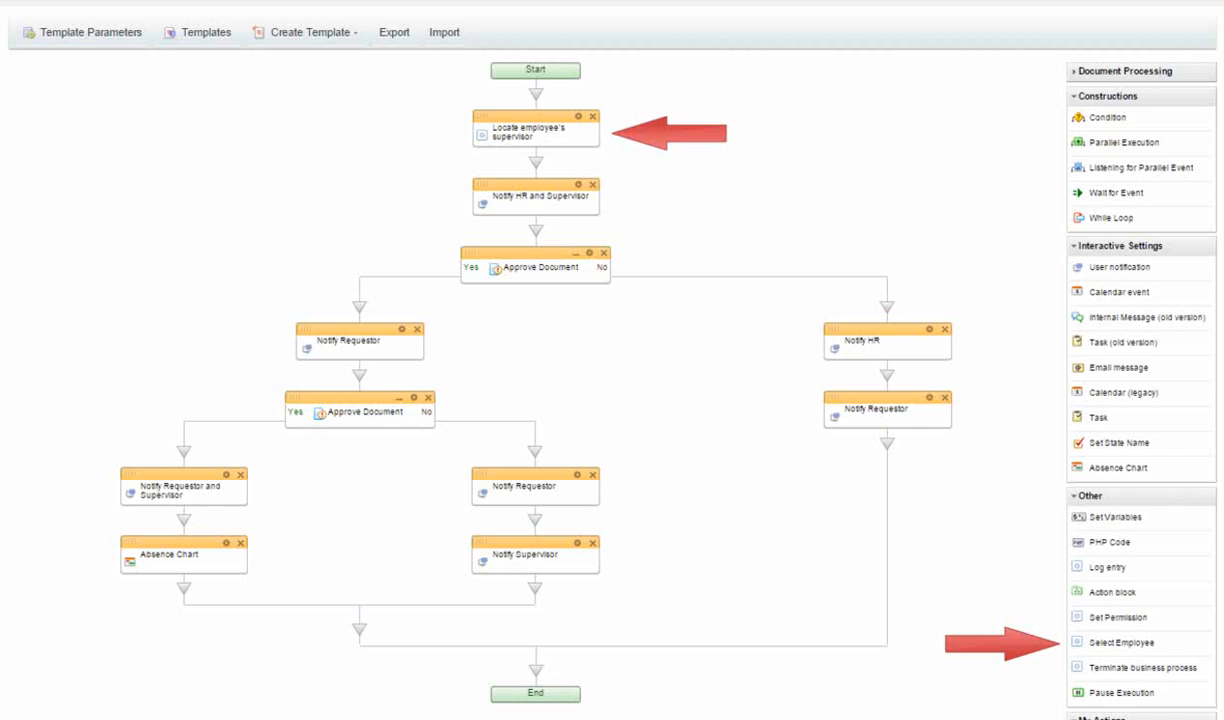
Review the supervisor lookup activity, then set the Absence Chart step to log annual leave using the request's start and end dates.
{"action": "double_click", "coordinate": [536, 128]}
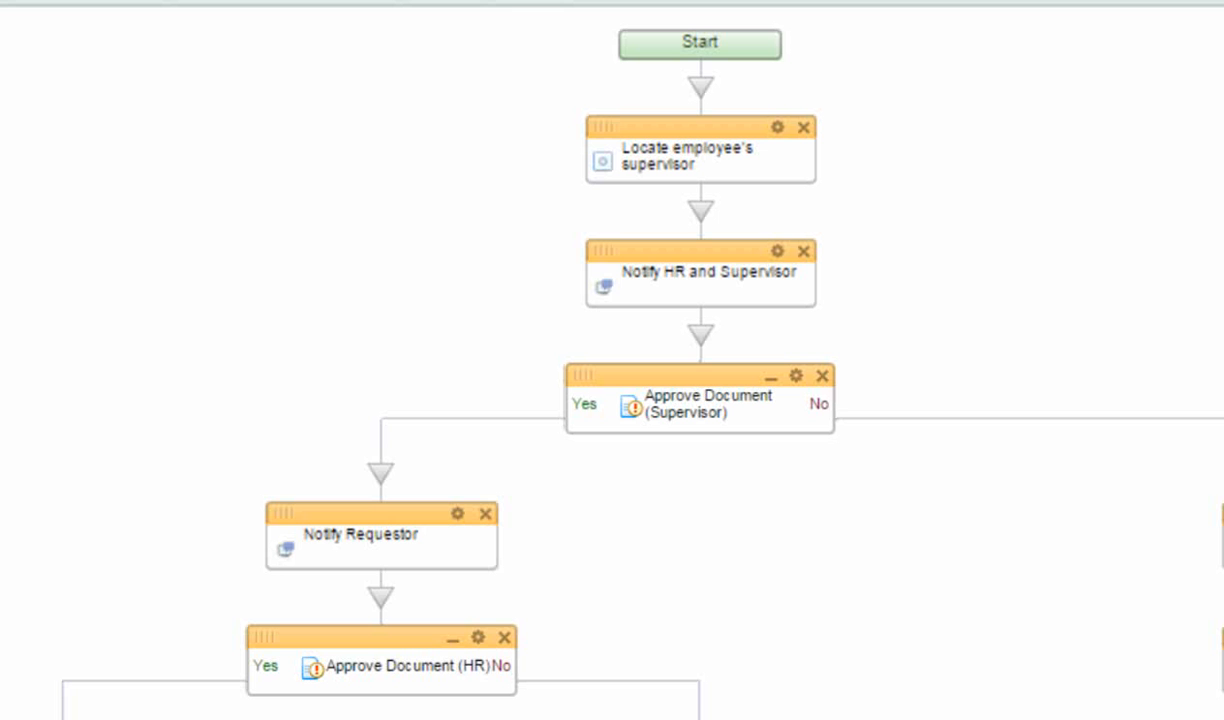
{"action": "scroll", "scroll_direction": "down", "scroll_amount": 3}
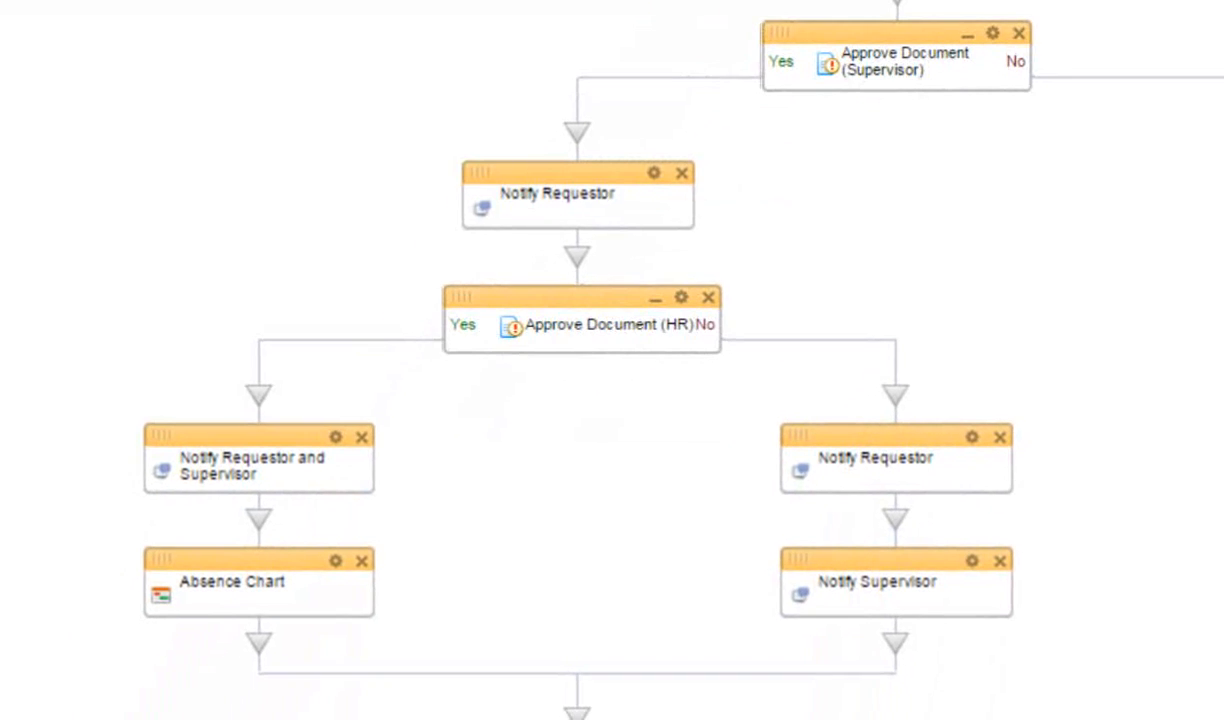
{"action": "double_click", "coordinate": [258, 580]}
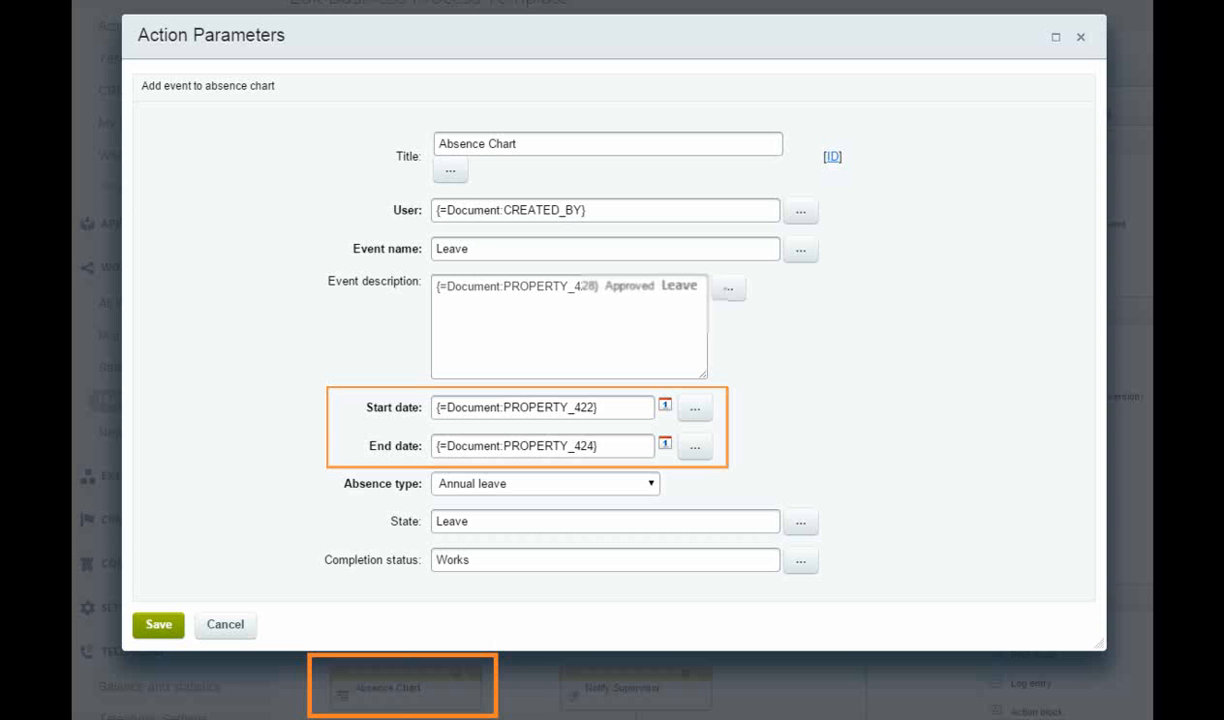
{"action": "left_click", "coordinate": [224, 624]}
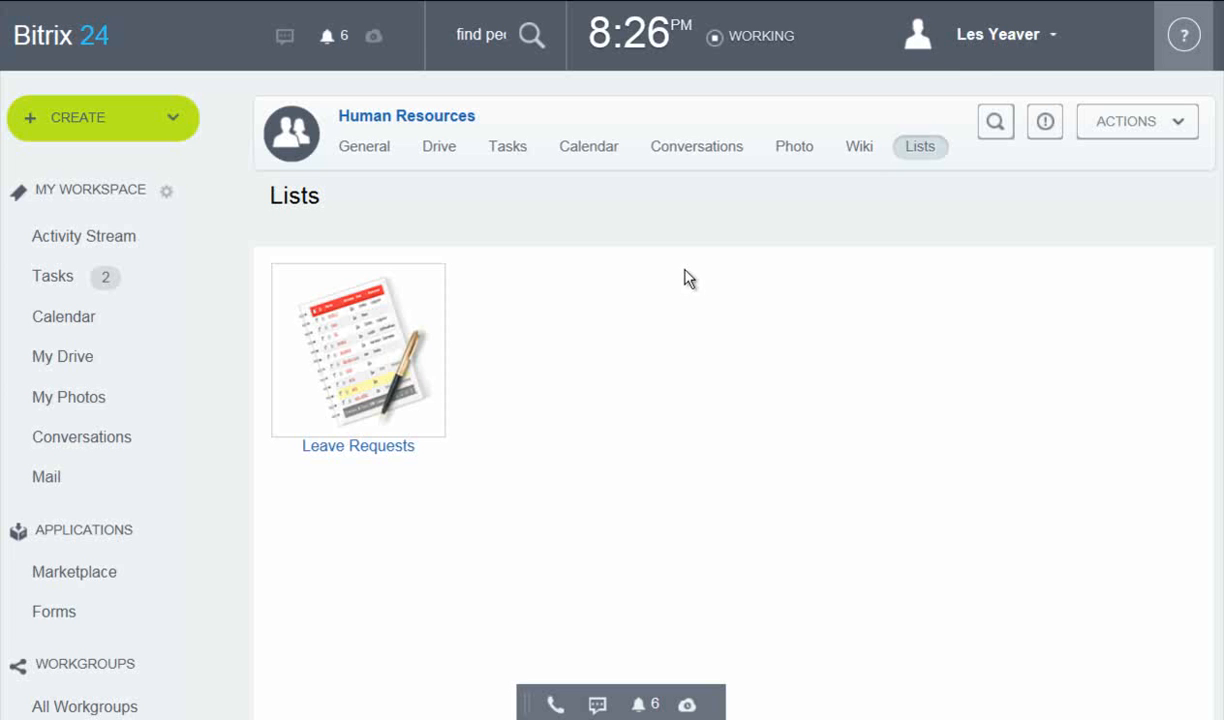
{"action": "mouse_move", "coordinate": [984, 68]}
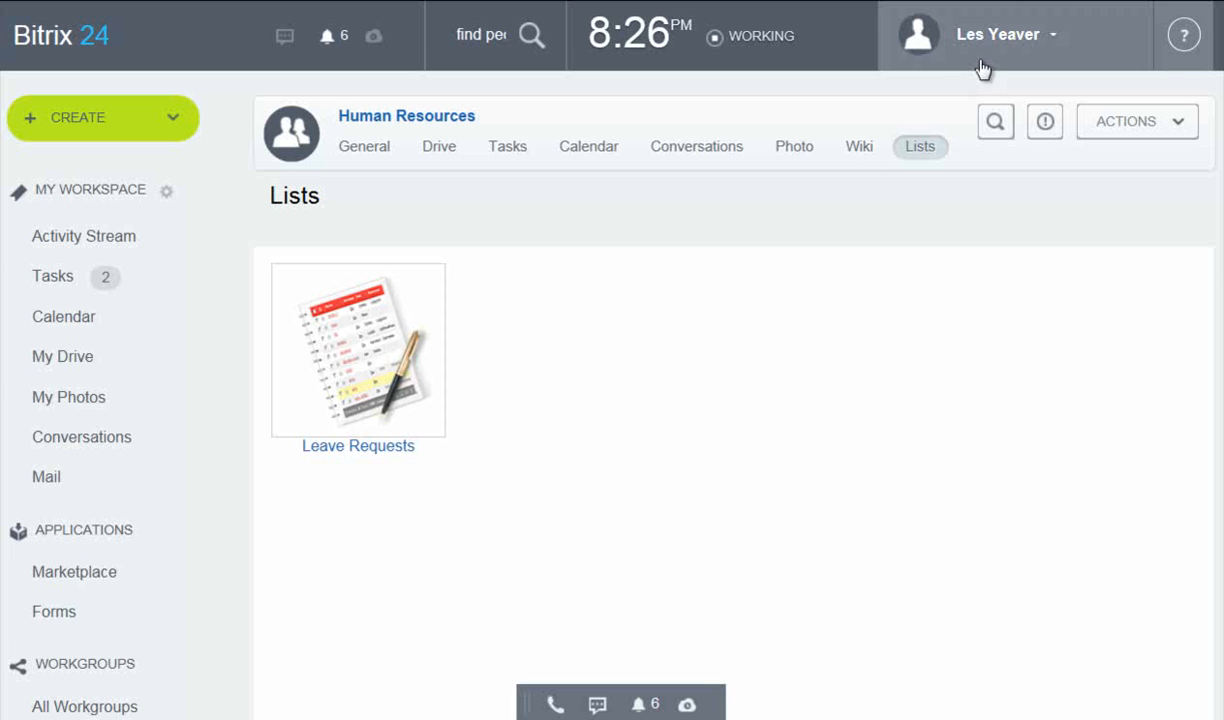
{"action": "mouse_move", "coordinate": [530, 140]}
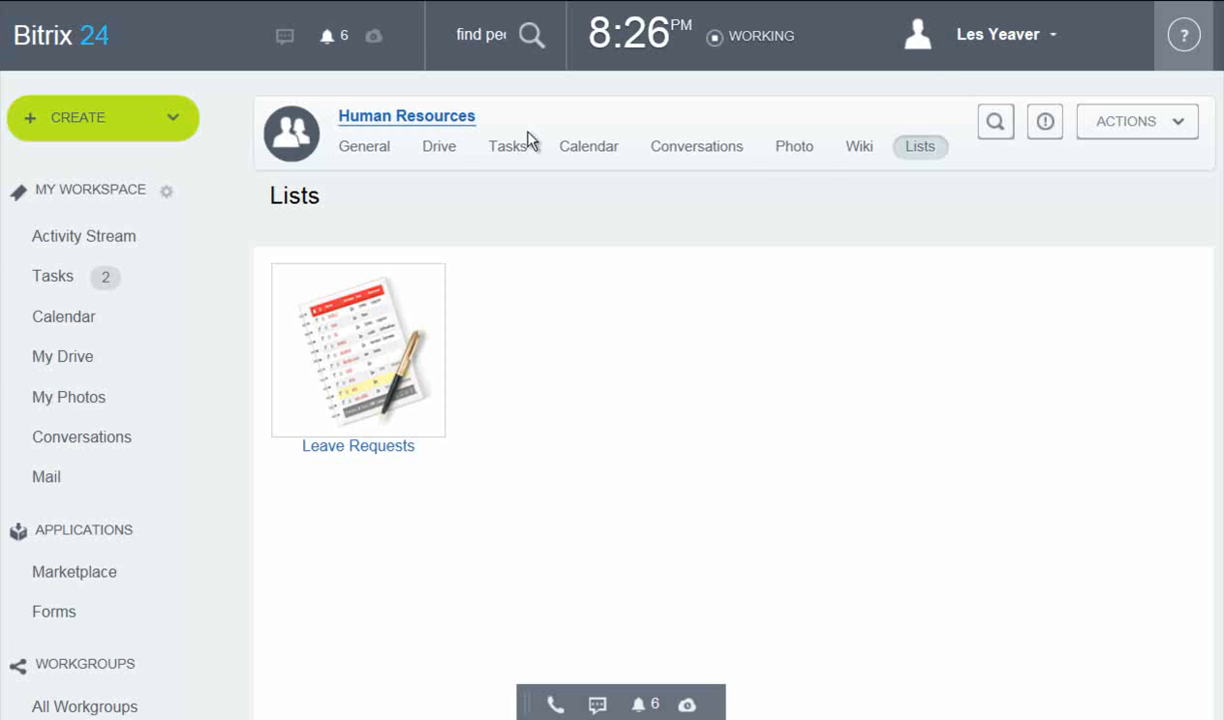
{"action": "mouse_move", "coordinate": [504, 314]}
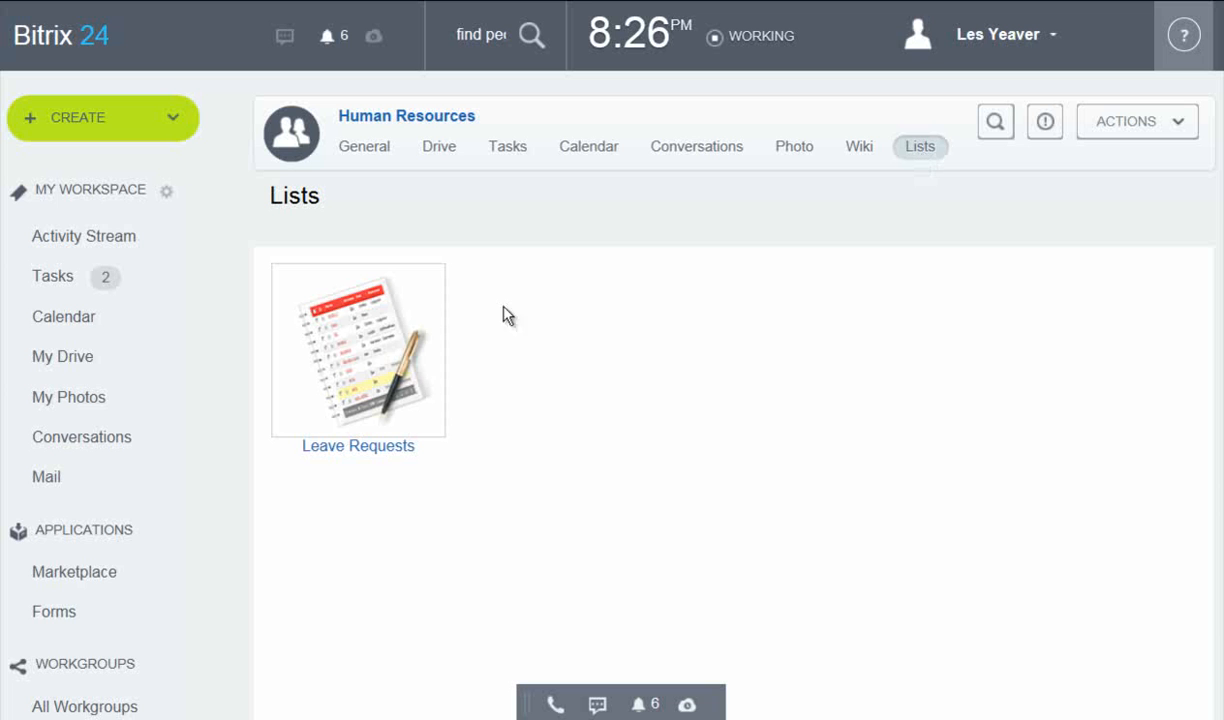
{"action": "mouse_move", "coordinate": [364, 348]}
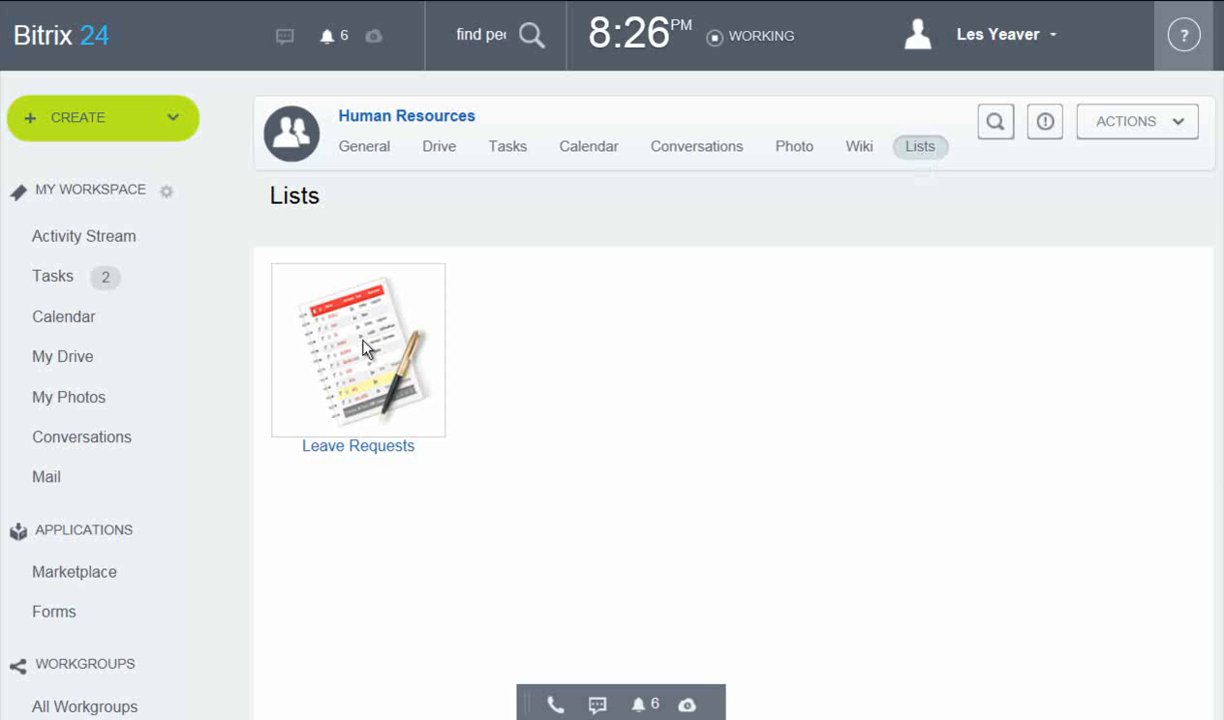
Add a Business trip request named Tallahassee for 03/16/2015–03/19/2015 and check the resulting notifications.
{"action": "left_click", "coordinate": [356, 350]}
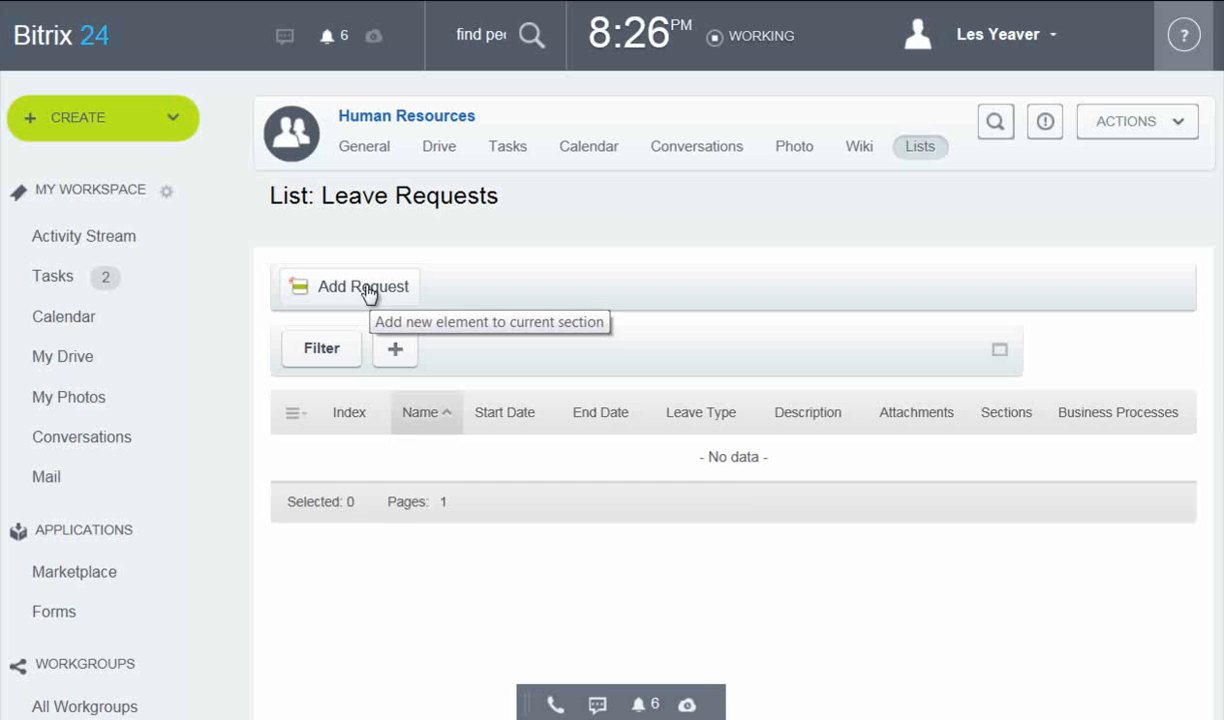
{"action": "left_click", "coordinate": [362, 286]}
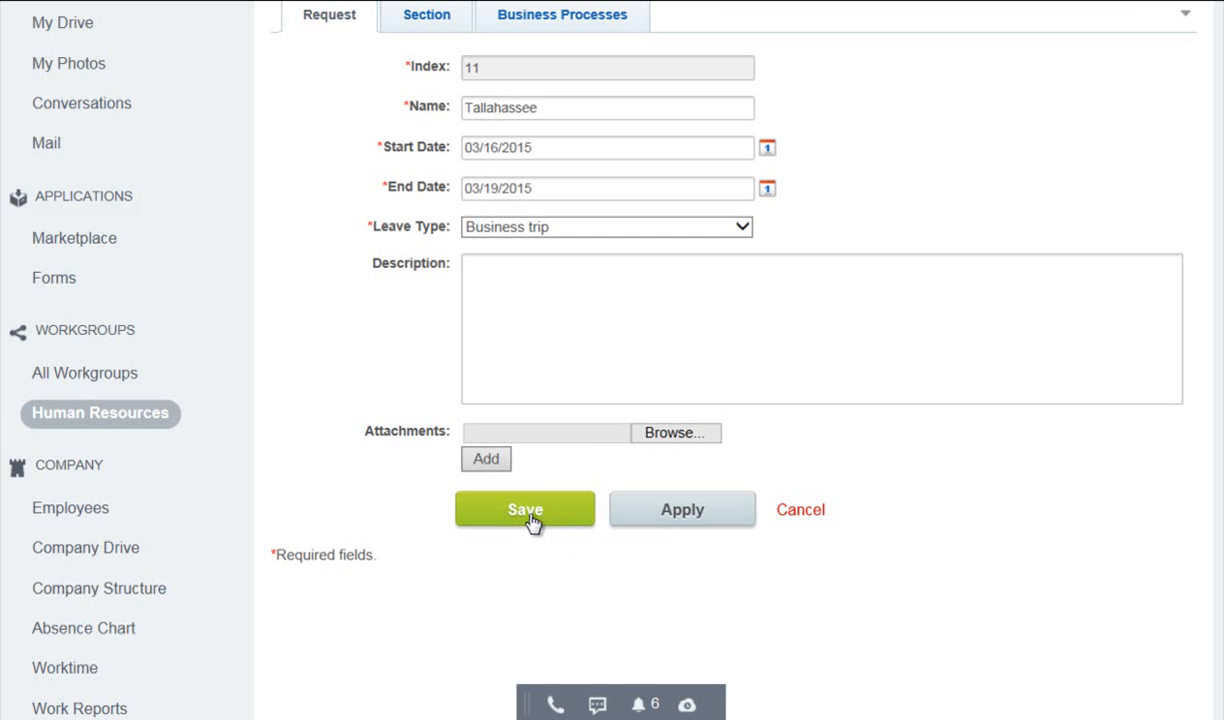
{"action": "left_click", "coordinate": [524, 510]}
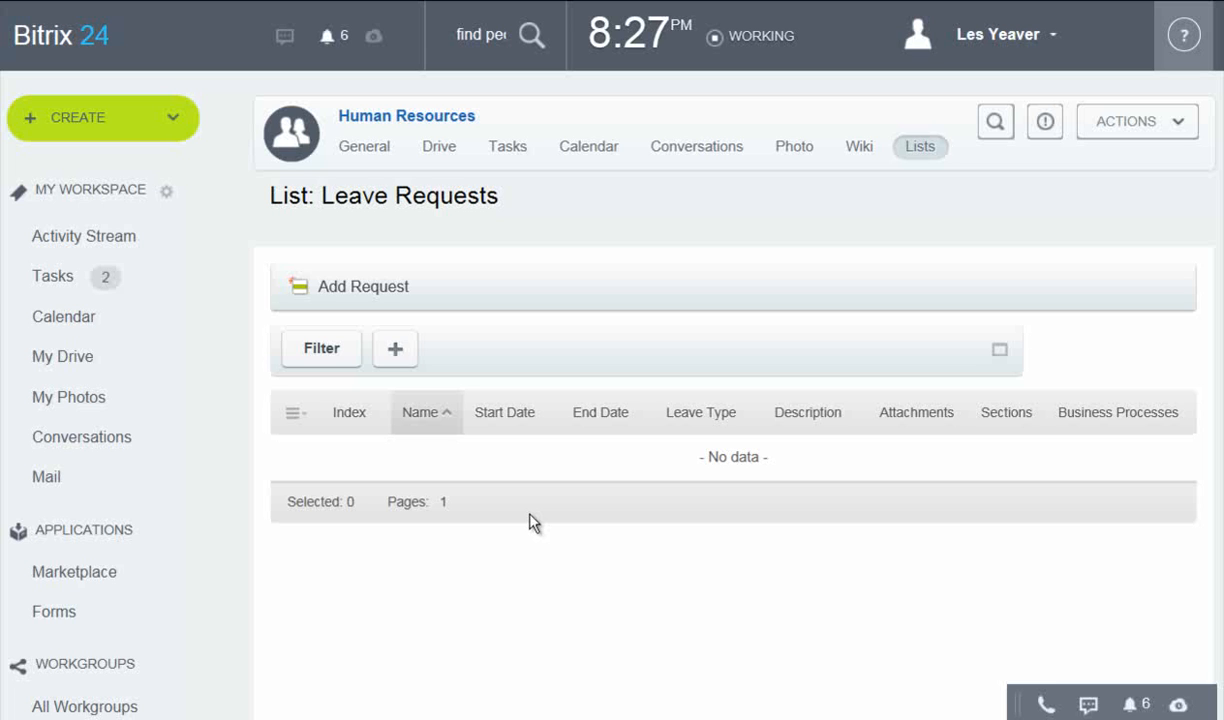
{"action": "mouse_move", "coordinate": [692, 496]}
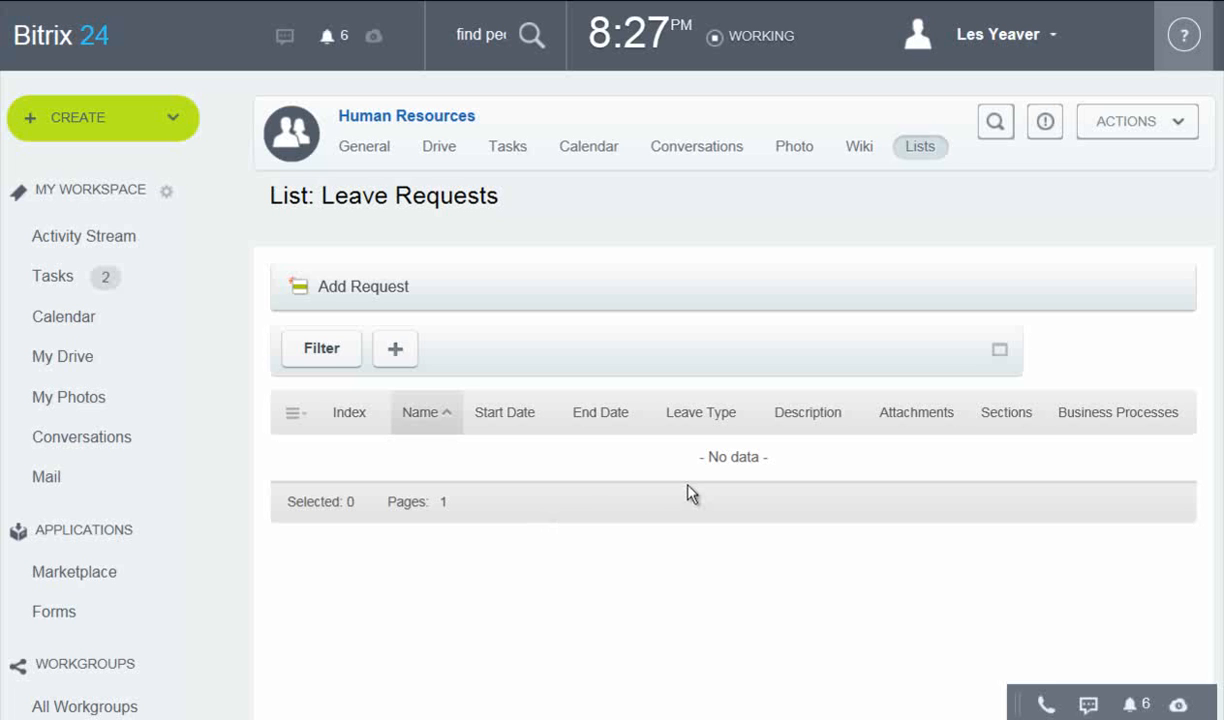
{"action": "left_click", "coordinate": [84, 236]}
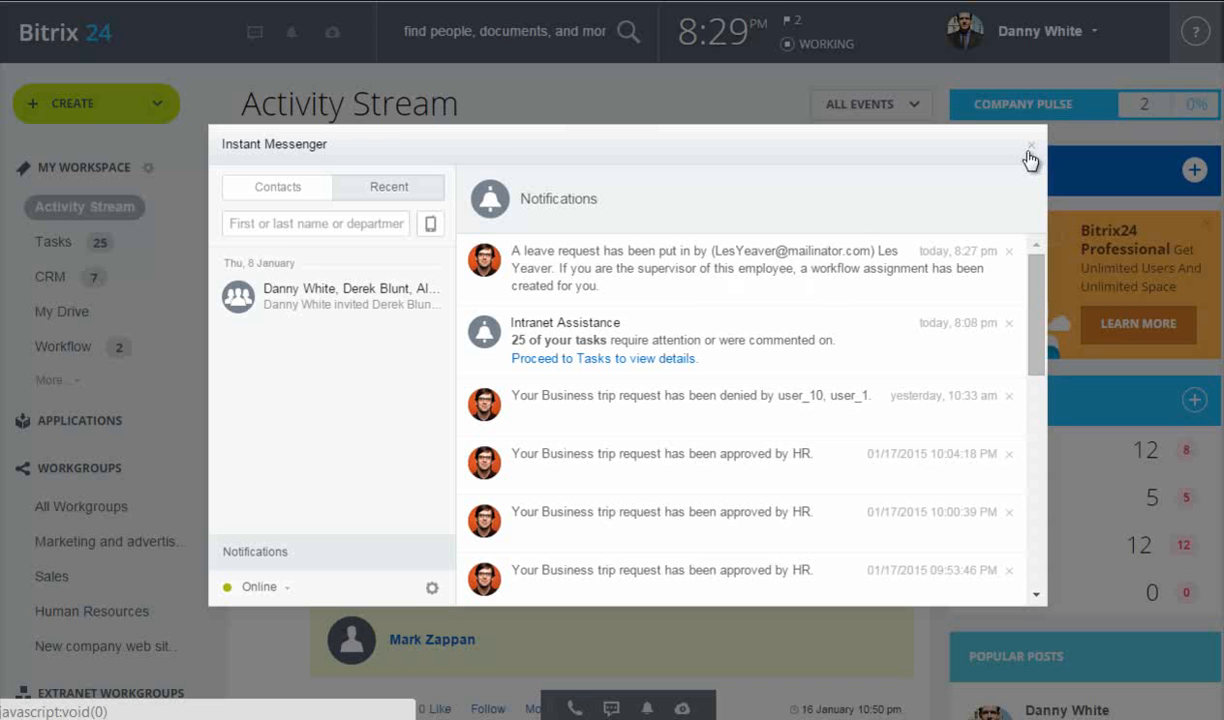
{"action": "left_click", "coordinate": [1030, 148]}
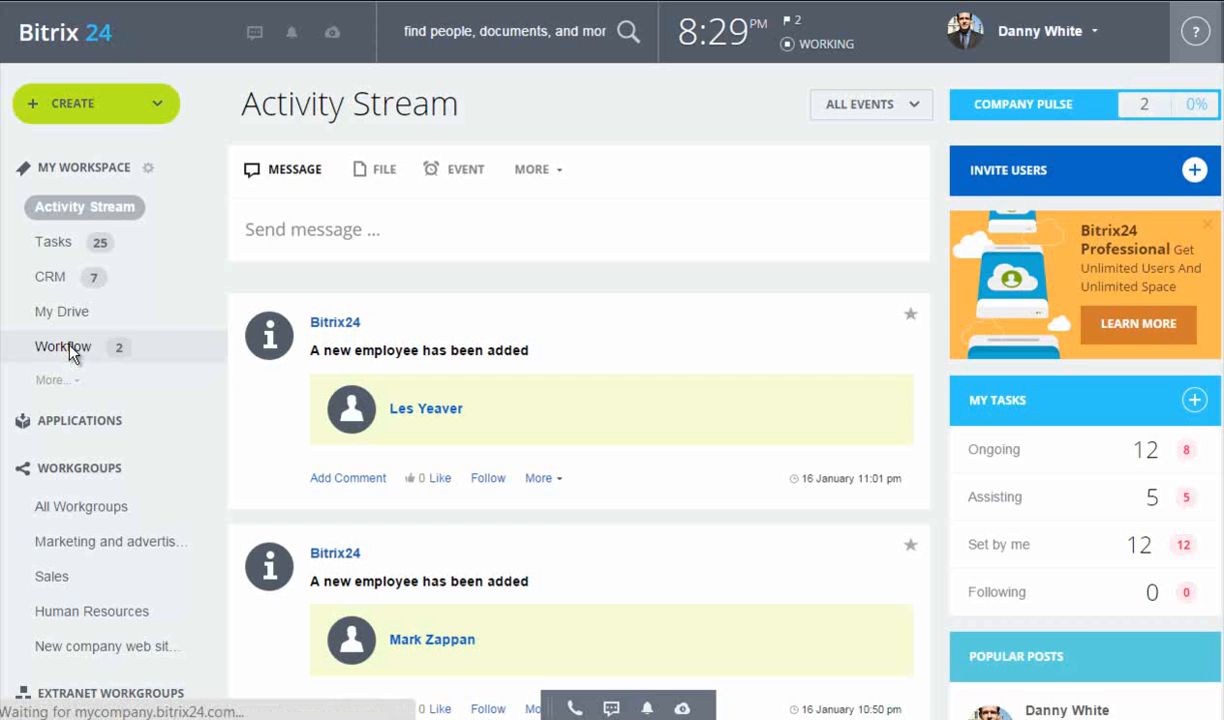
{"action": "left_click", "coordinate": [62, 346]}
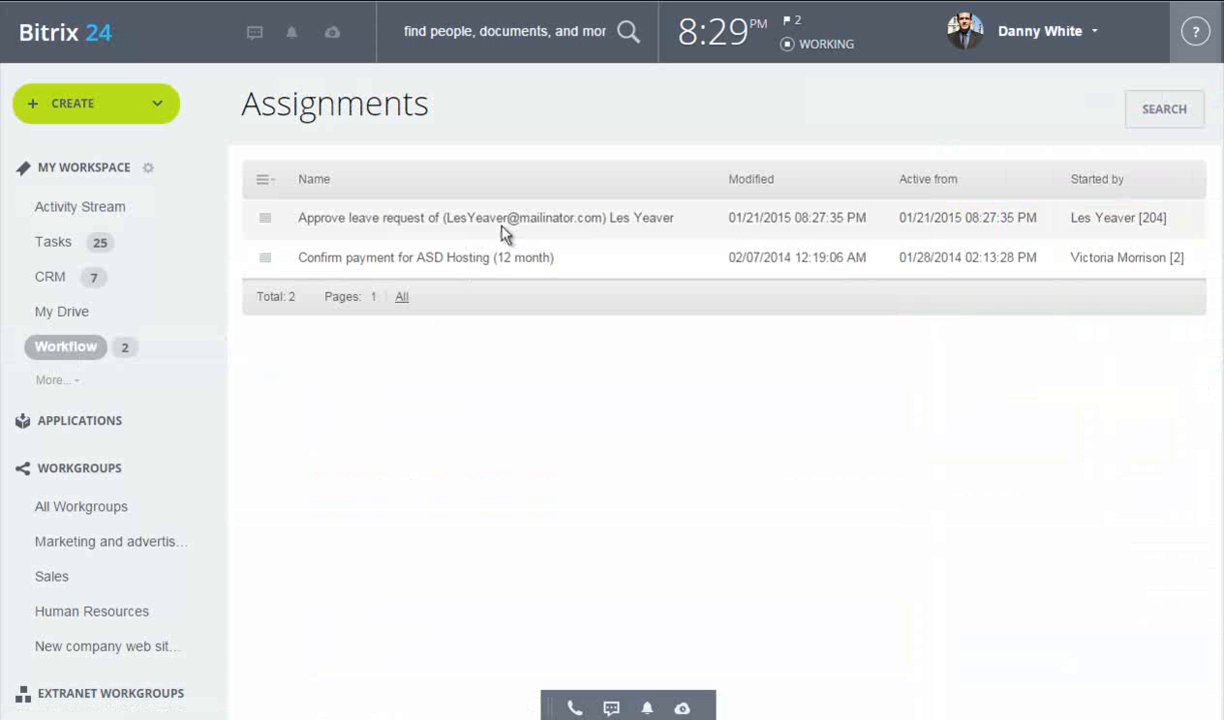
{"action": "left_click", "coordinate": [484, 216]}
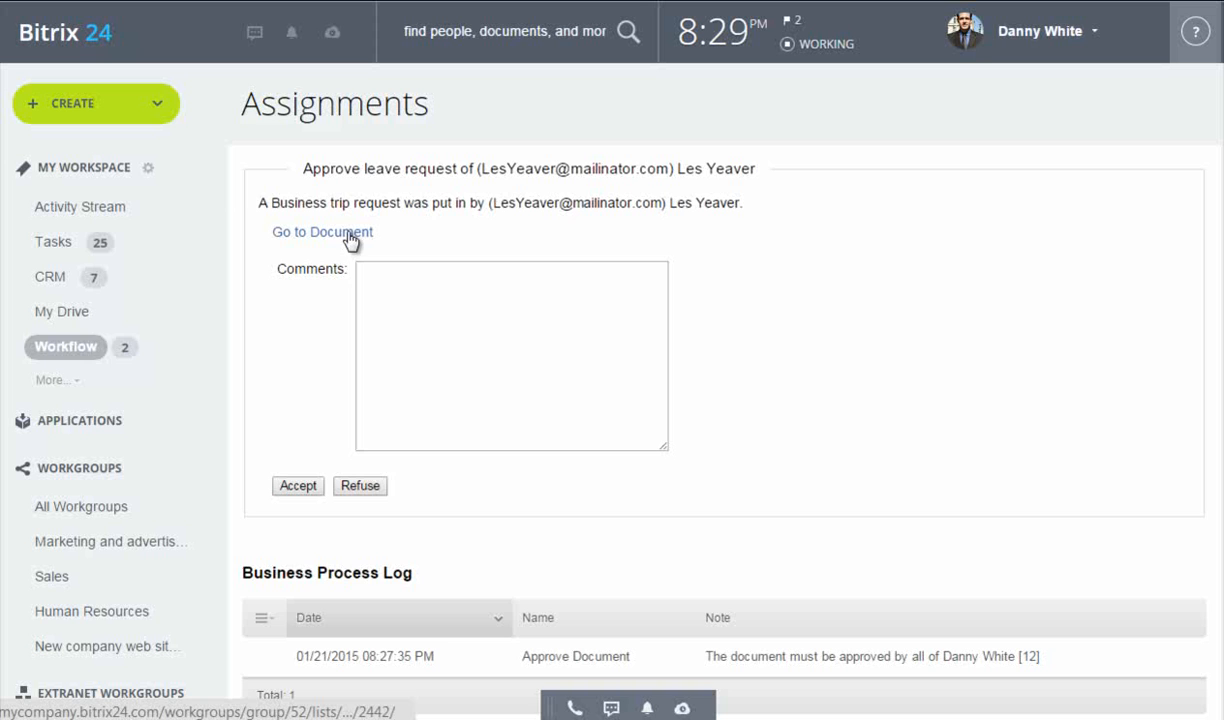
{"action": "left_click", "coordinate": [322, 232]}
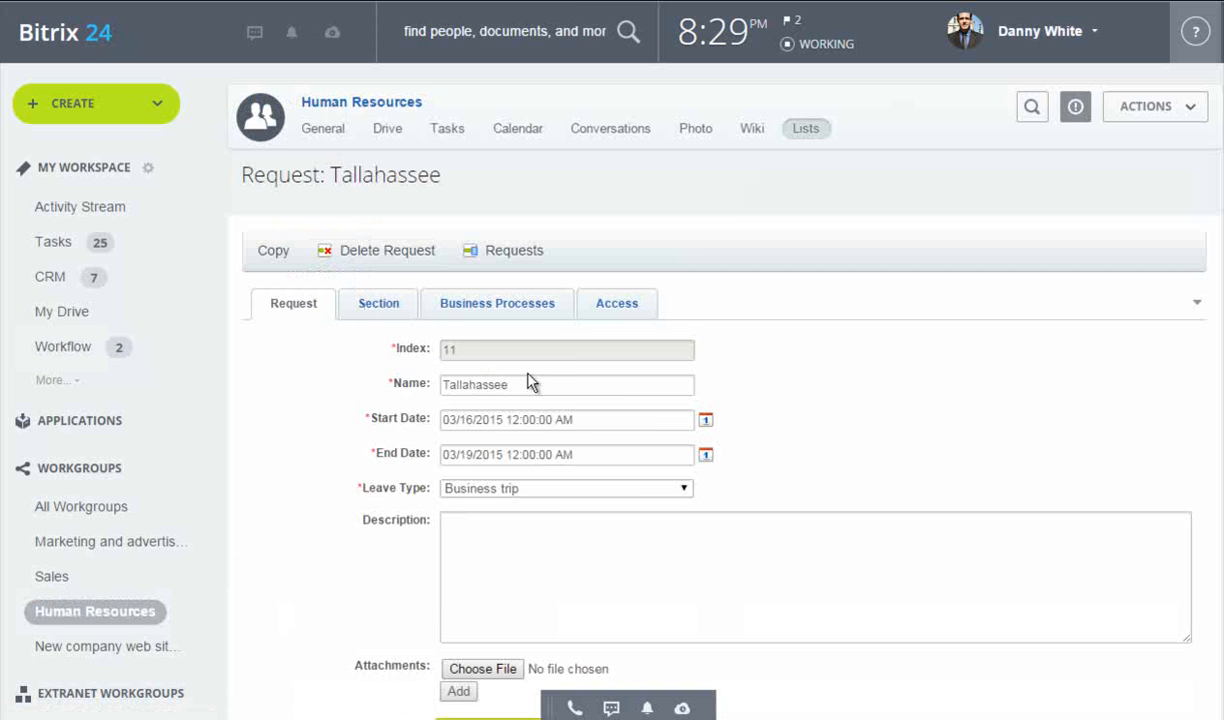
{"action": "left_click", "coordinate": [64, 346]}
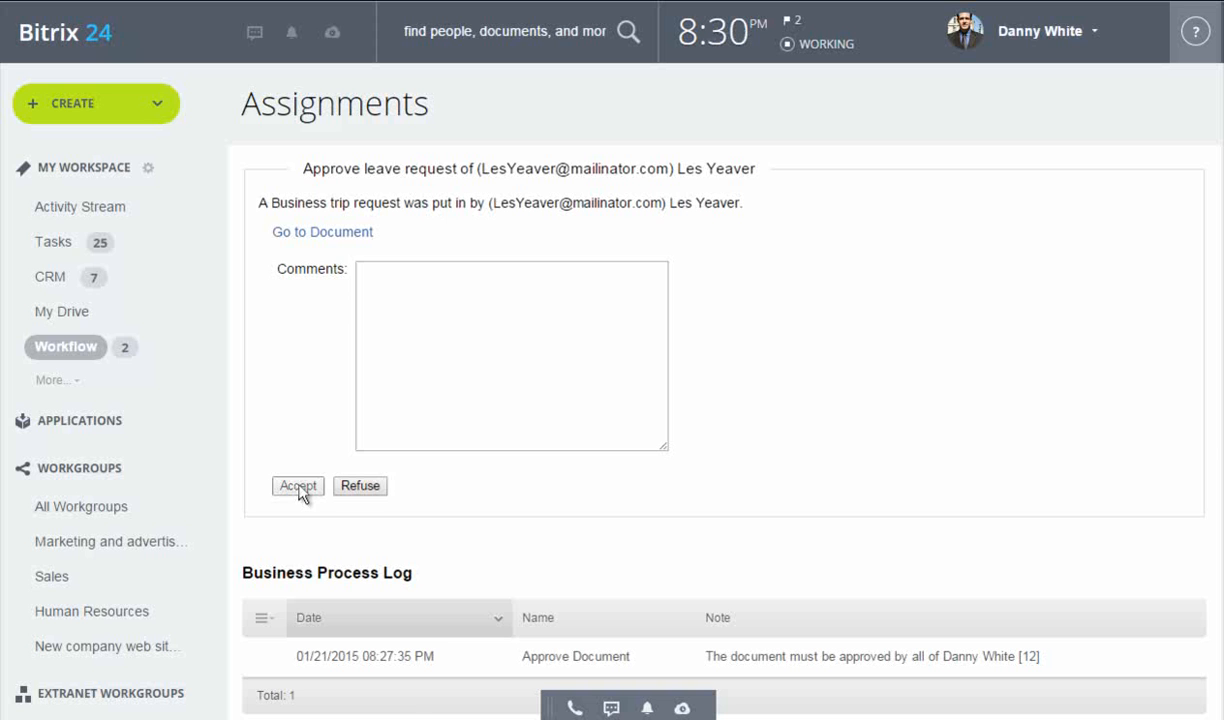
{"action": "left_click", "coordinate": [296, 486]}
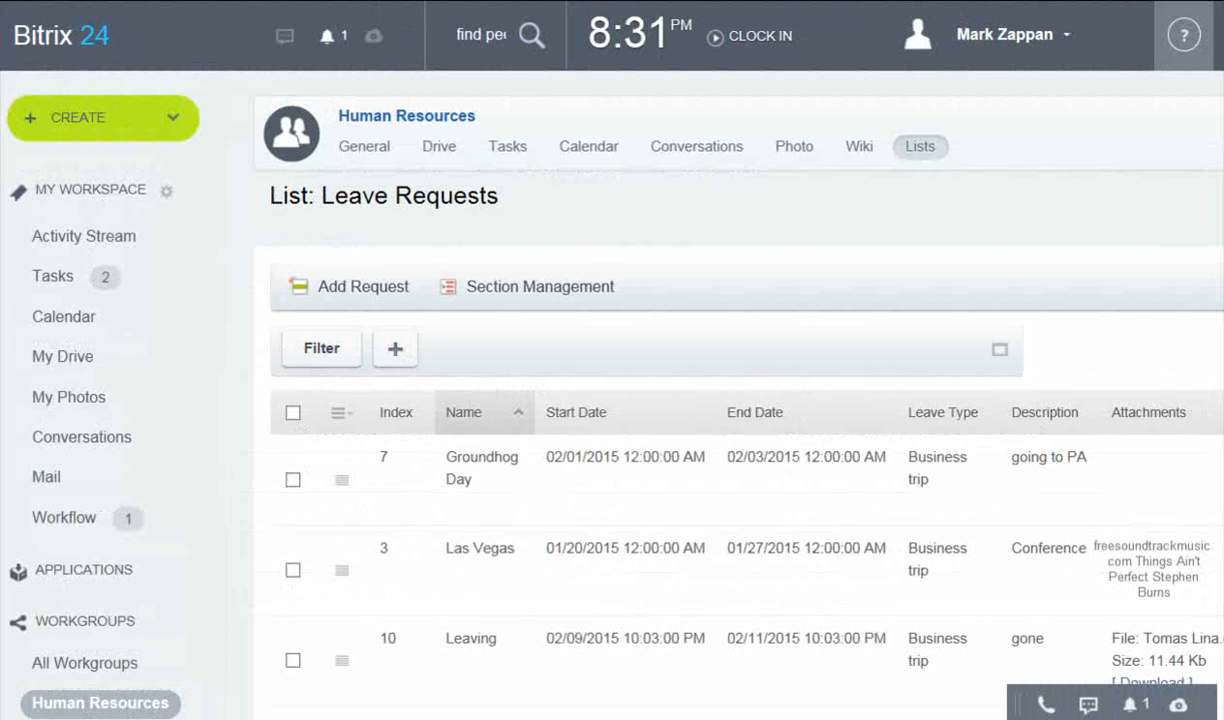
As Mark Zappan (HR), accept the Approve Leave Request assignment for the Tallahassee trip.
{"action": "scroll", "scroll_direction": "down", "scroll_amount": 3}
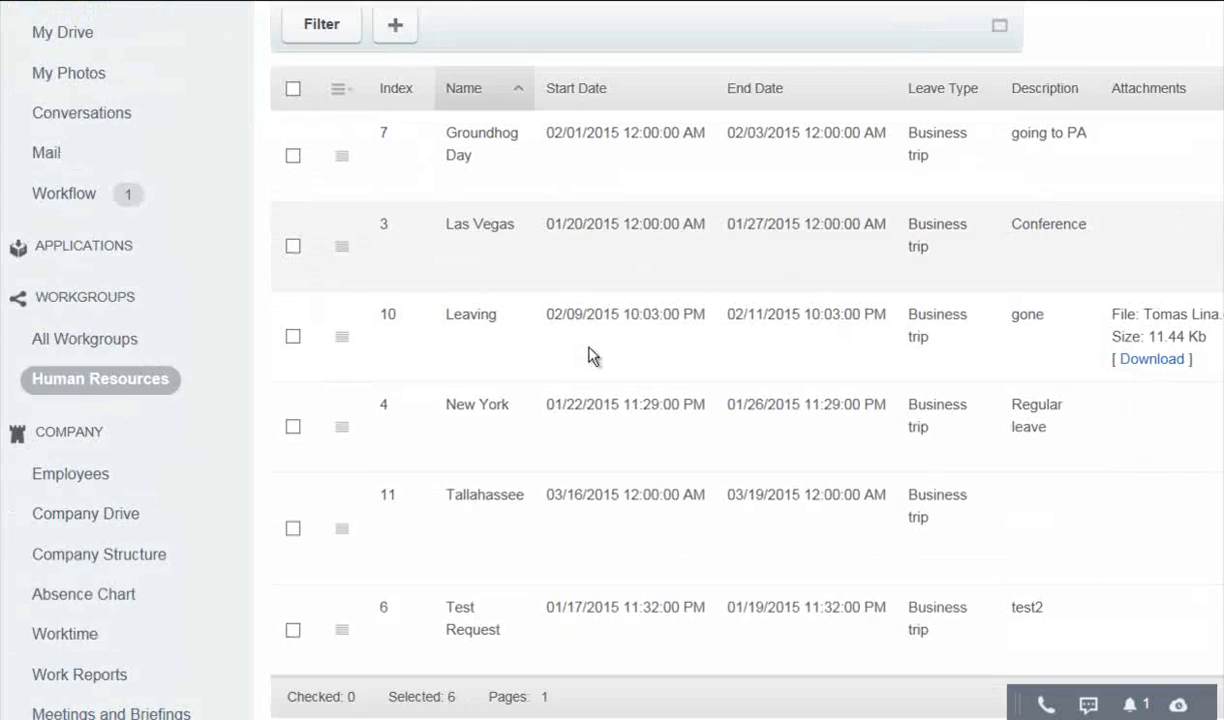
{"action": "scroll", "scroll_direction": "down", "scroll_amount": 3}
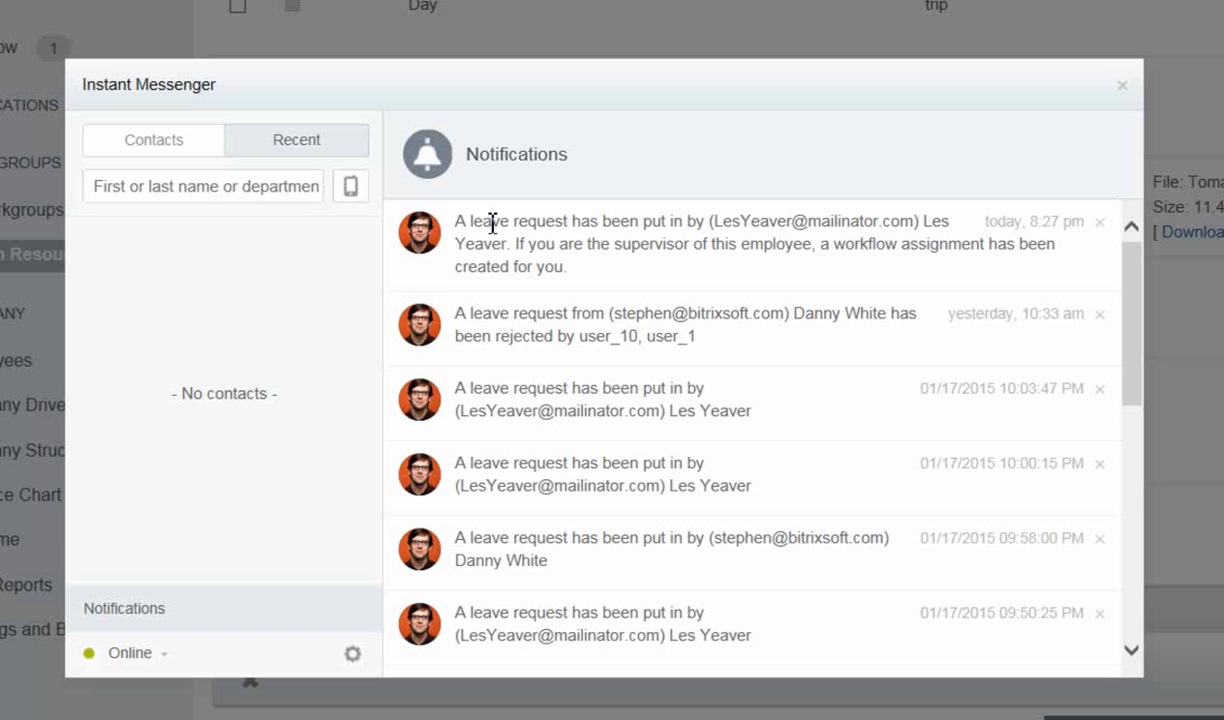
{"action": "mouse_move", "coordinate": [1096, 92]}
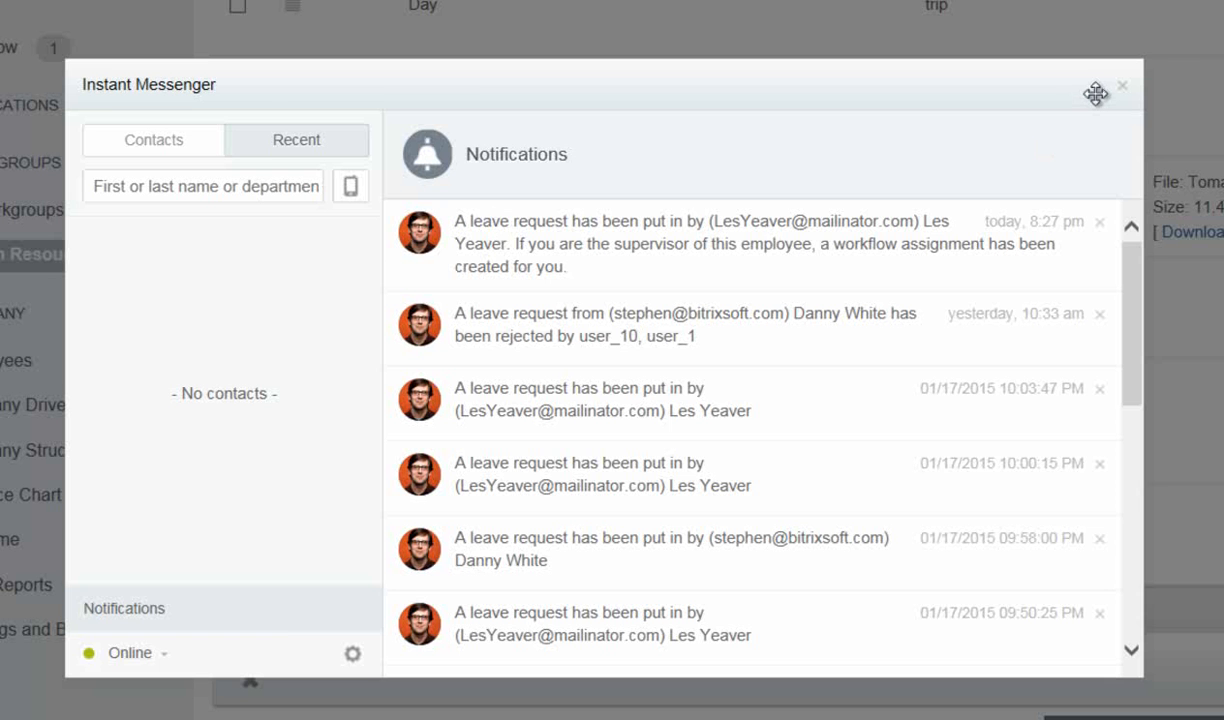
{"action": "left_click", "coordinate": [1122, 84]}
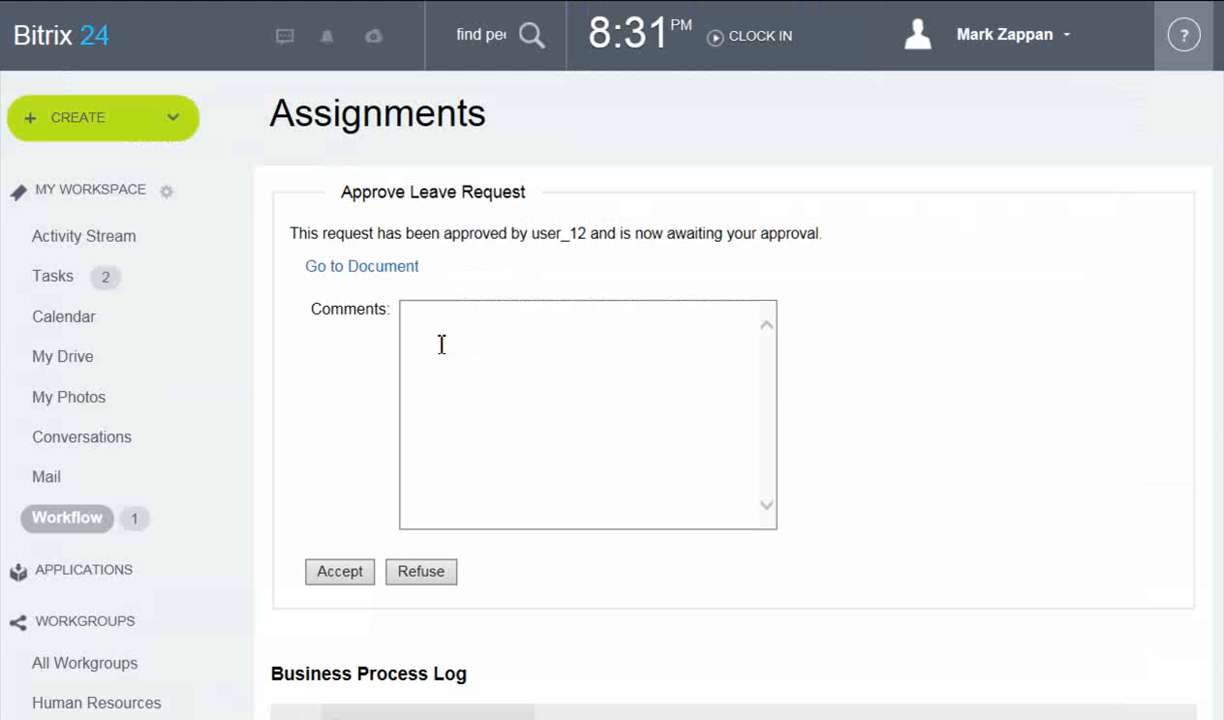
{"action": "scroll", "scroll_direction": "down", "scroll_amount": 3}
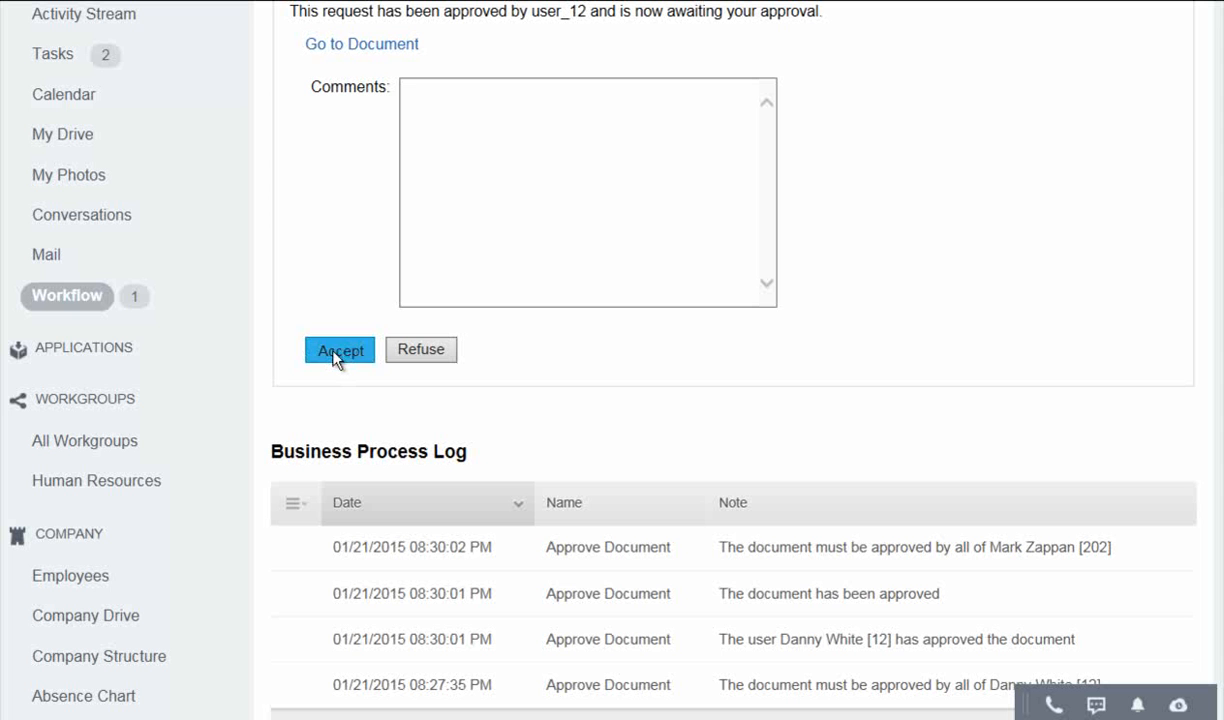
{"action": "left_click", "coordinate": [340, 350]}
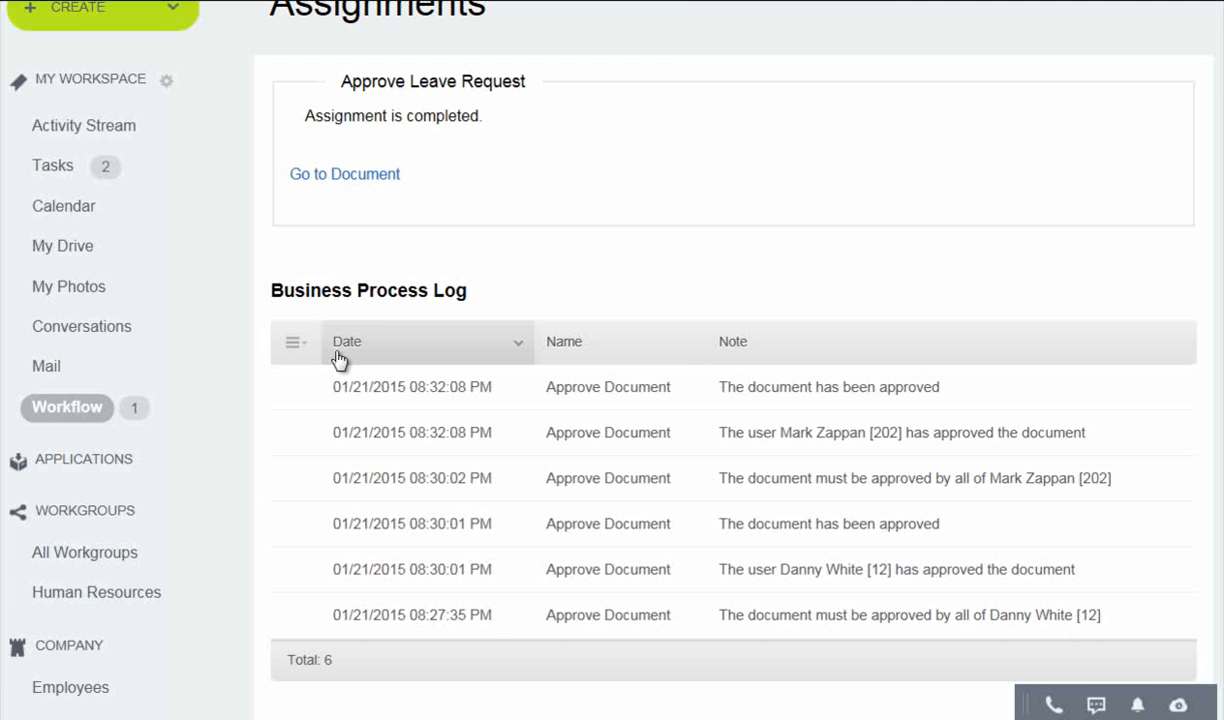
{"action": "left_click", "coordinate": [1136, 704]}
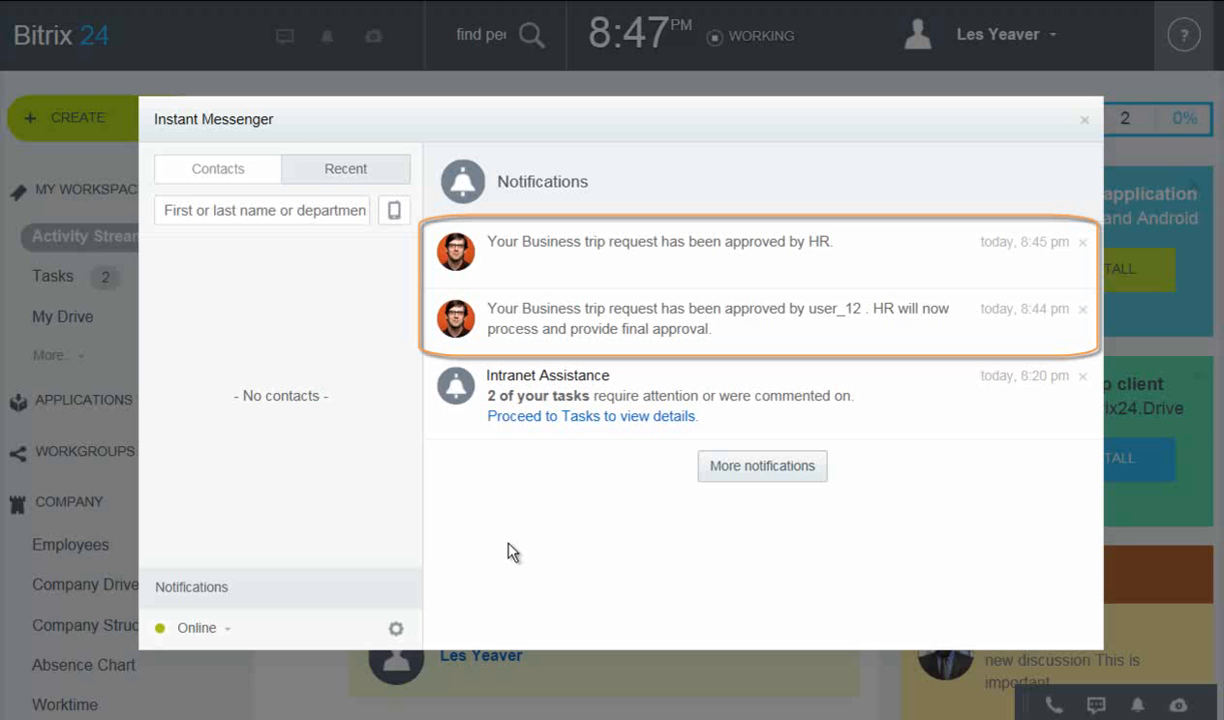
Dismiss the HR approval notifications and view the company Absence Chart for January 2015.
{"action": "left_click", "coordinate": [1084, 120]}
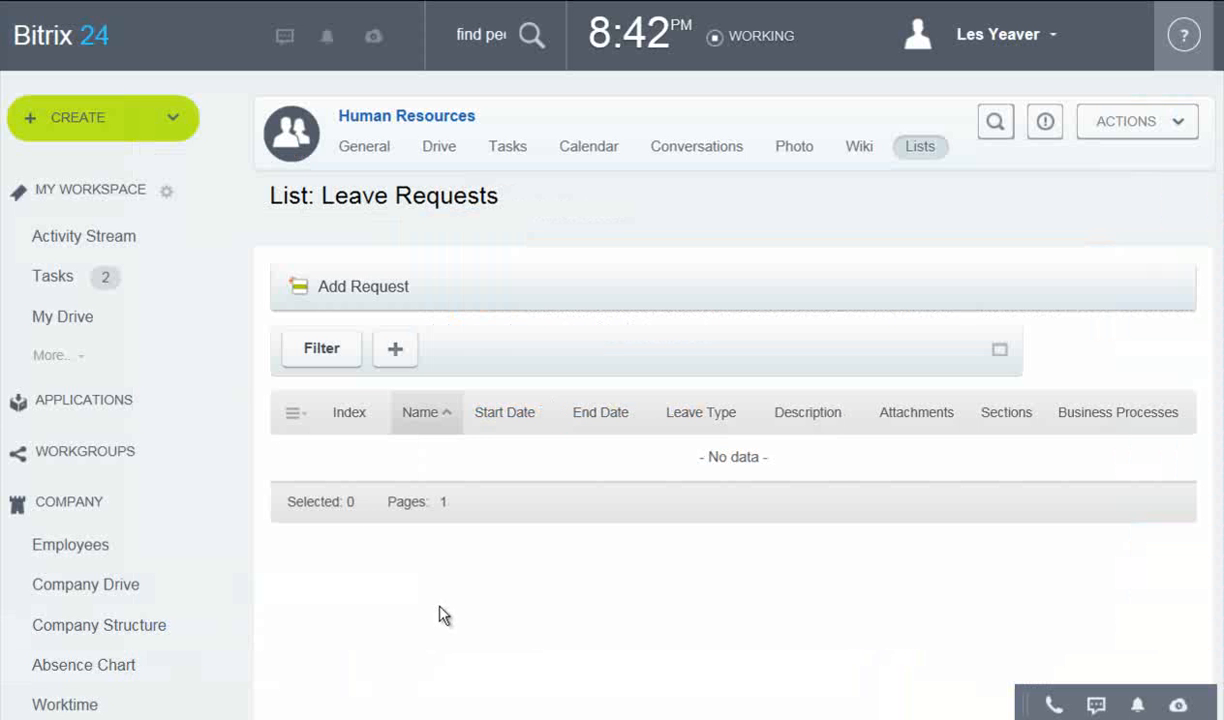
{"action": "left_click", "coordinate": [84, 664]}
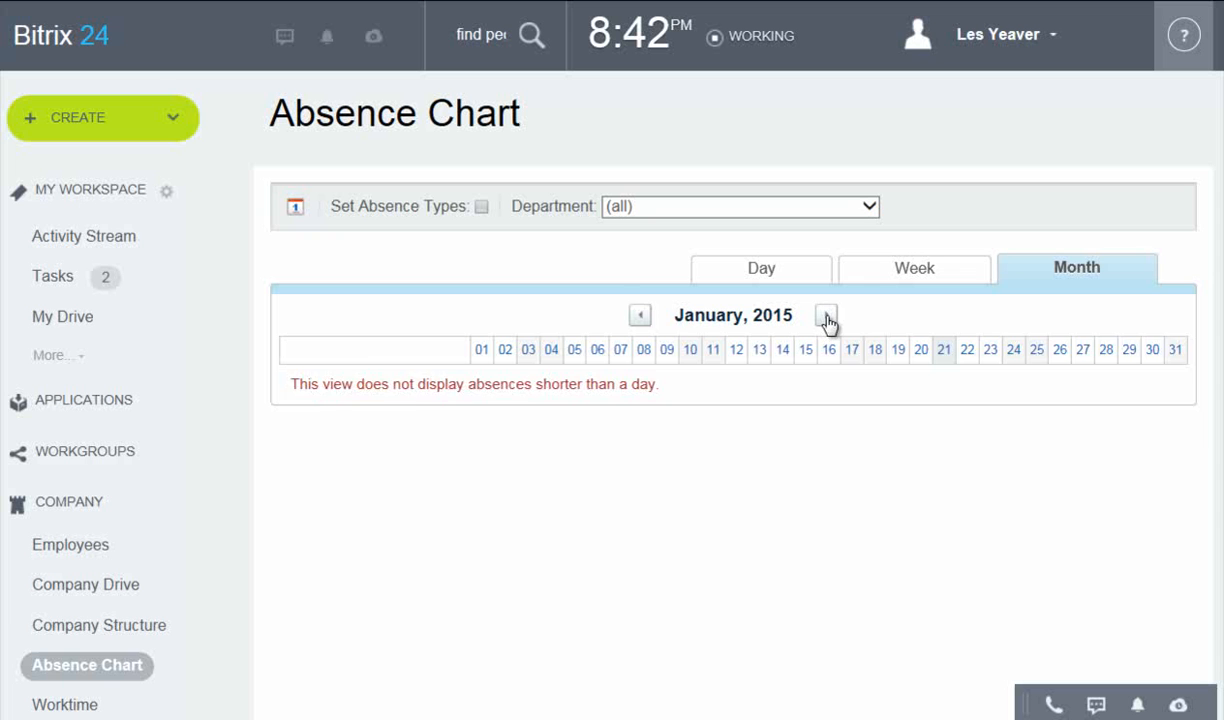